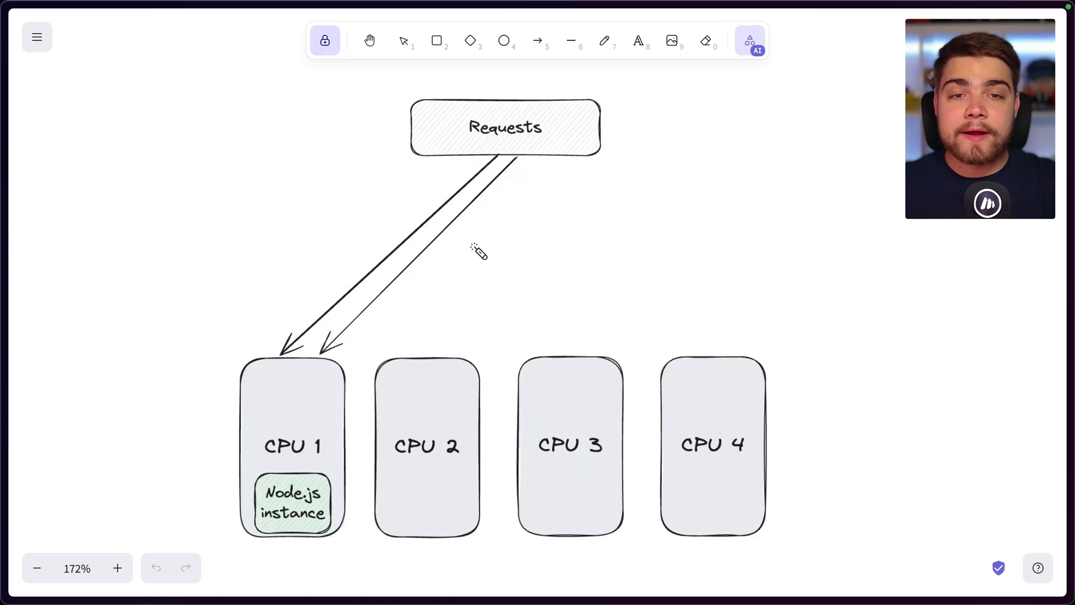
mouse_move(470, 206)
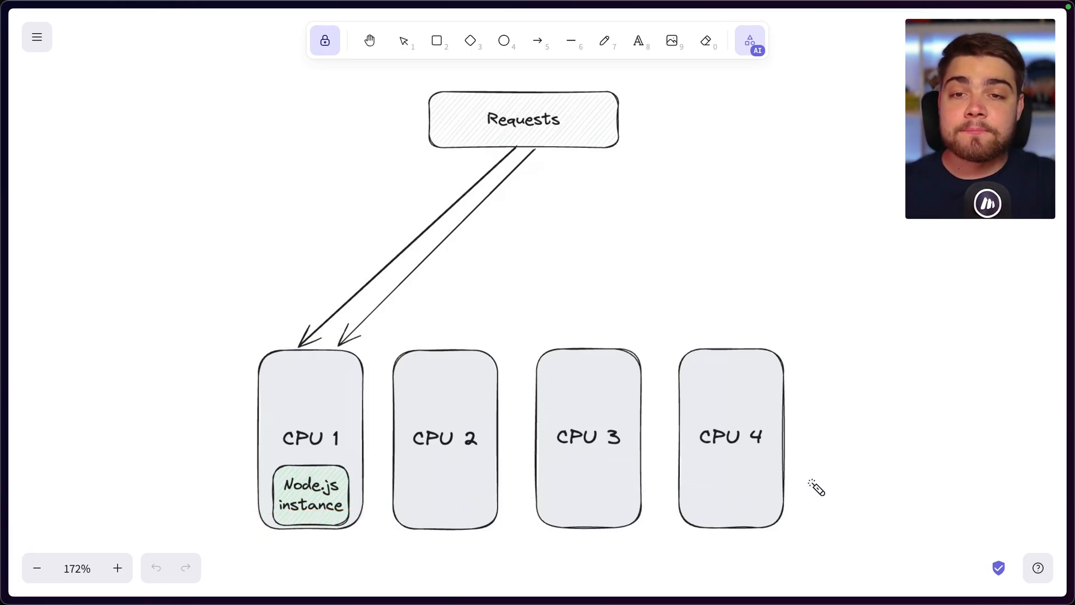
Trace the request arrows from the Primary load balancer out to the Node.js instances on each CPU
drag(520, 151, 302, 326)
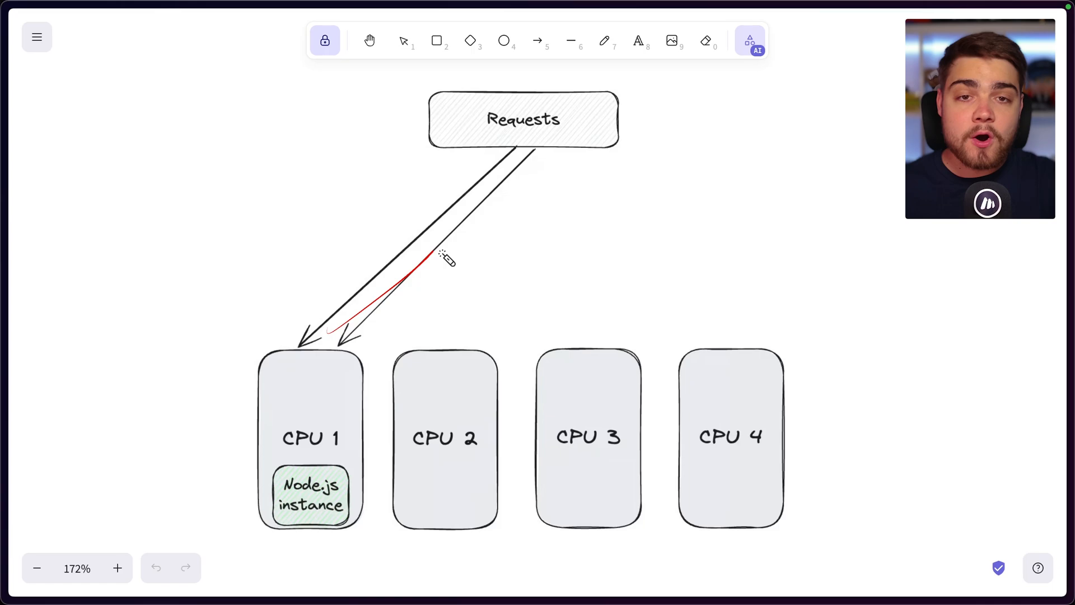
scroll(down, 3)
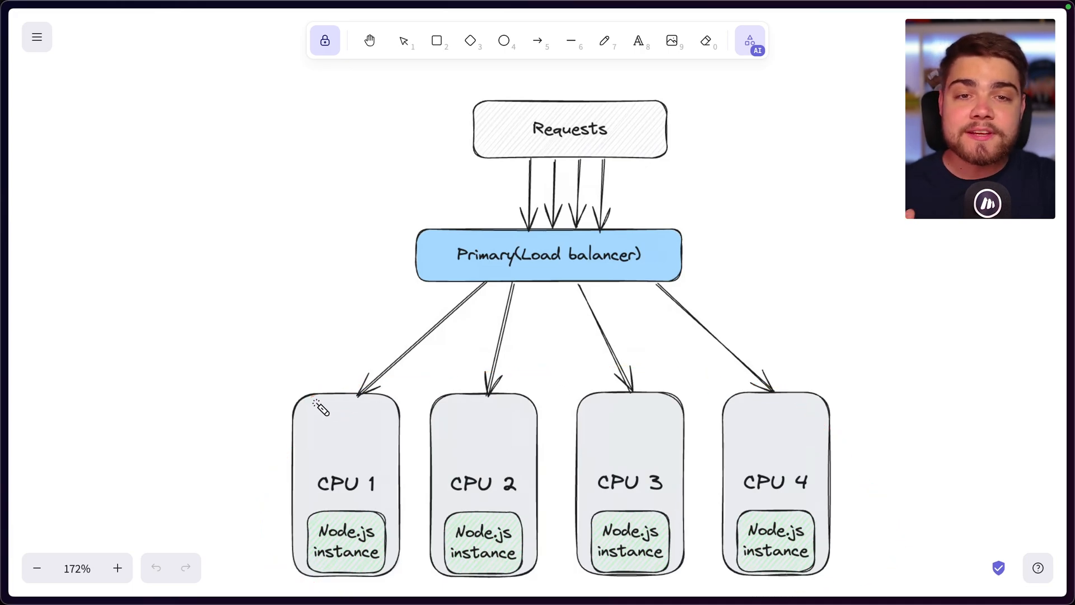
mouse_move(521, 240)
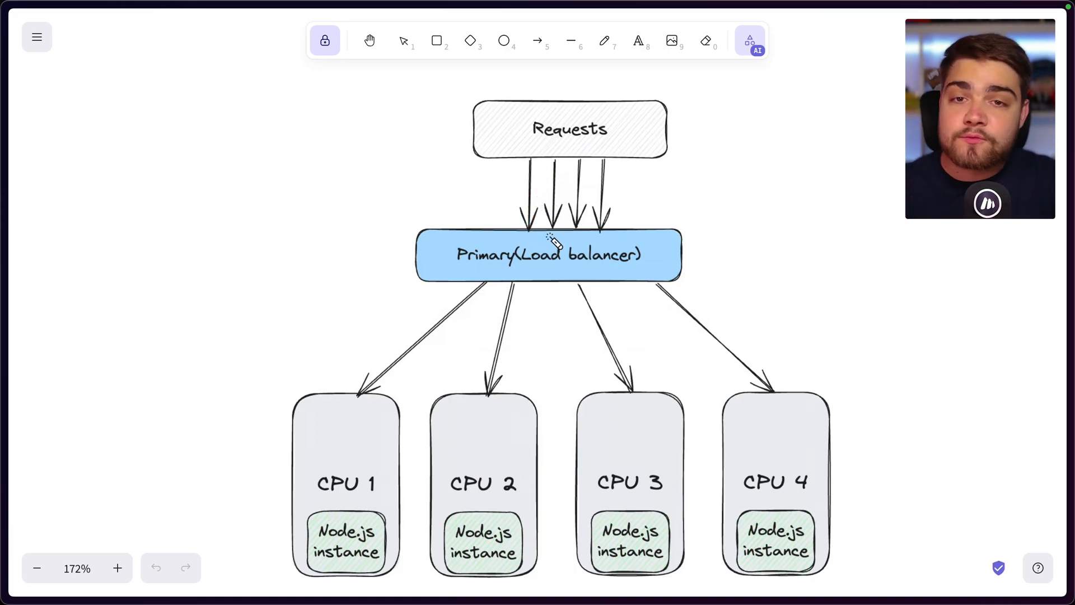
drag(481, 280, 447, 329)
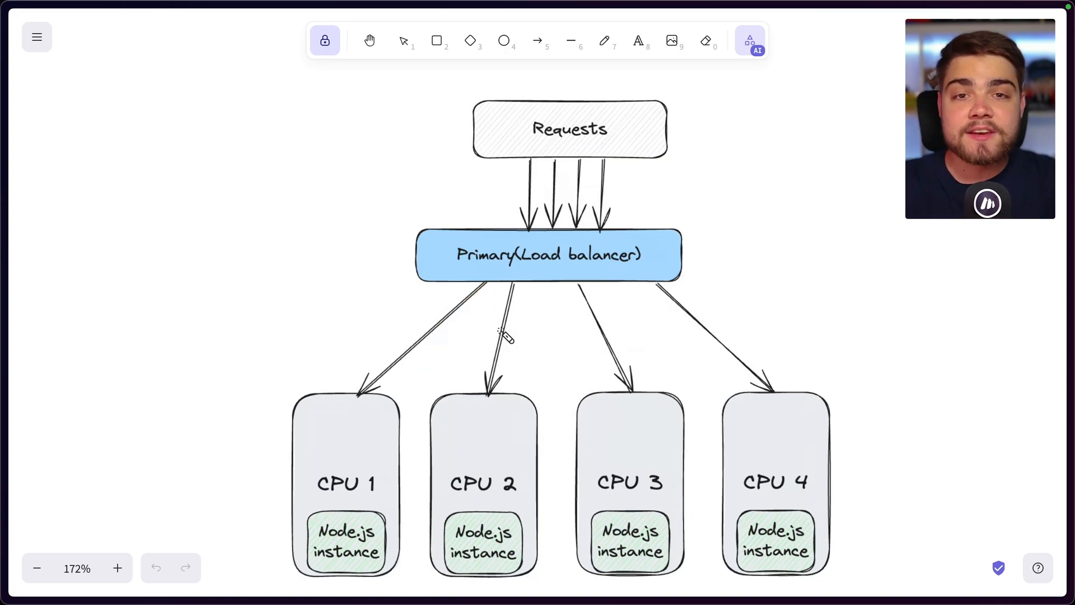
mouse_move(518, 294)
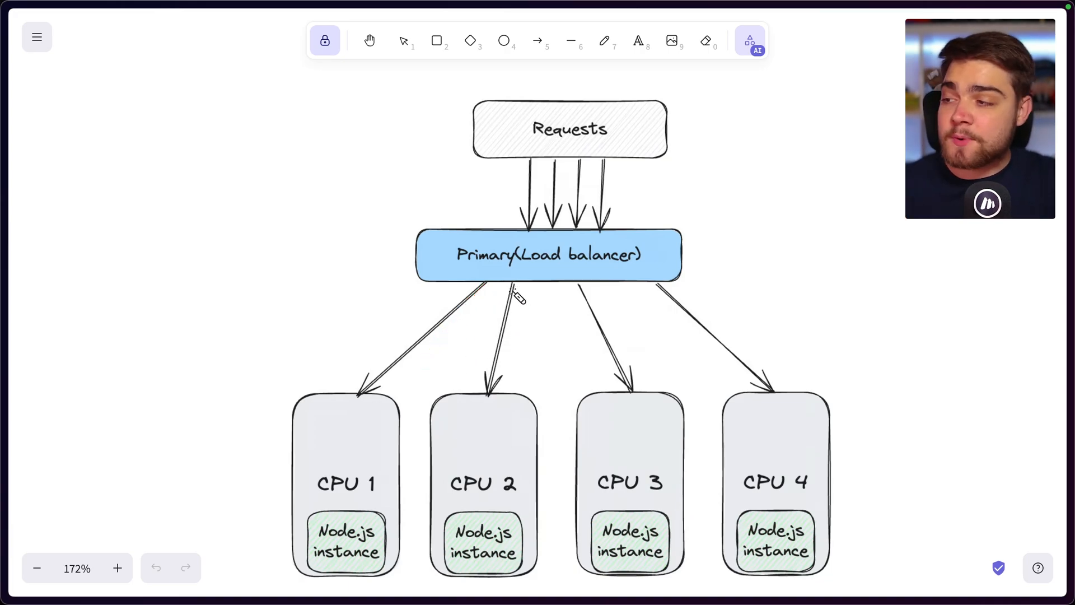
drag(535, 155, 521, 206)
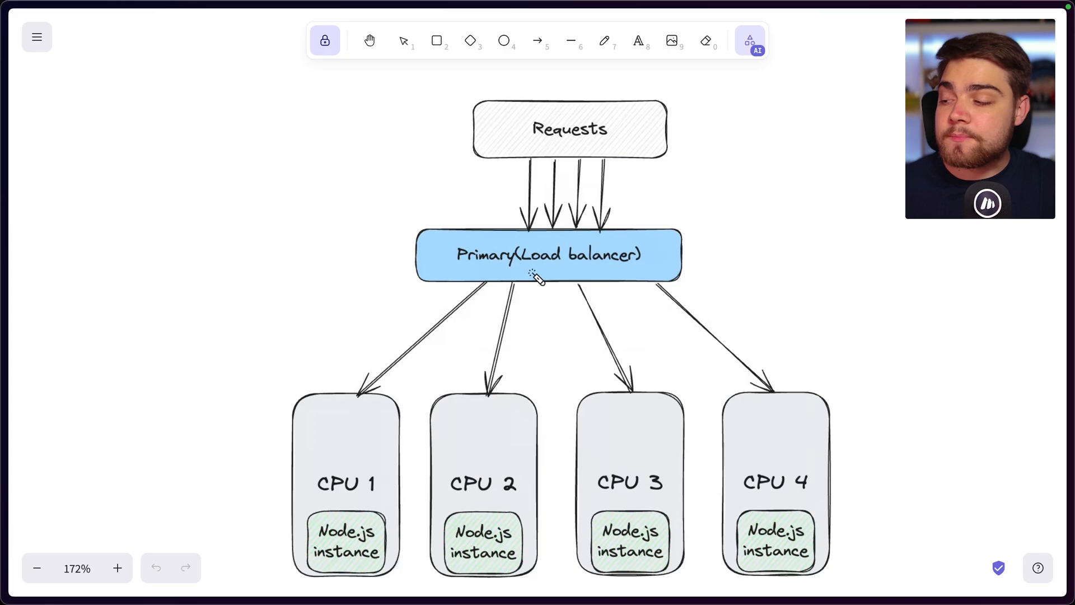
drag(562, 294, 631, 381)
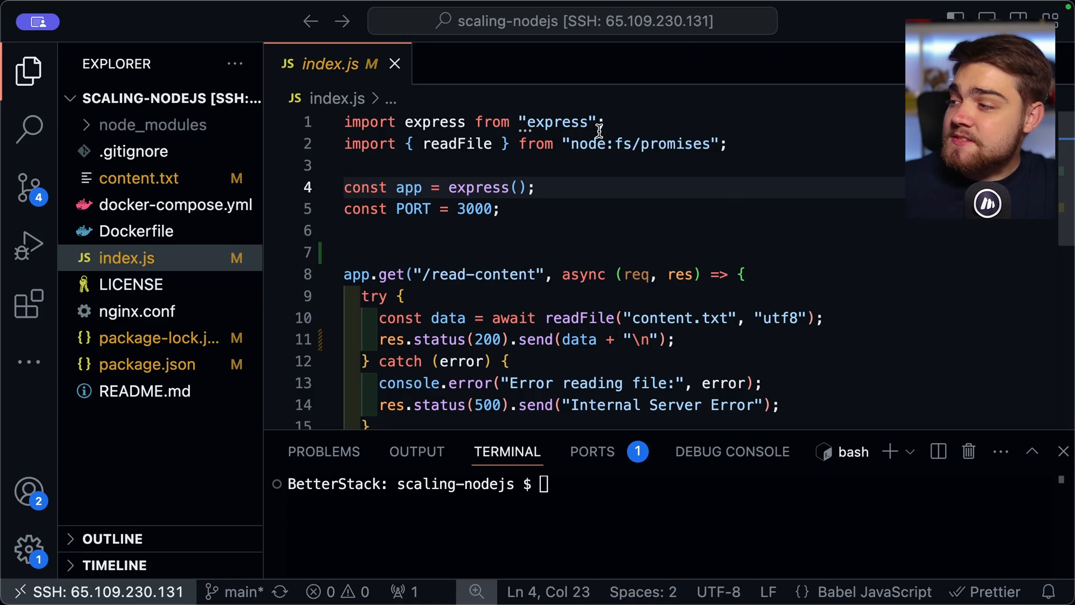
Highlight content.txt in index.js and start the Express app with npm run start
scroll(down, 3)
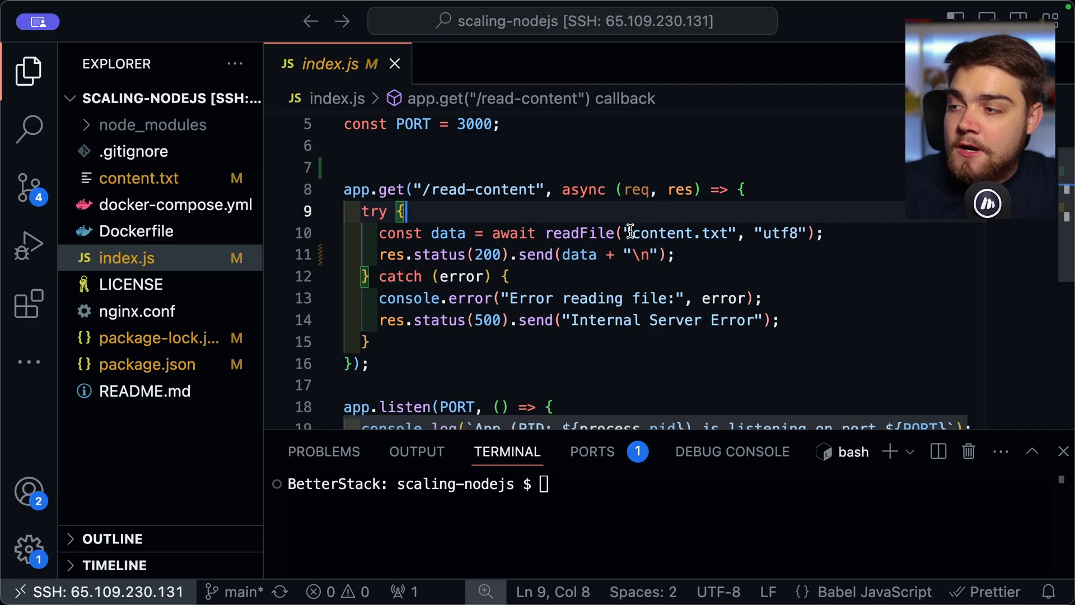
double_click(662, 233)
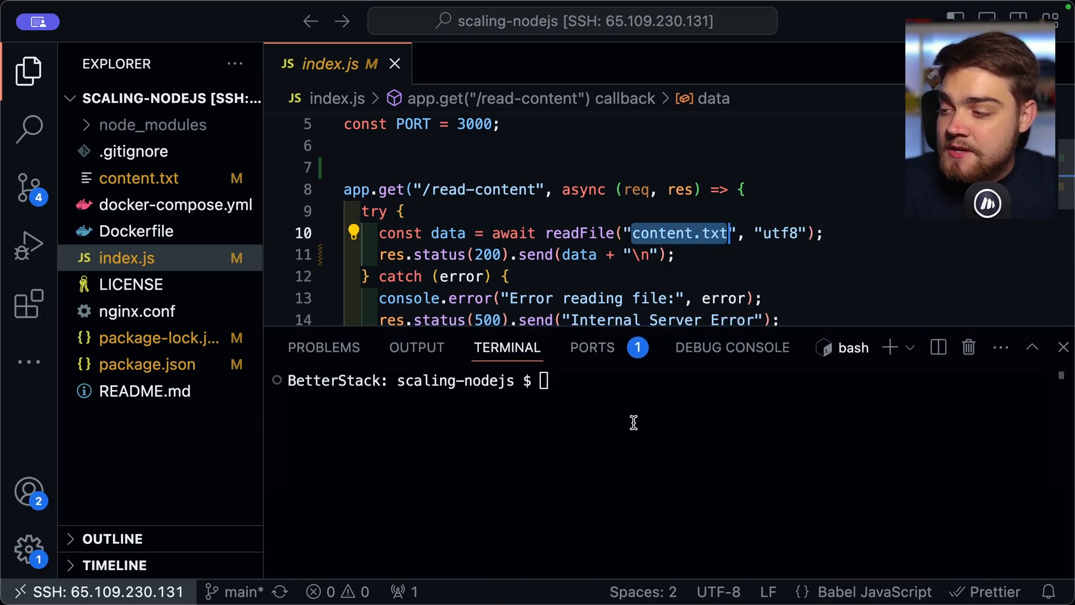
text(npm run start)
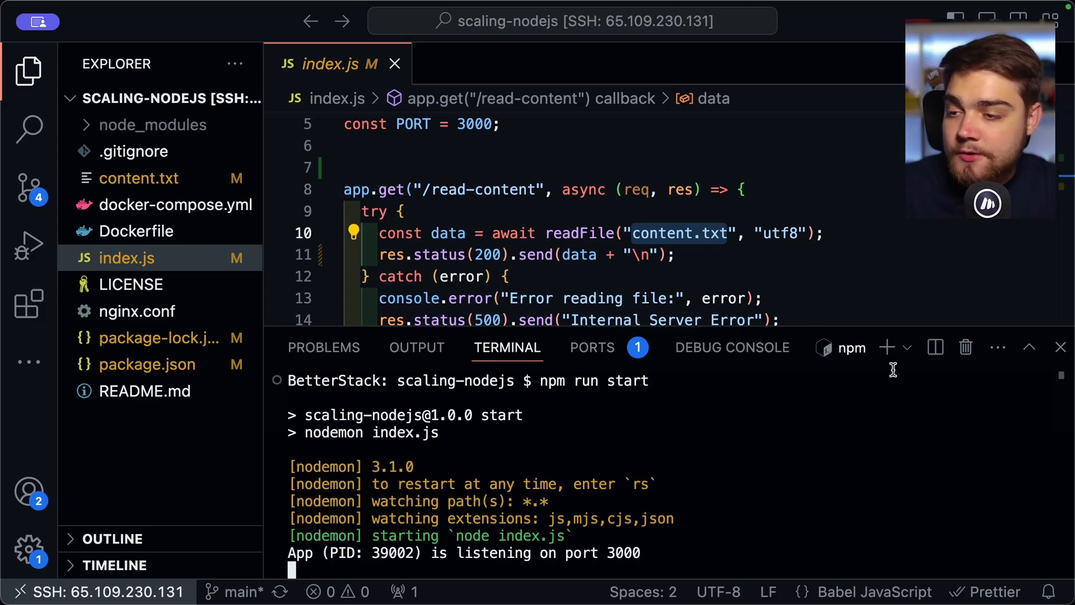
click(885, 348)
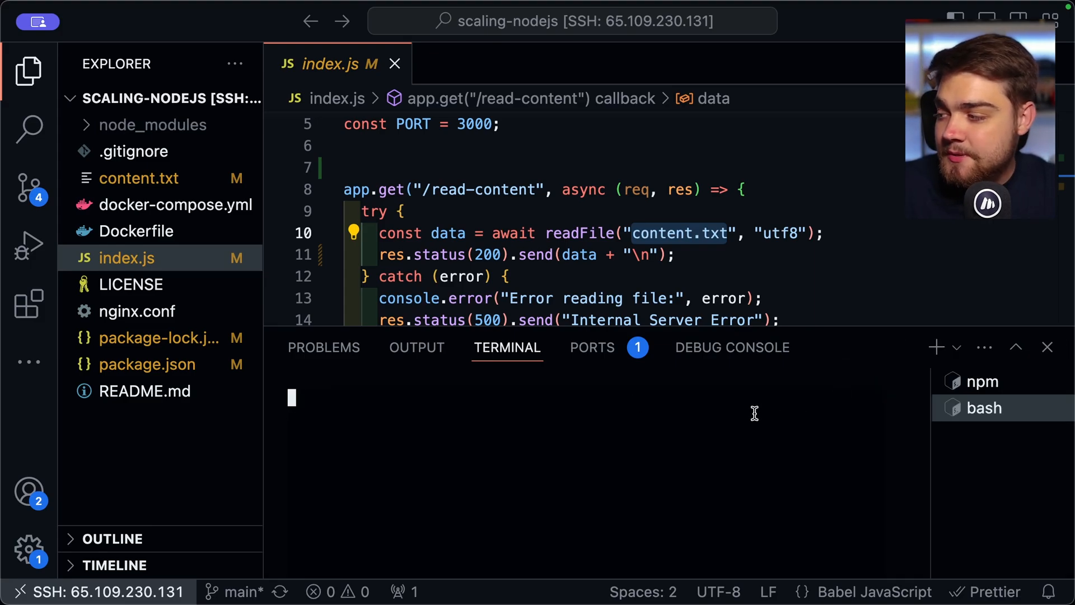
text(curl)
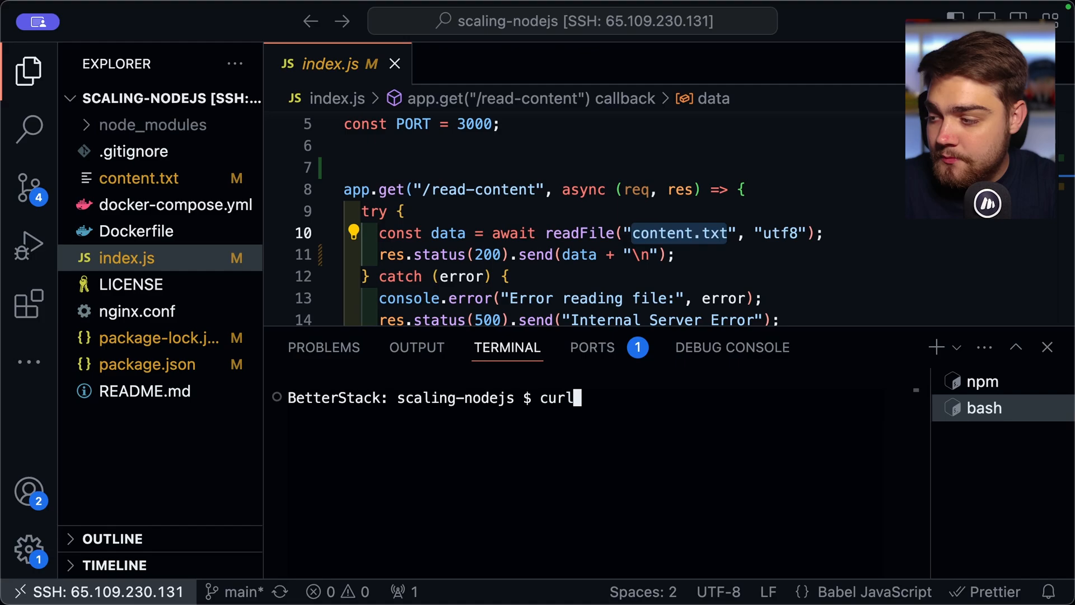
text(http:)
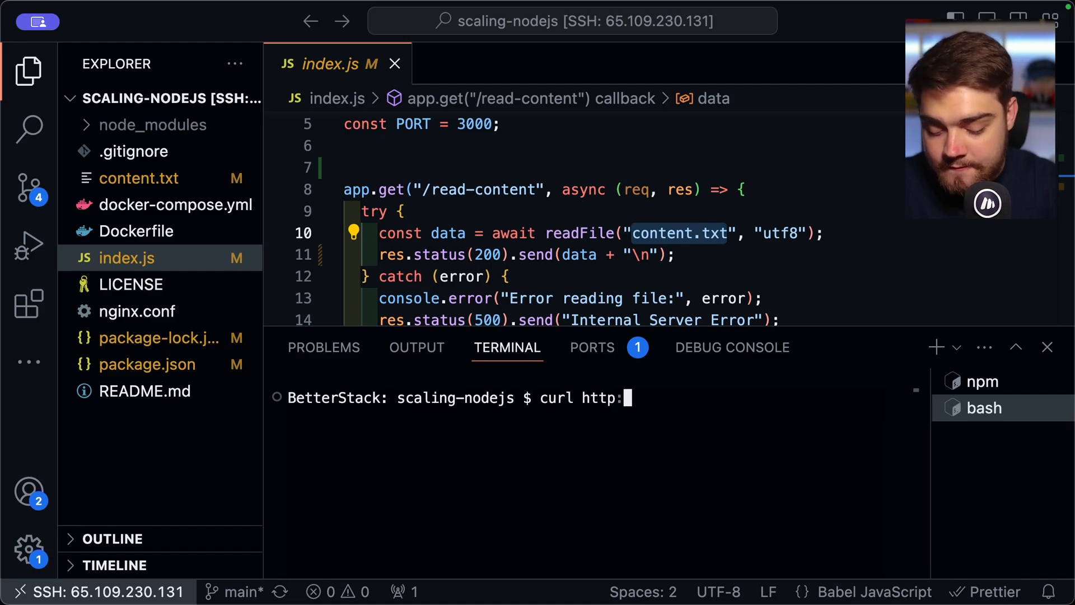
text(//local)
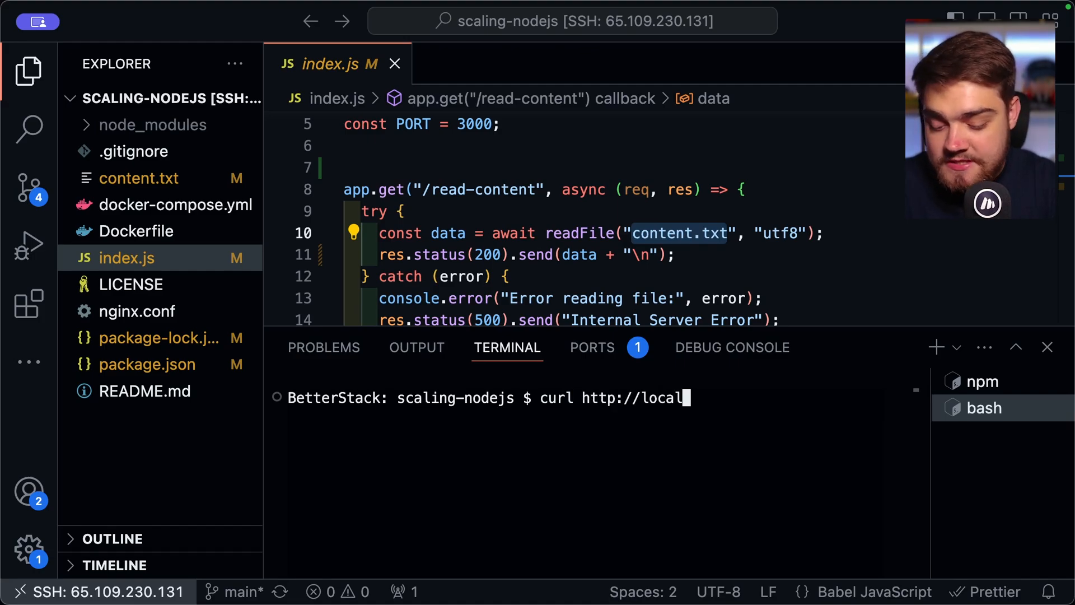
text(host:300)
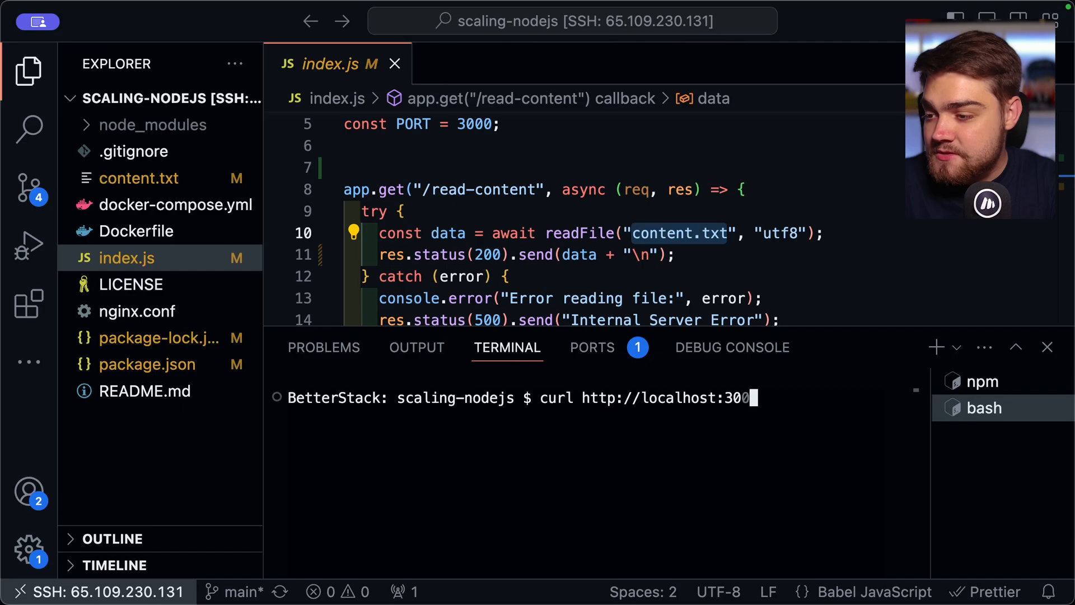
text(0/read-content)
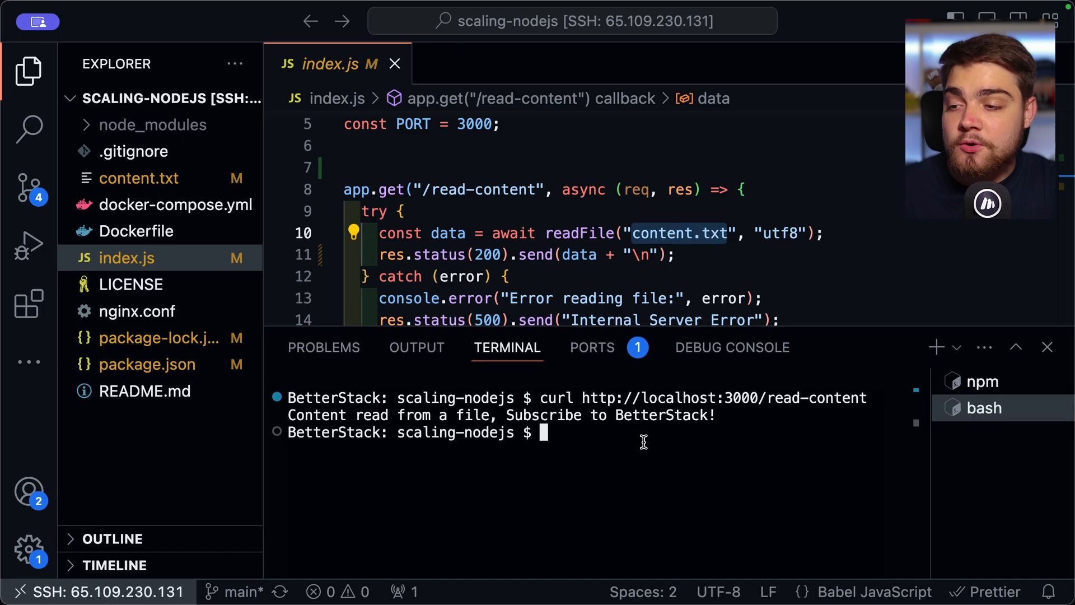
text(npx aut)
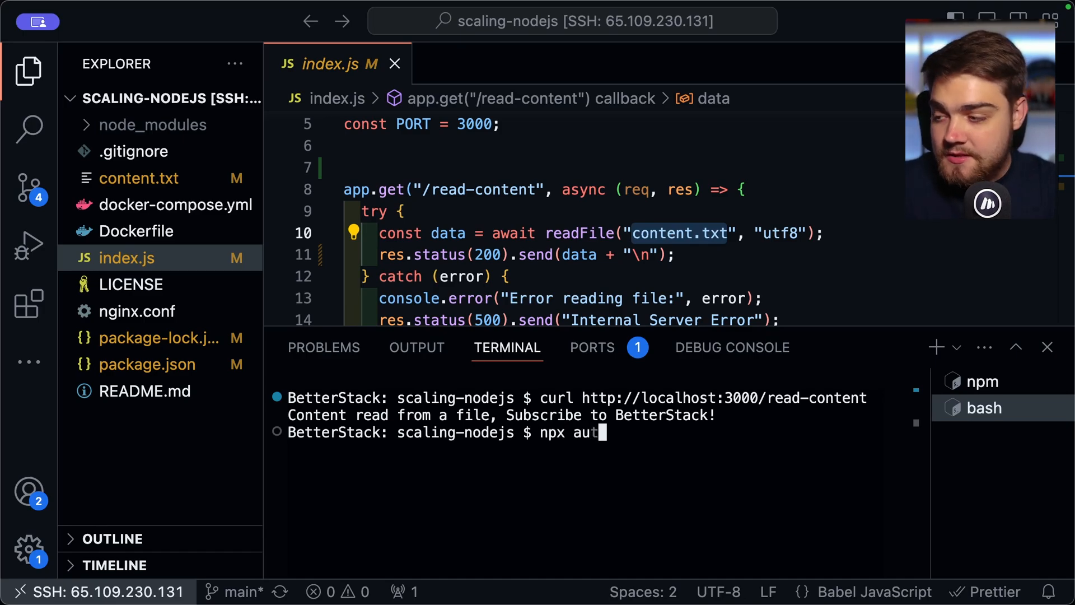
text(ocannon -d 10)
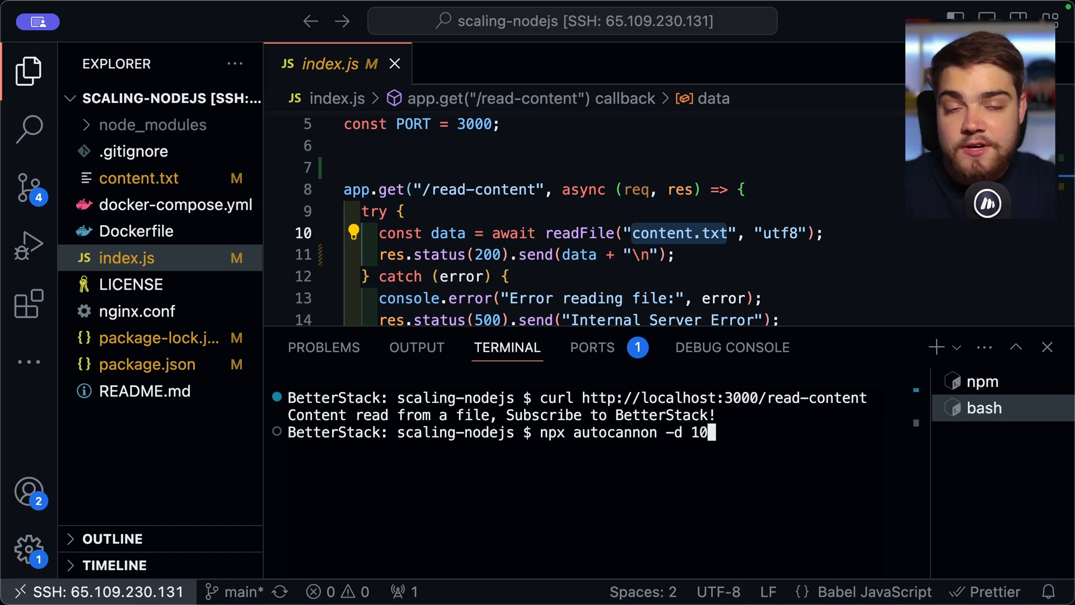
text(--)
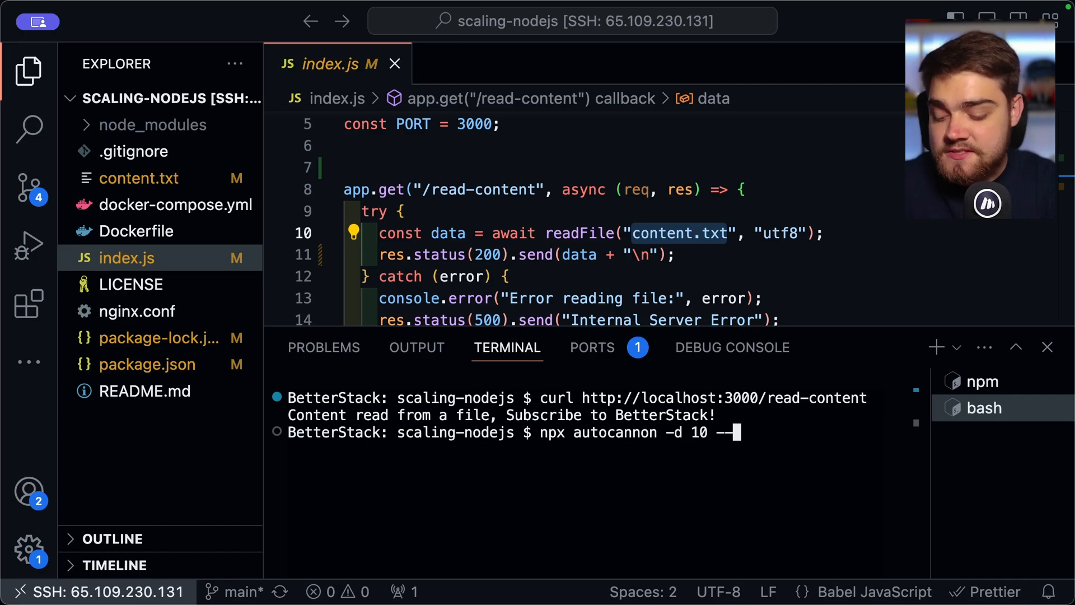
text(renderStatusCodes)
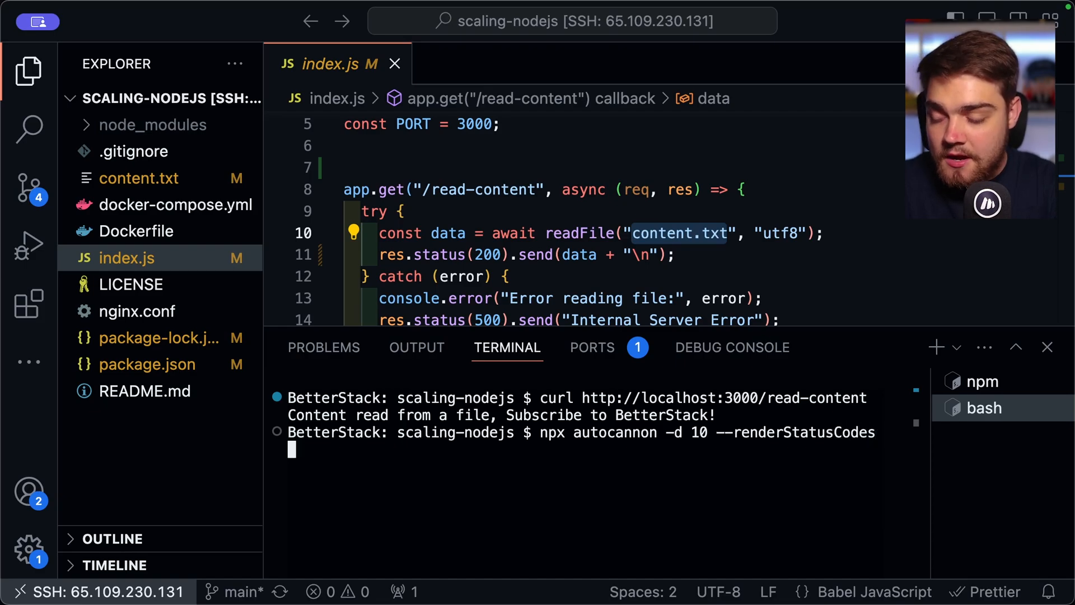
text(http://)
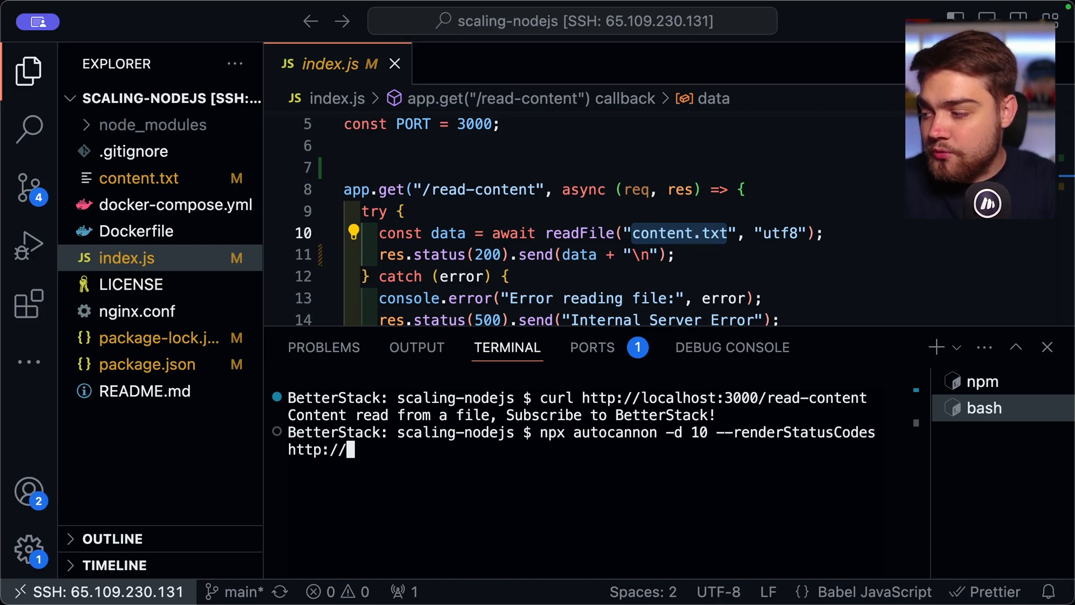
text(localhost:3000/)
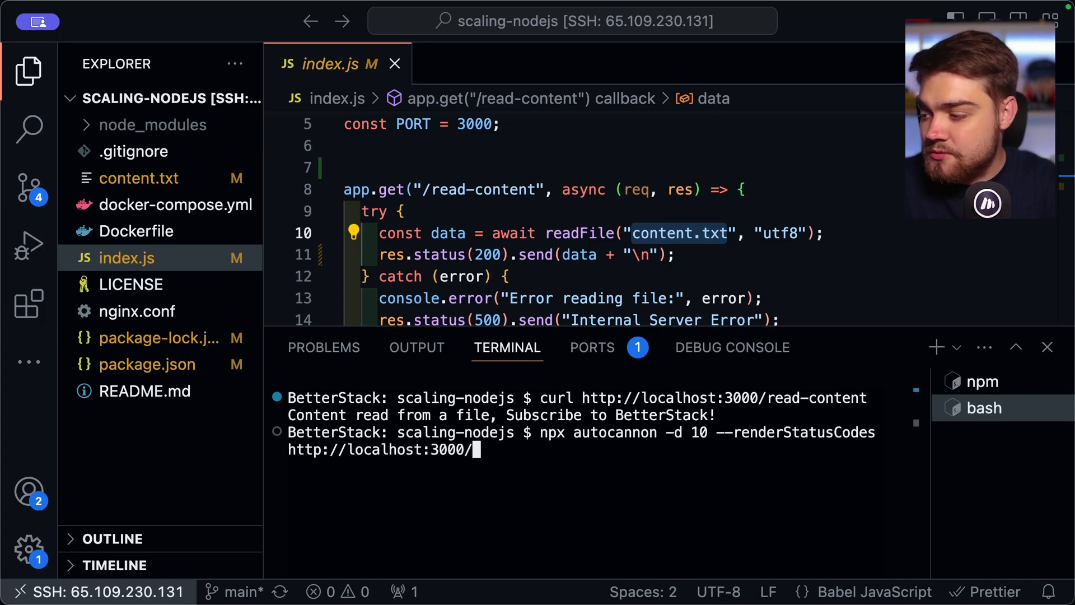
text(read)
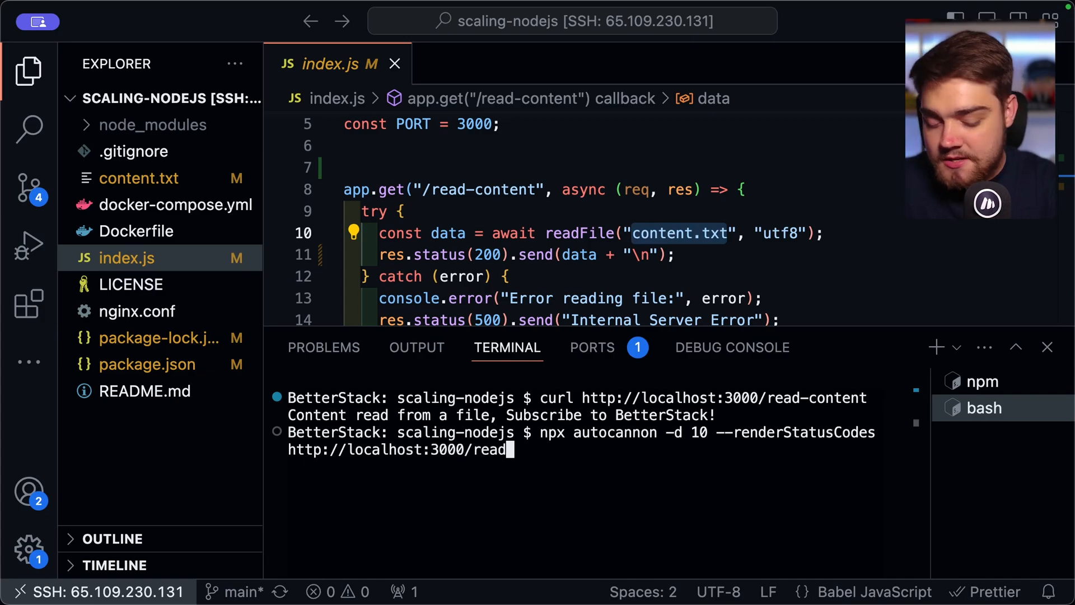
text(-content)
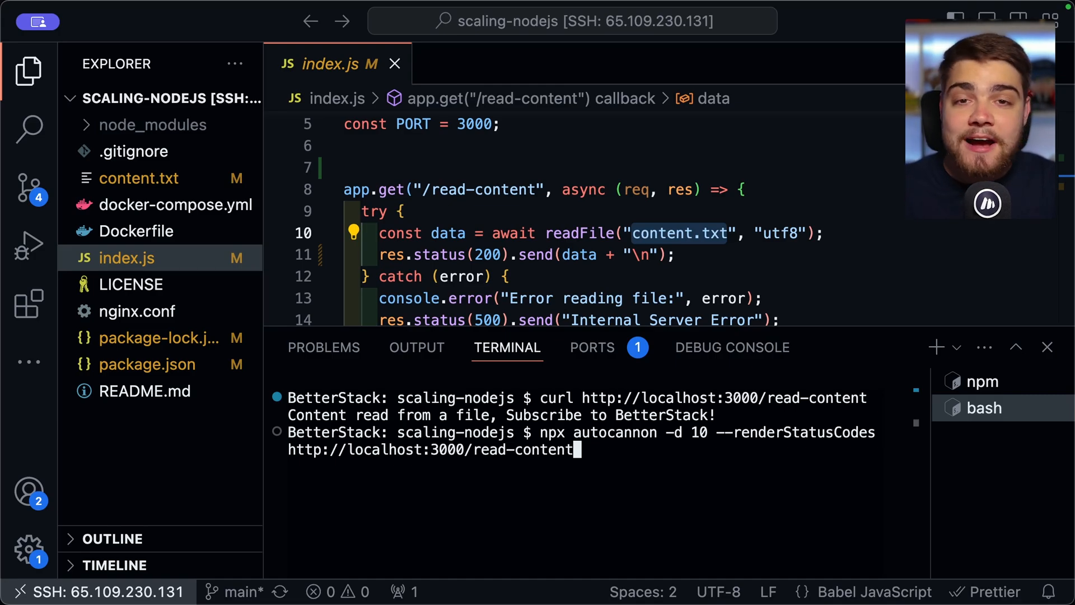
key(Enter)
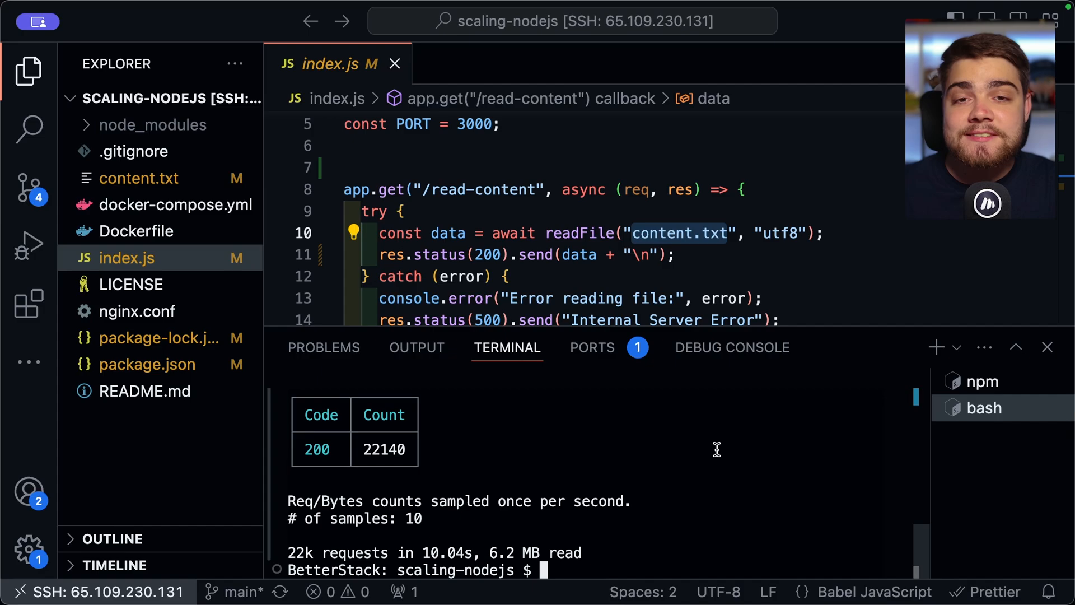
mouse_move(341, 538)
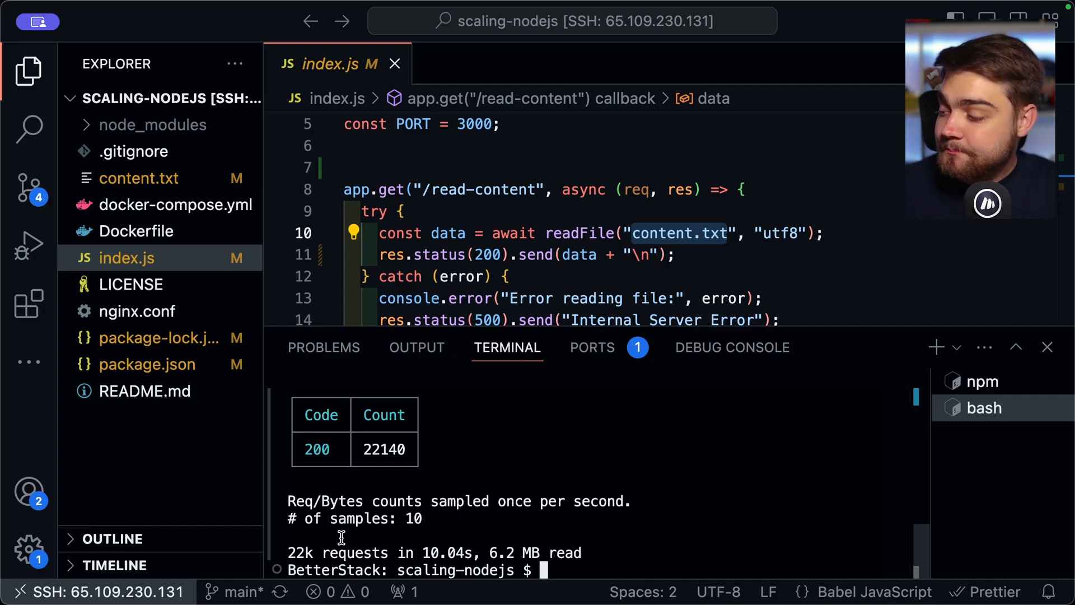
double_click(298, 552)
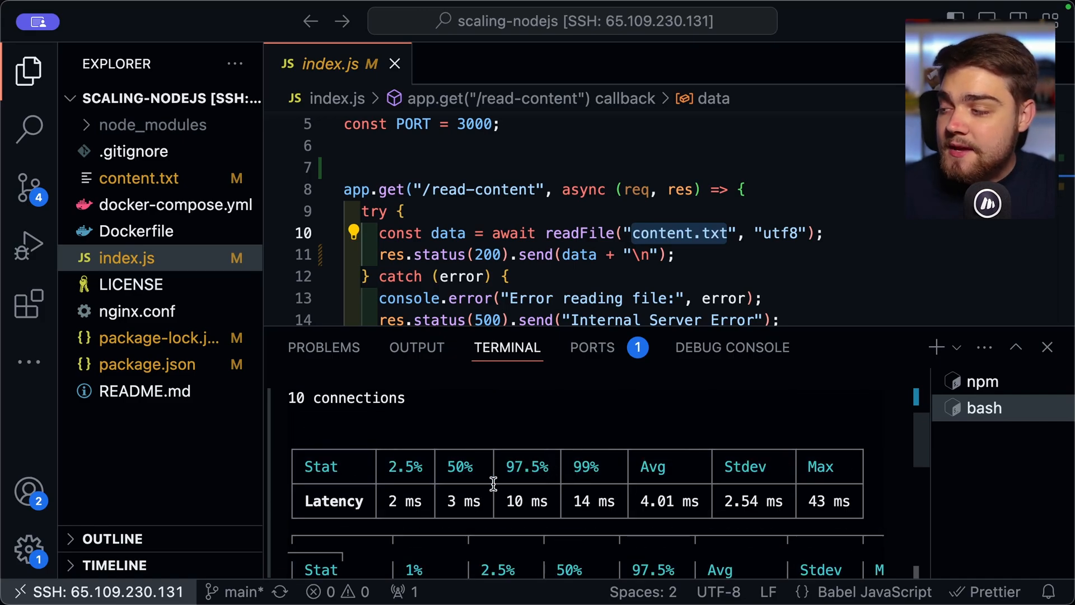
scroll(down, 3)
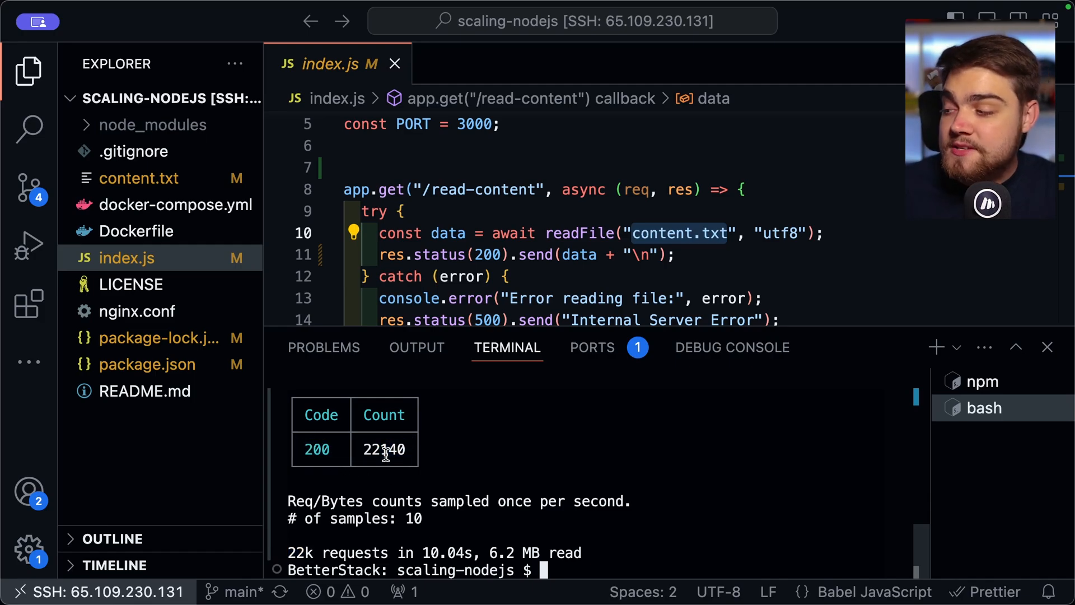
double_click(384, 449)
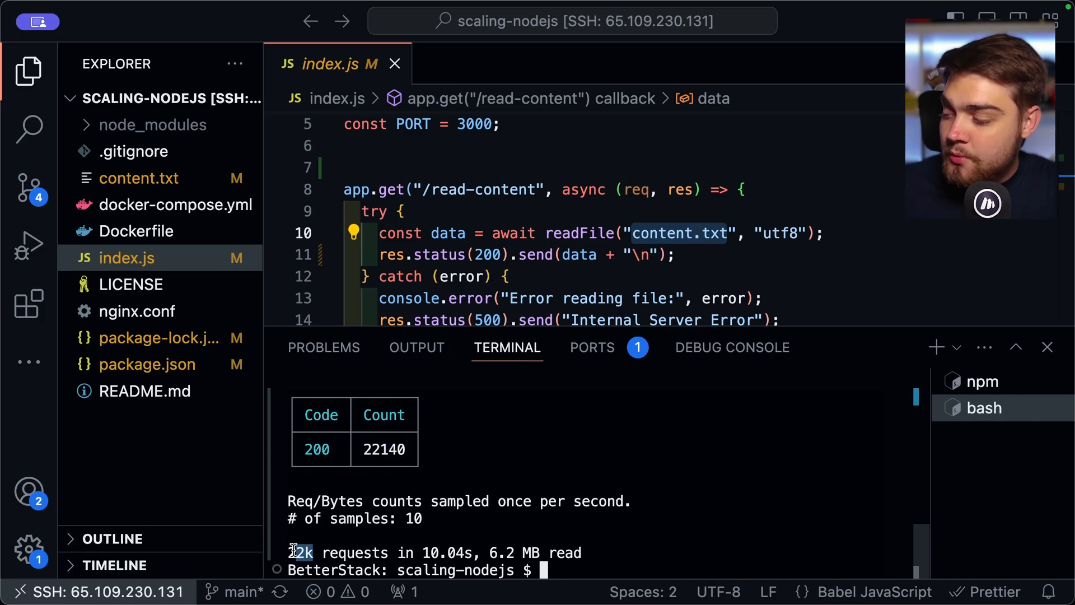
double_click(298, 552)
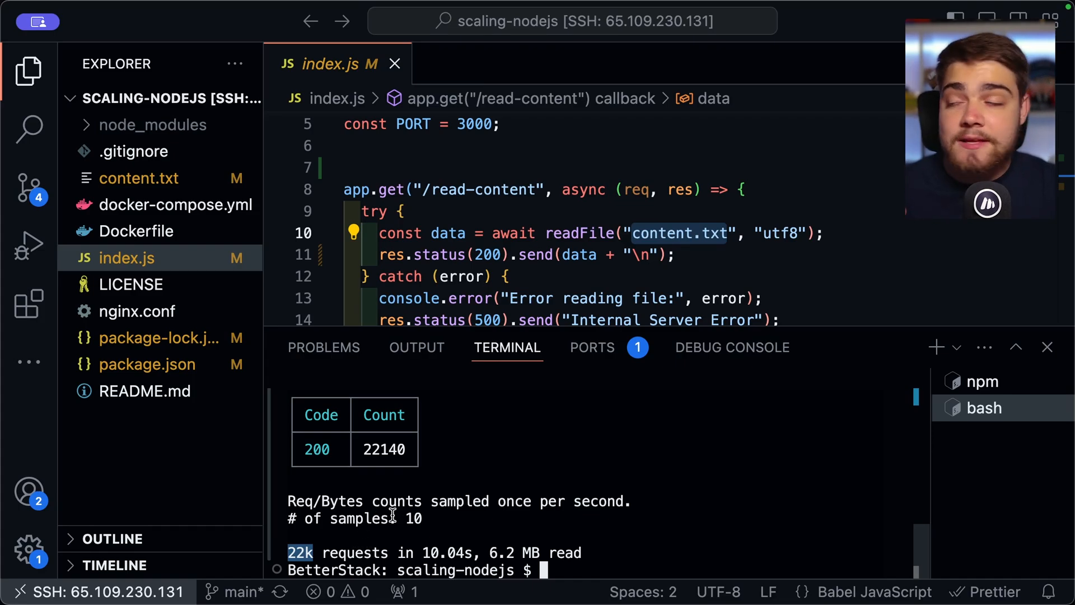
mouse_move(429, 478)
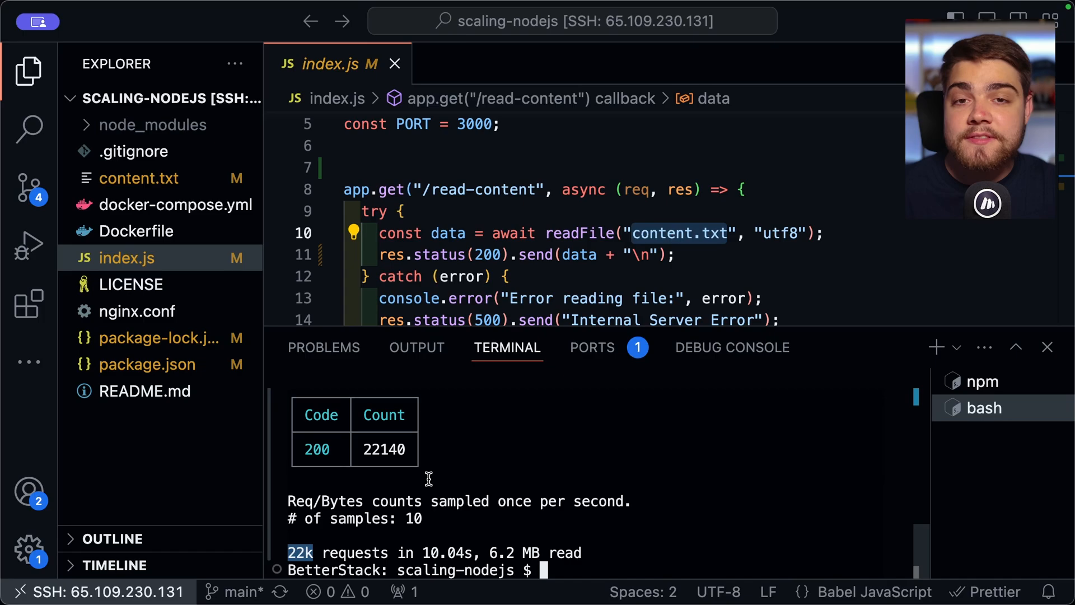
mouse_move(193, 438)
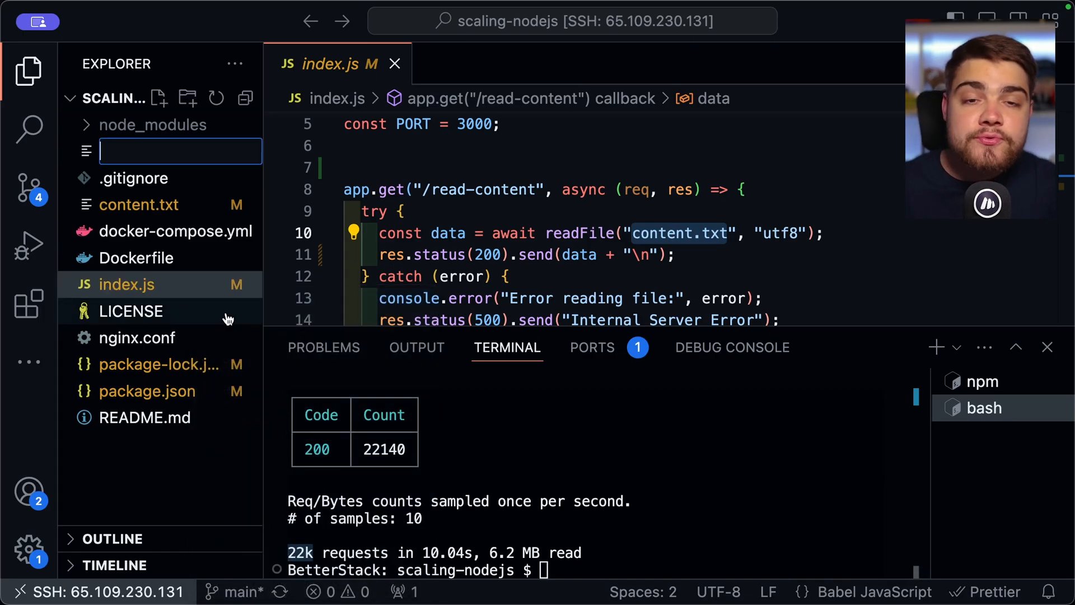
mouse_move(130, 310)
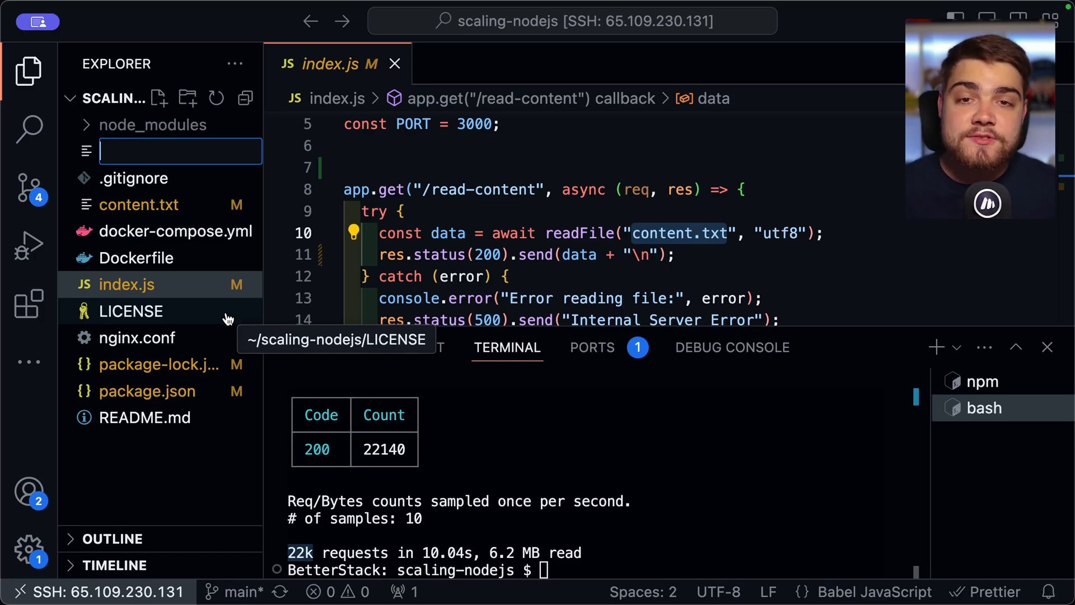
text(clu)
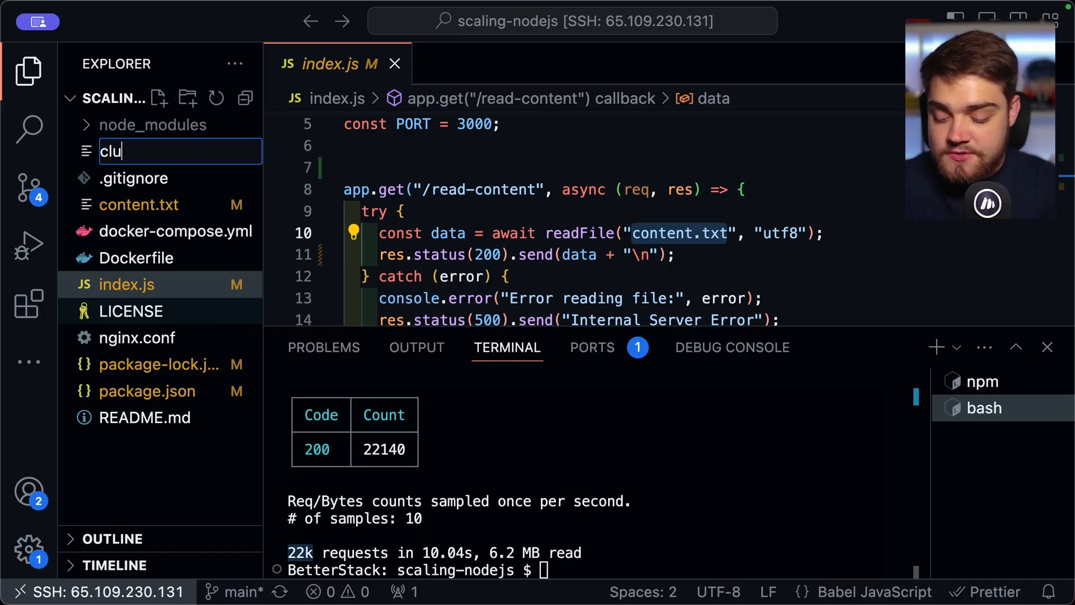
key(Enter)
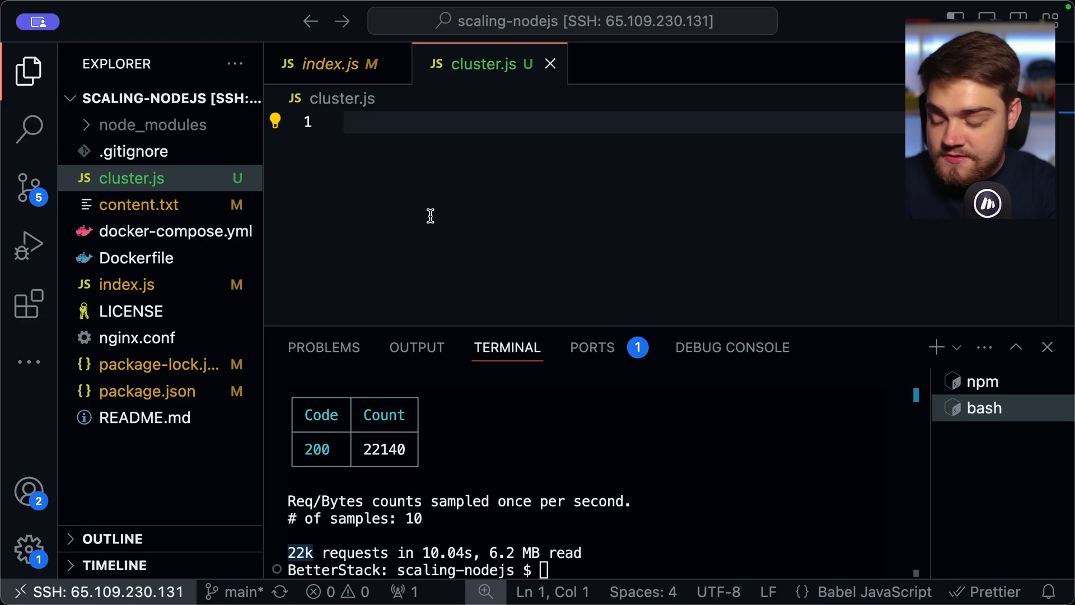
text(const)
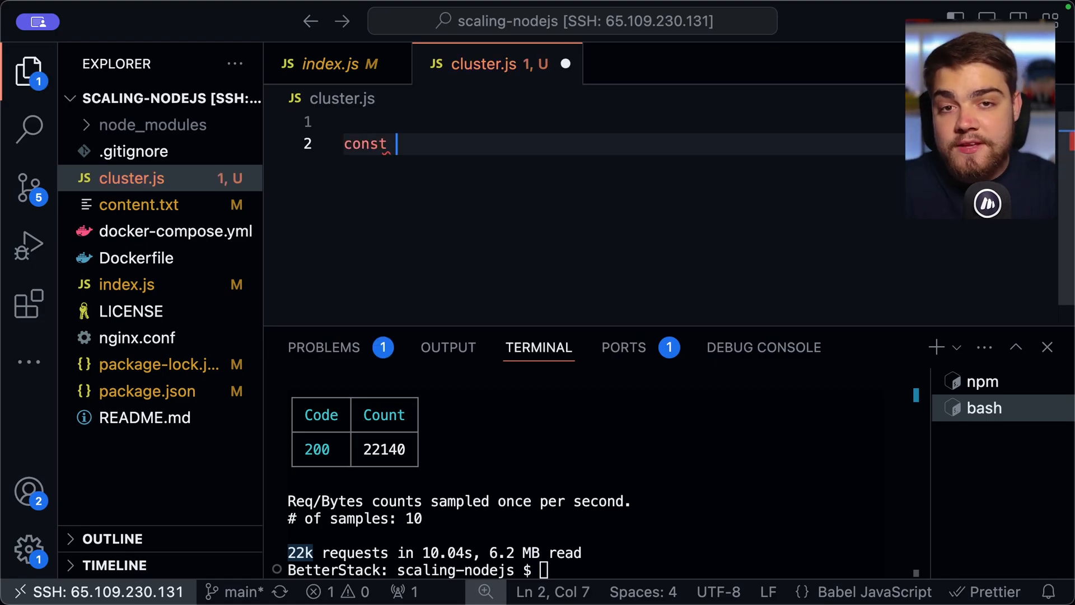
text(cpuCo)
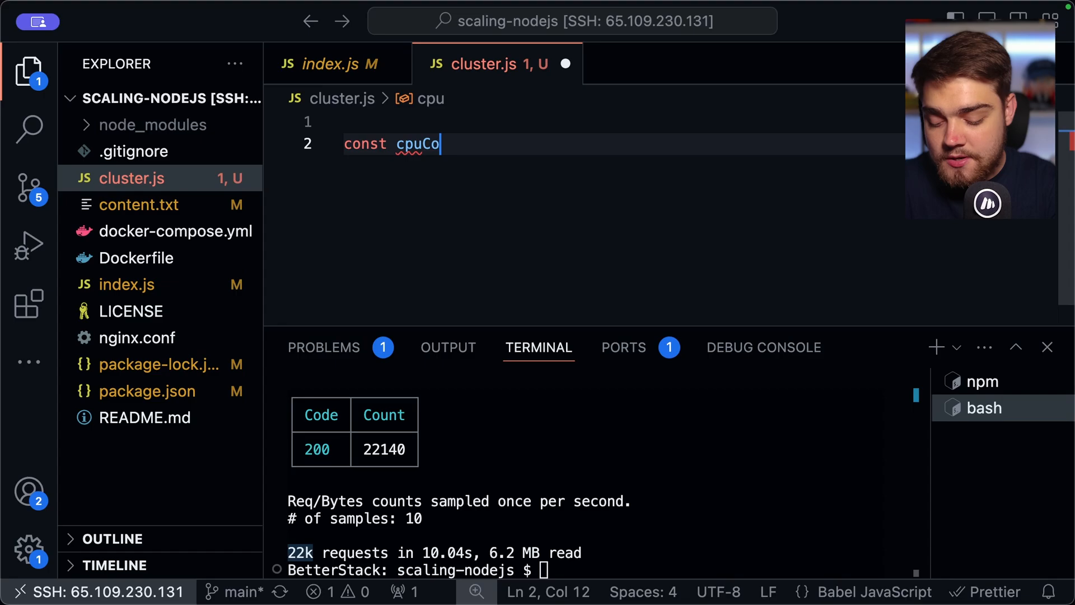
text(unt =)
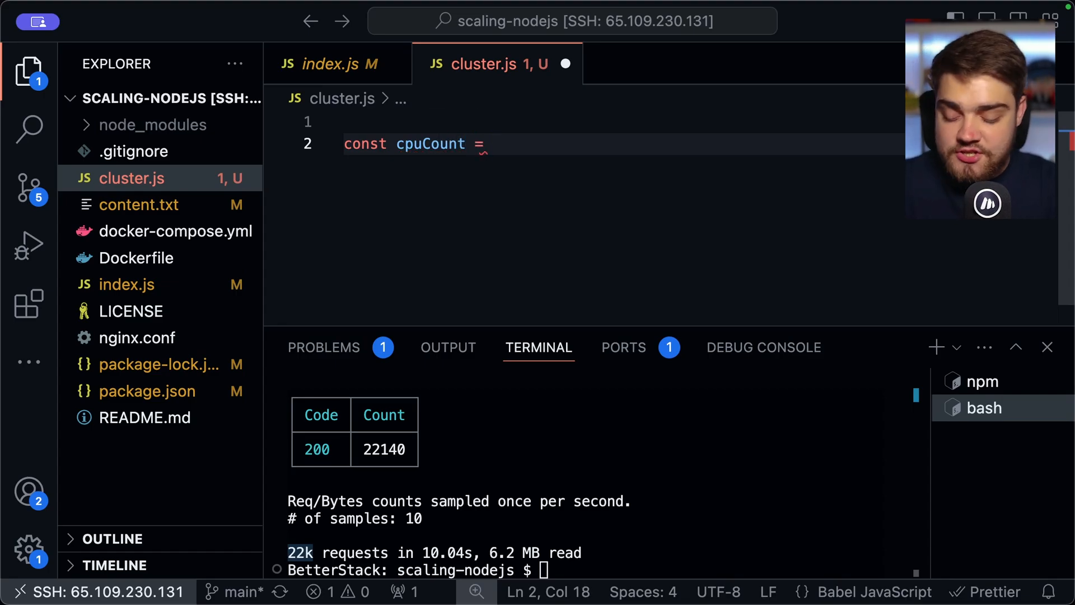
text(availableParallelism)
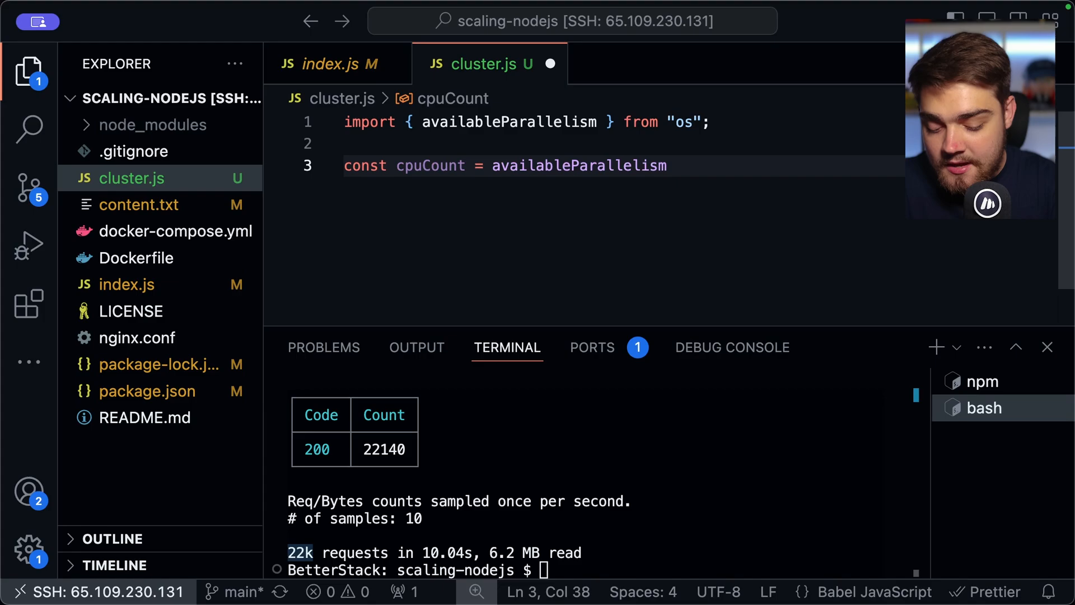
text(();)
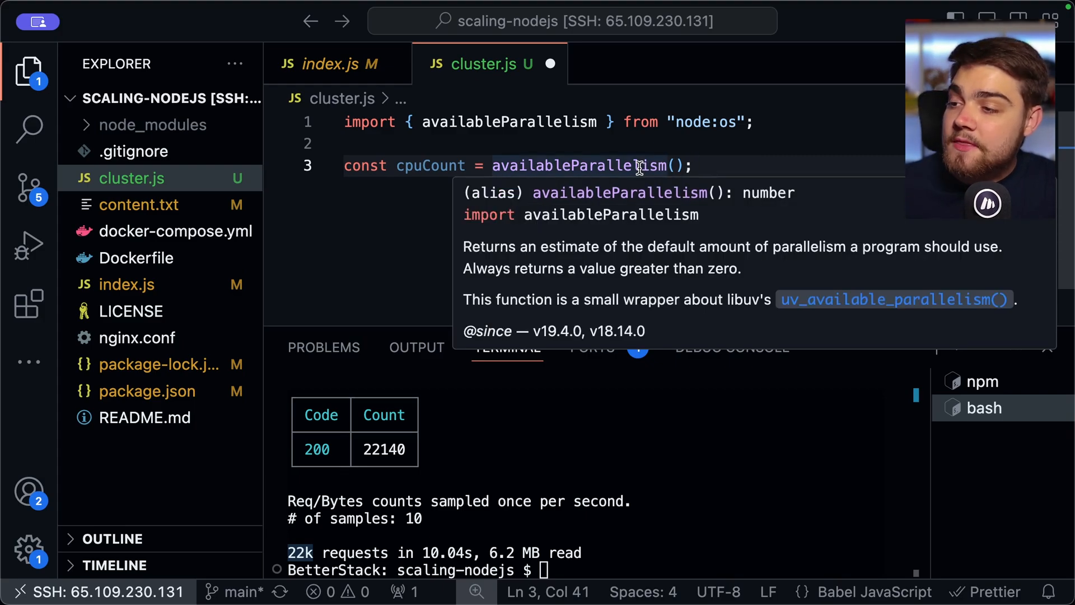
mouse_move(719, 185)
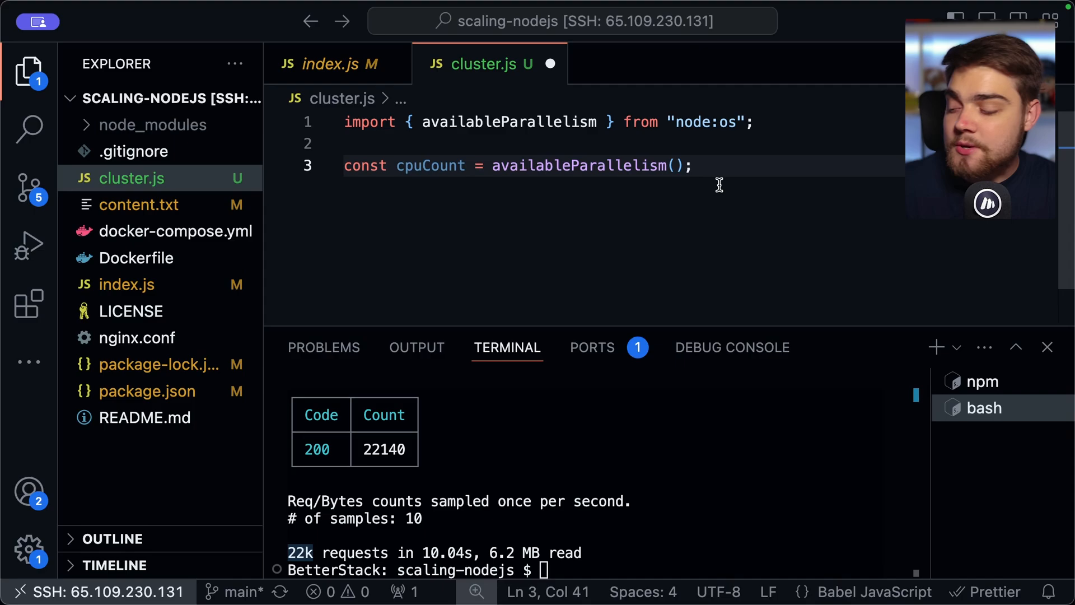
text(cpnm)
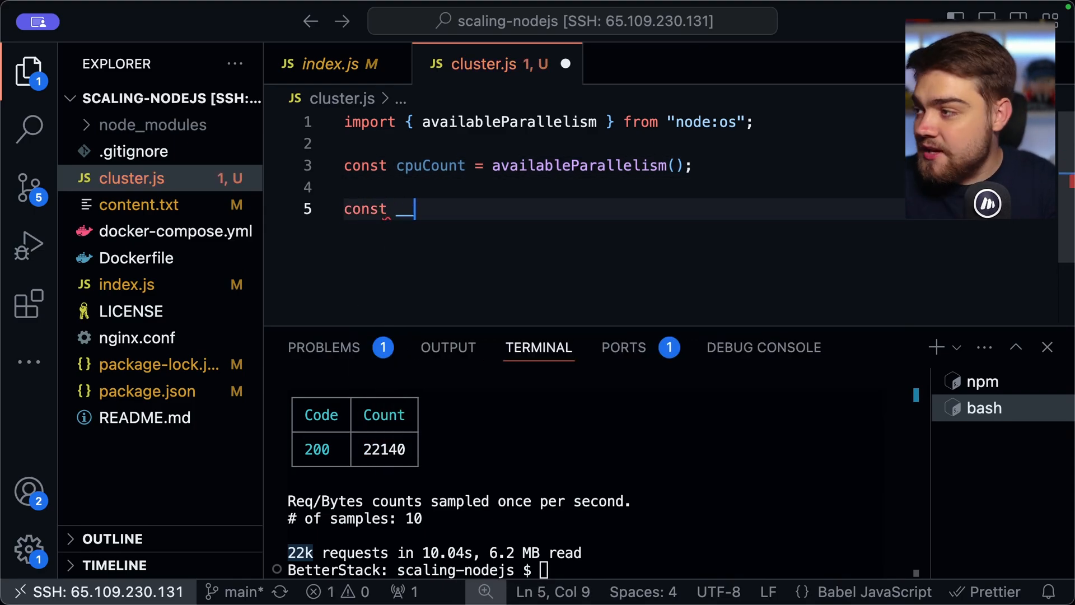
text(__dirname)
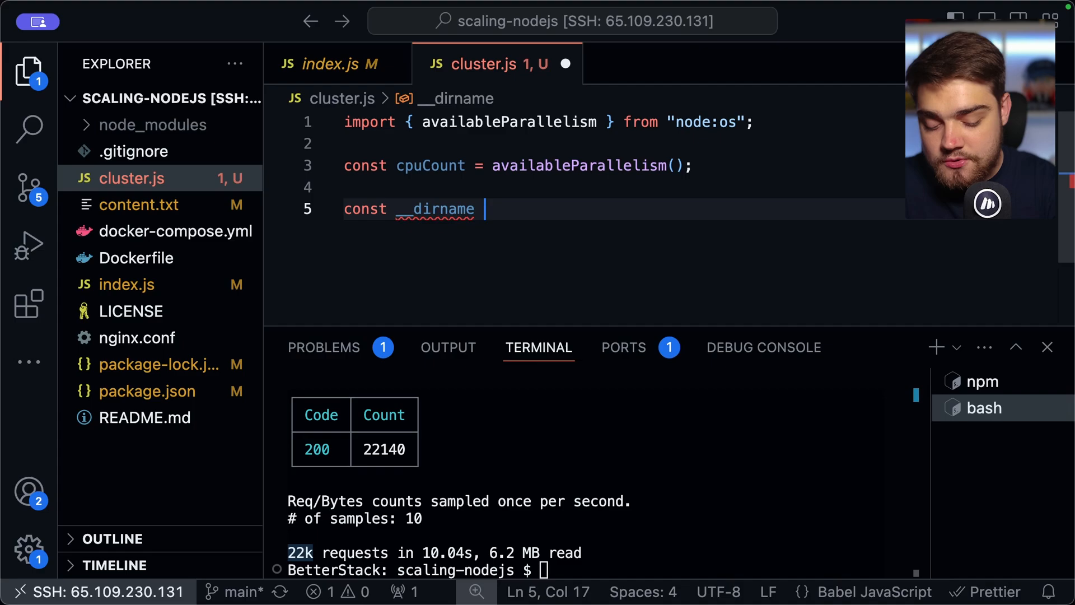
text(= dirname()
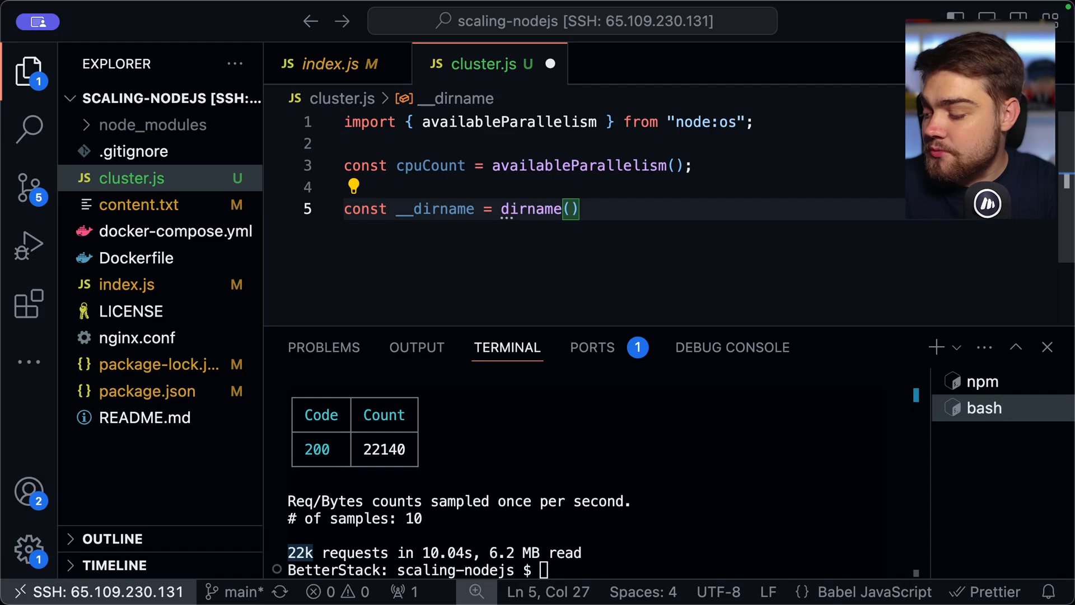
text(fileURLToPath)
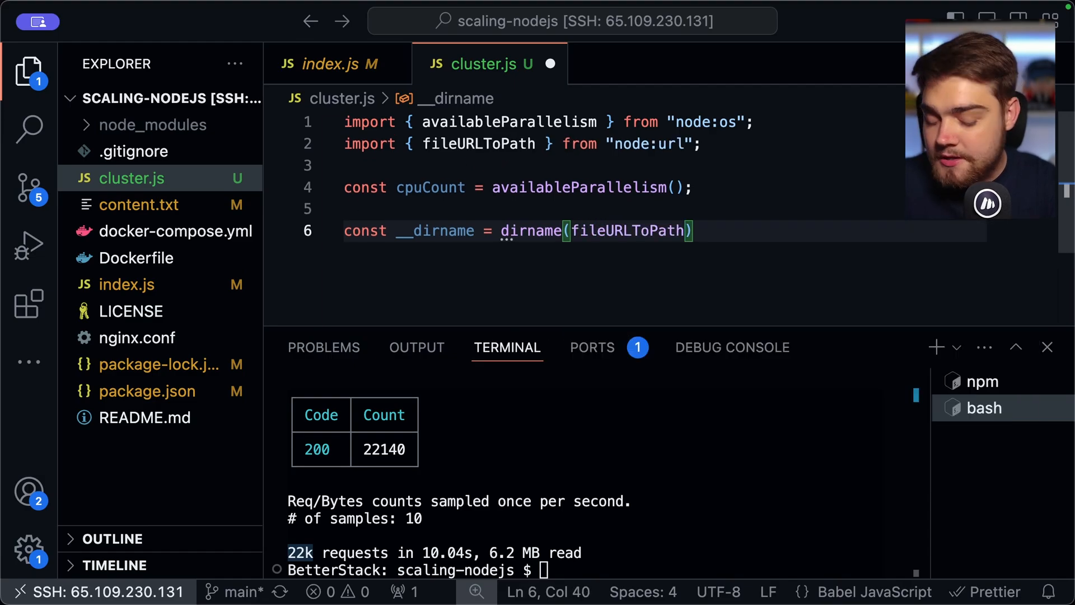
text(import.m)
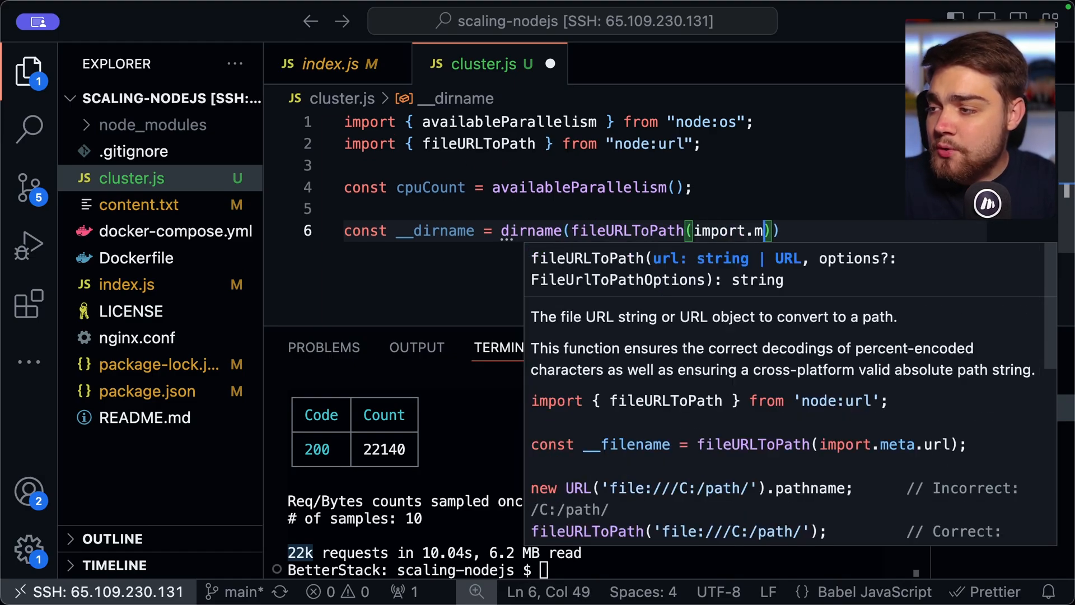
text(eta.u)
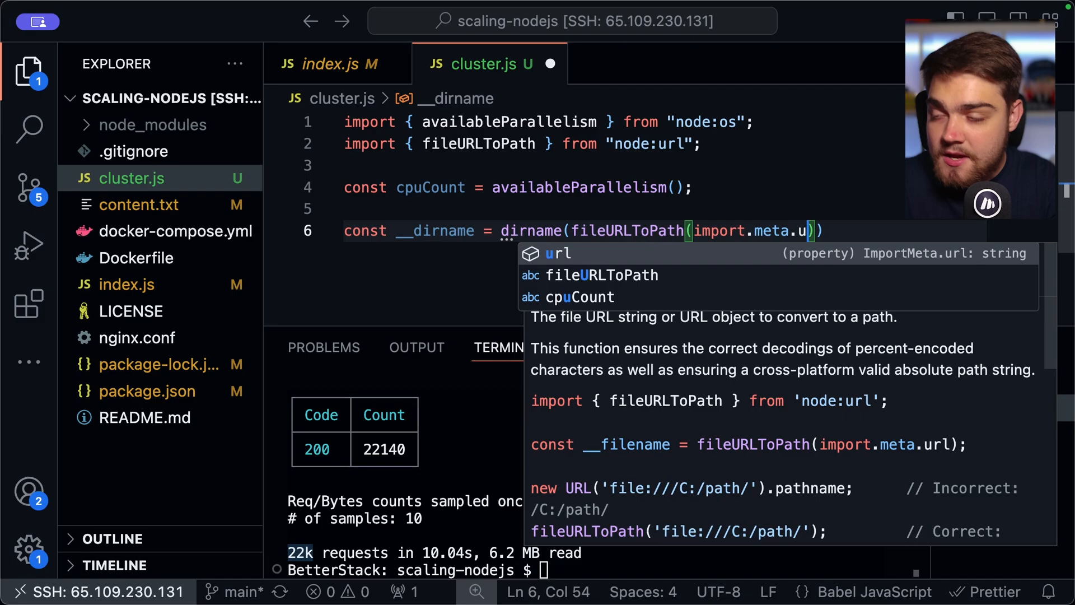
text(rl)
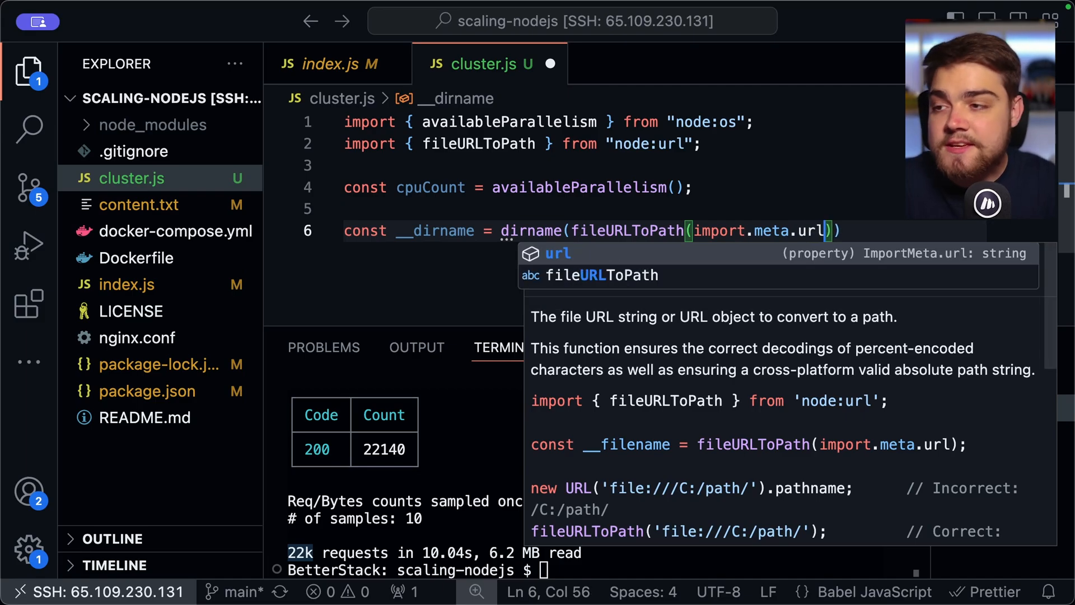
text(;)
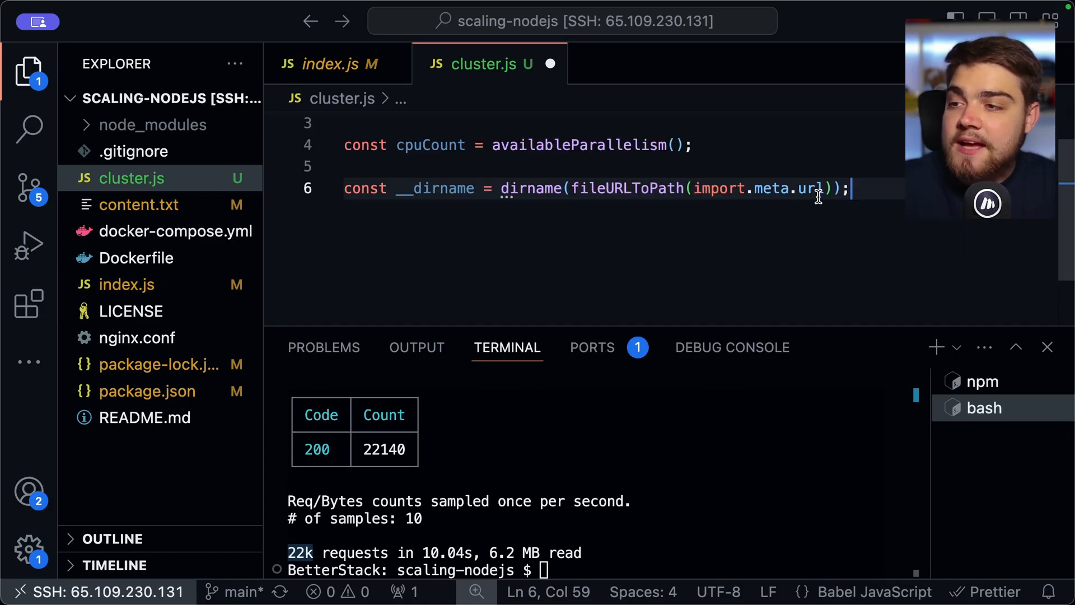
key(Enter)
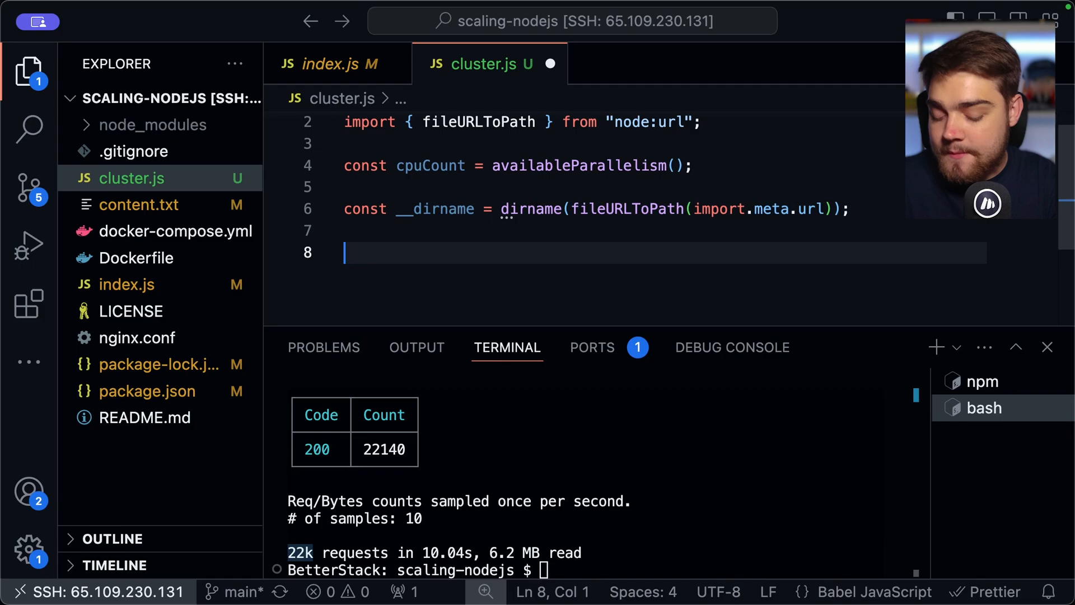
text(console.log)
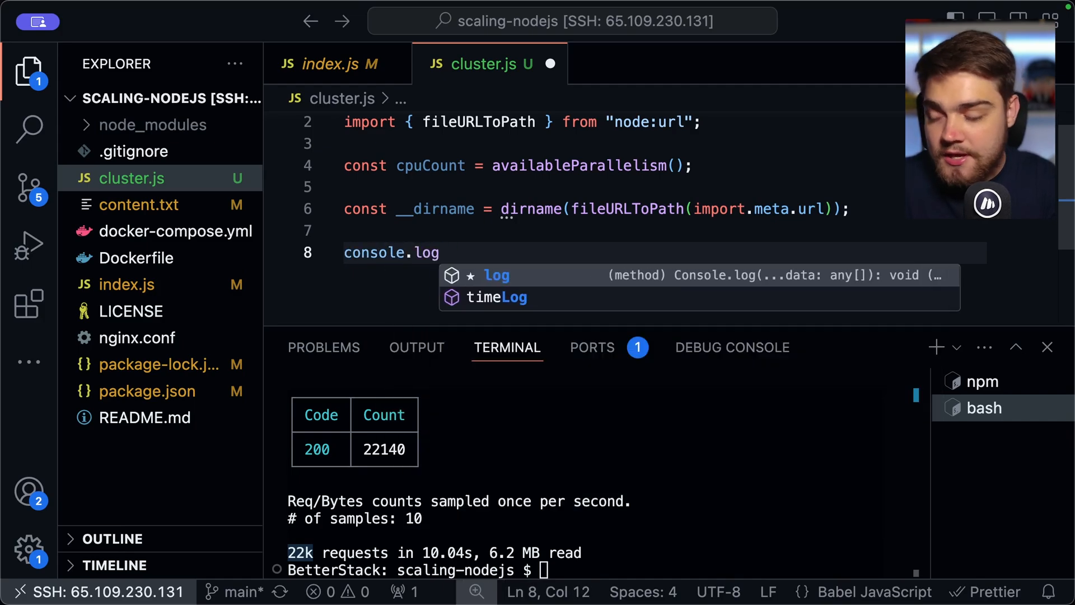
text((``))
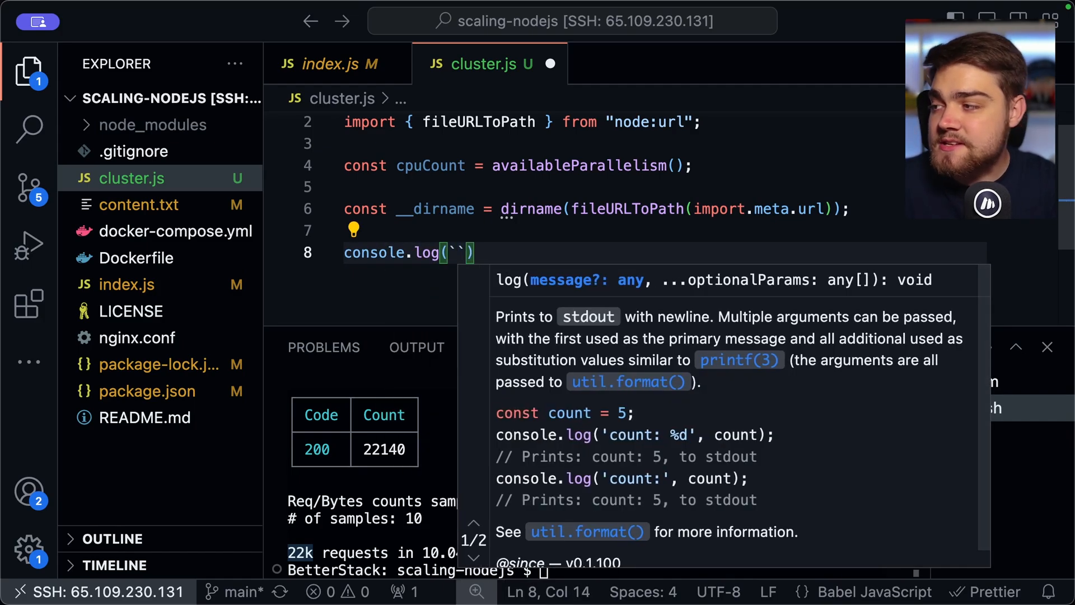
text(Primary pid)
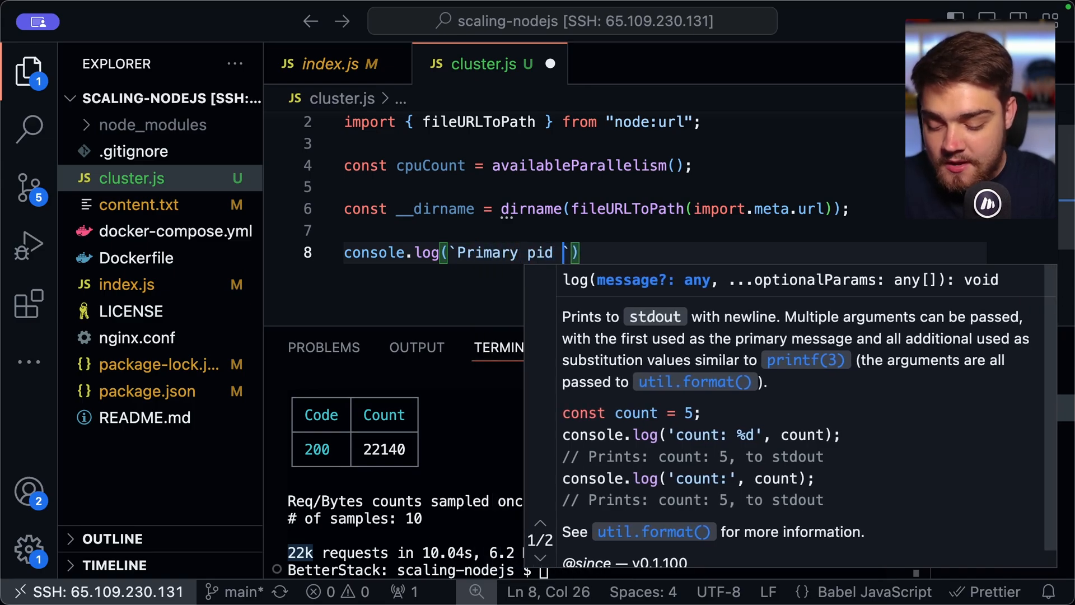
text($)
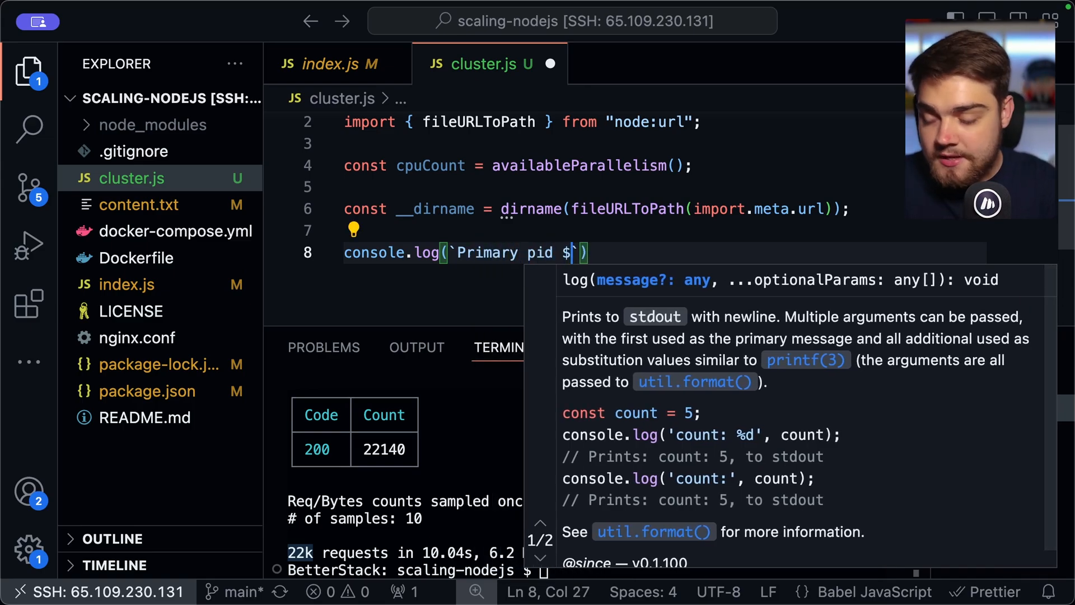
text((proce)
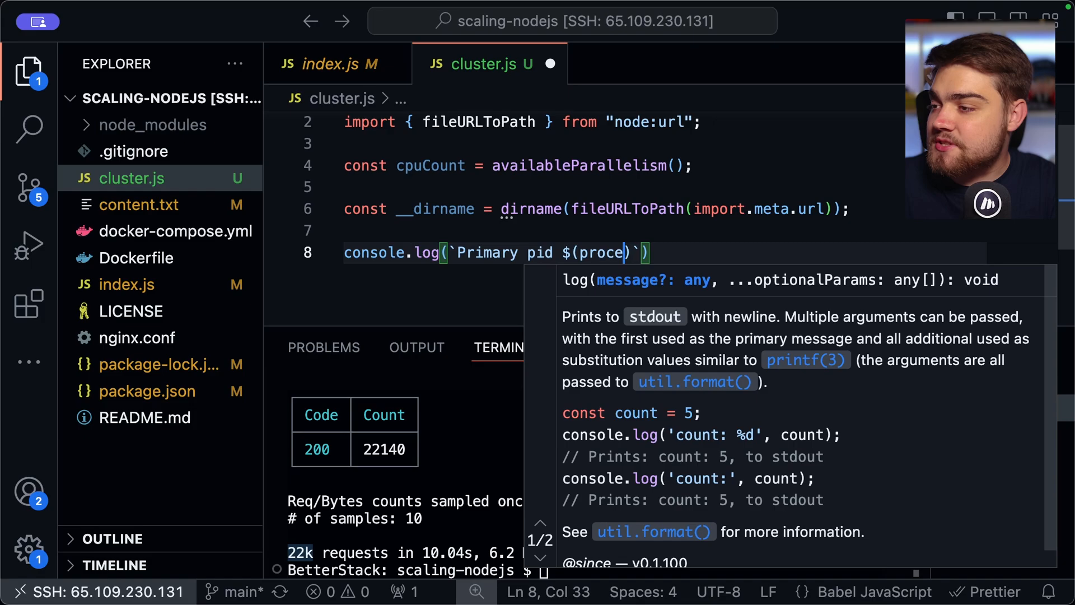
key(Backspace)
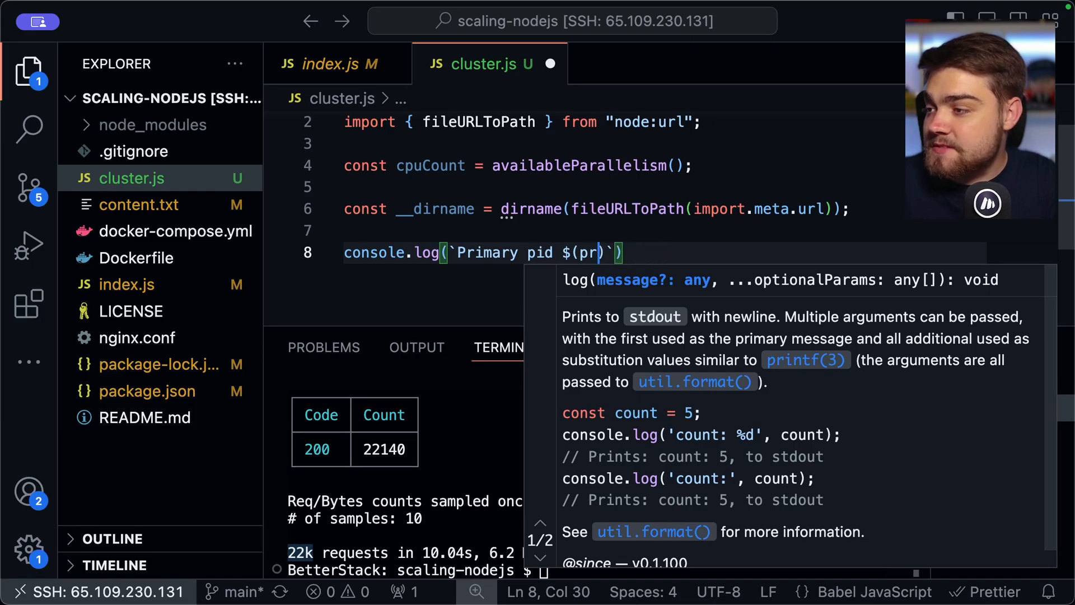
text({process.pid)
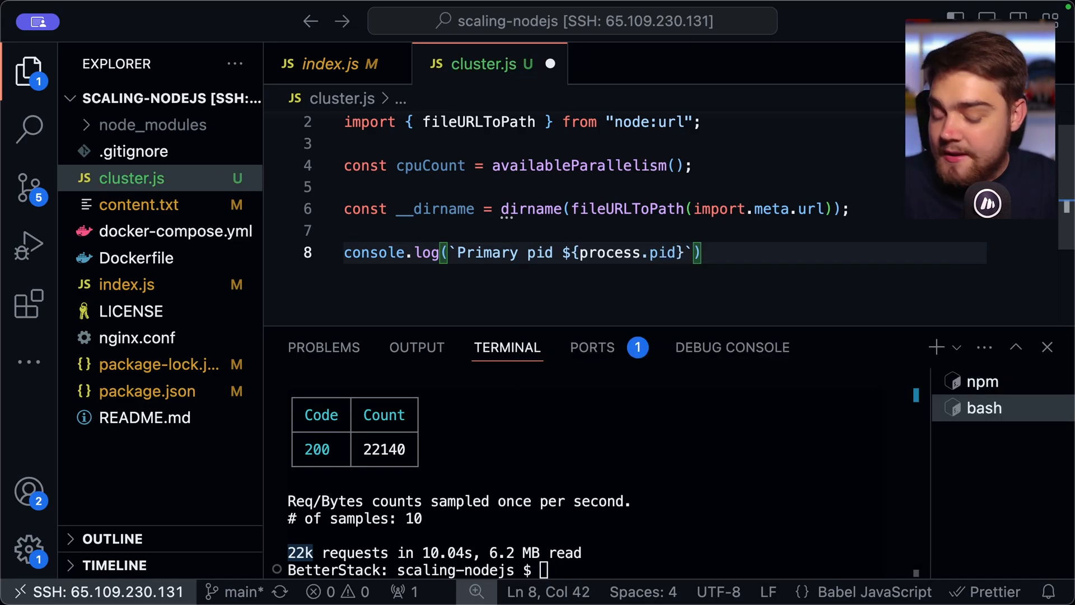
text(;)
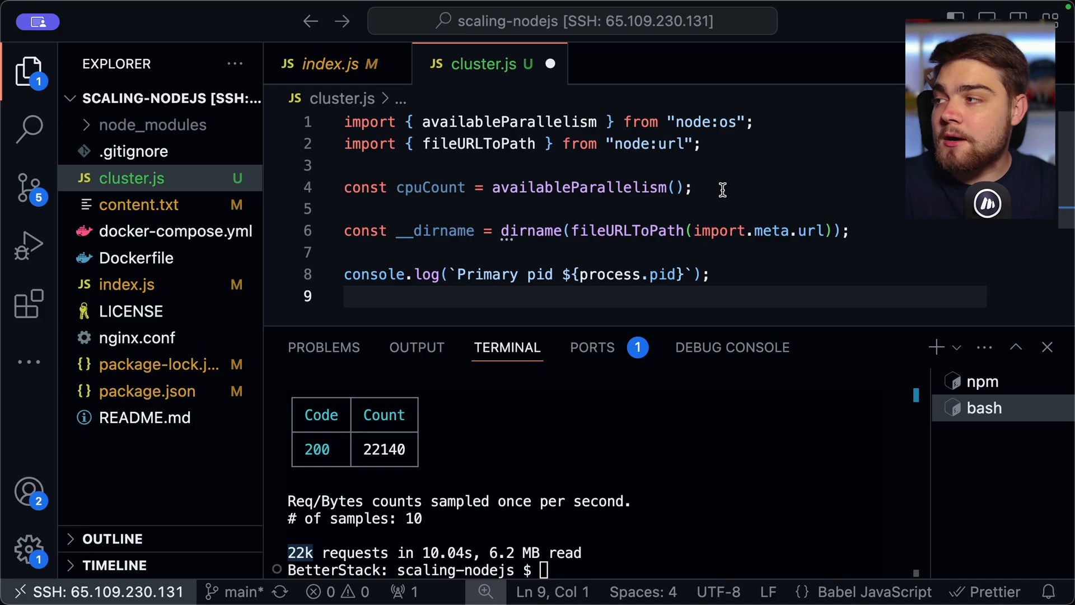
text(import cluter from n)
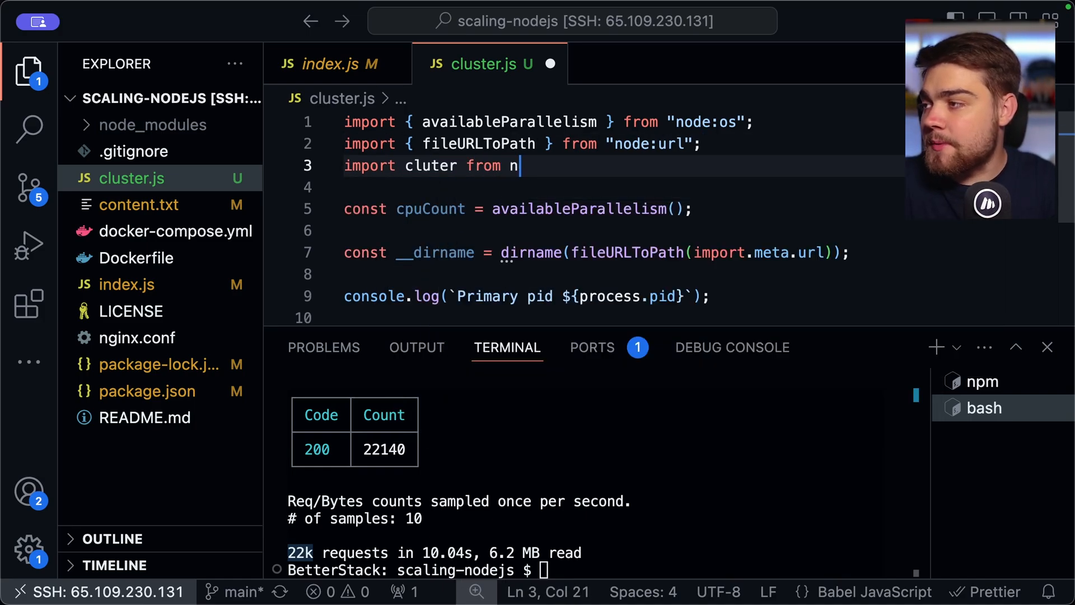
key(Backspace)
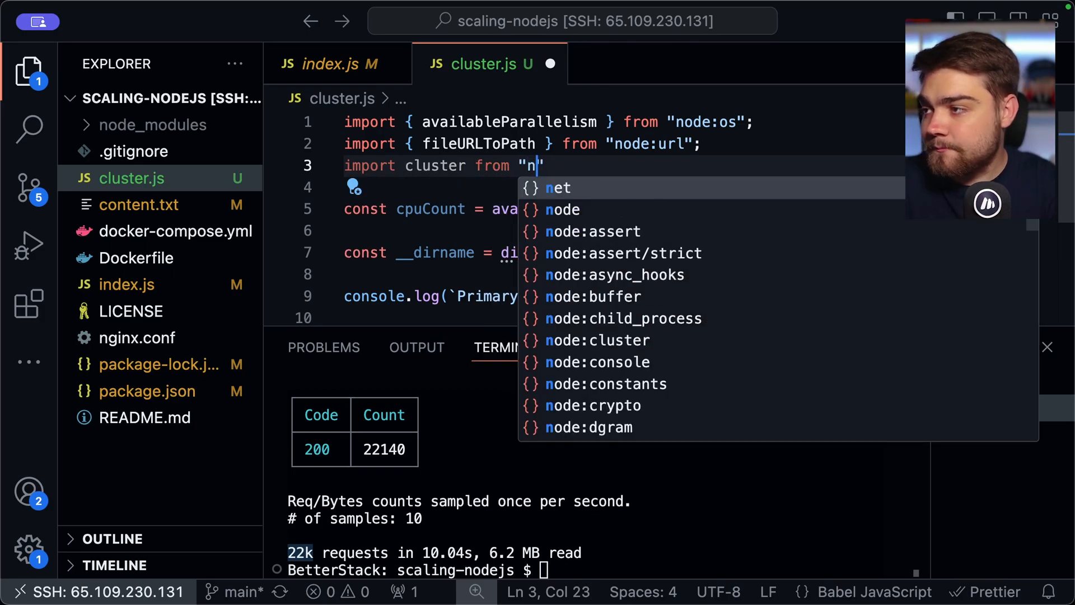
text(ode:c)
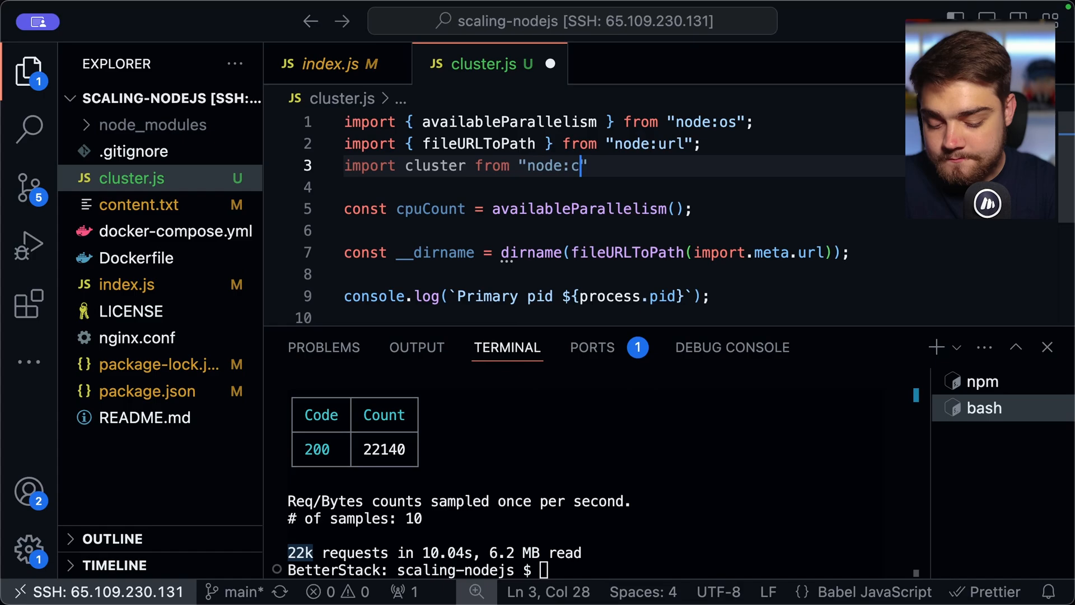
text(luster)
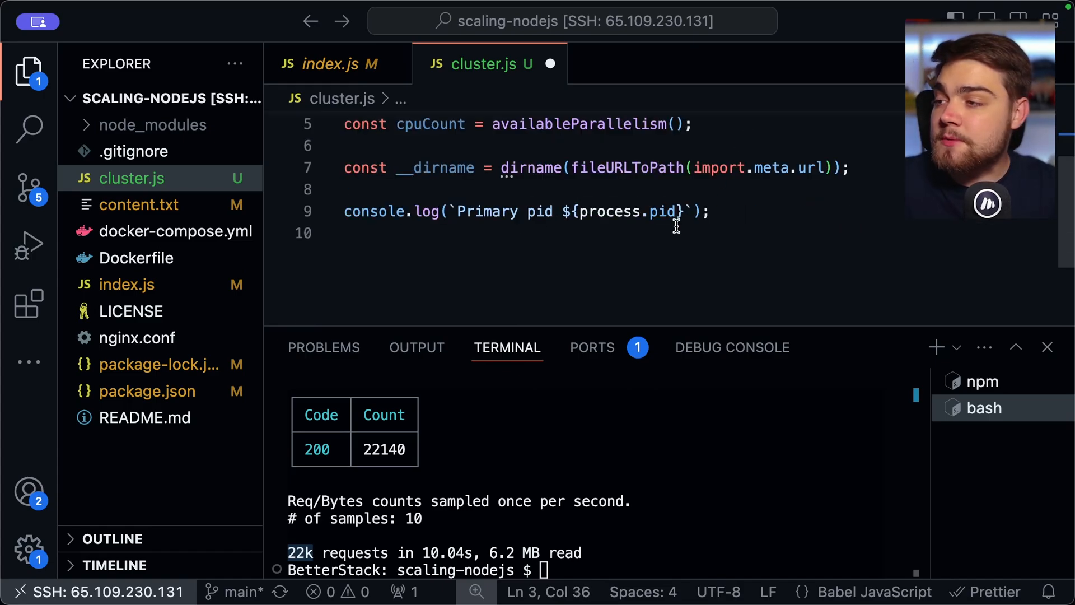
text(cluste)
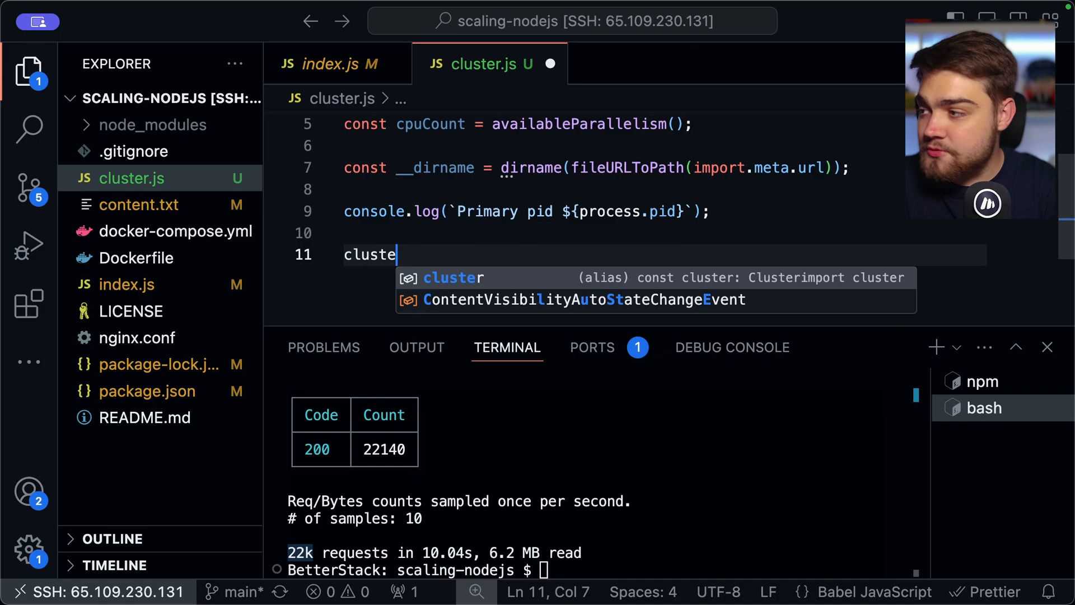
text(r.setupPrimary()
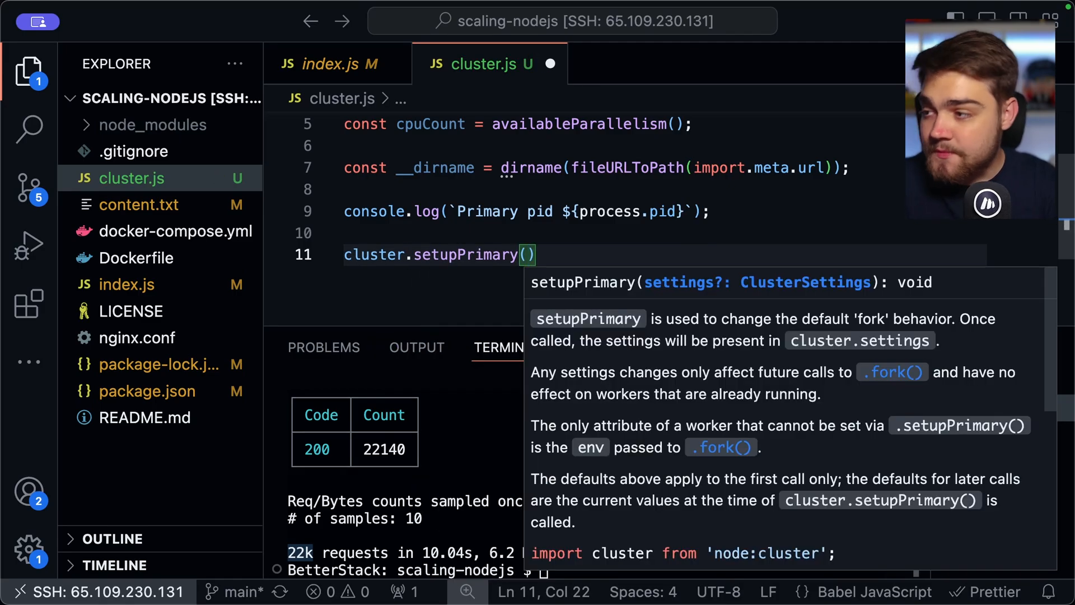
text({)
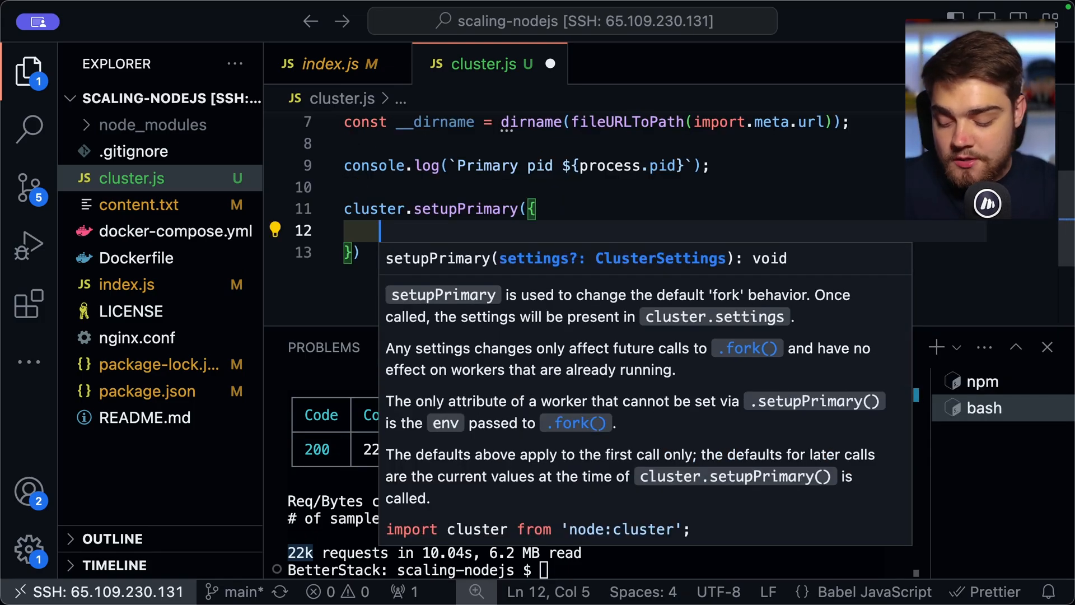
text(exec)
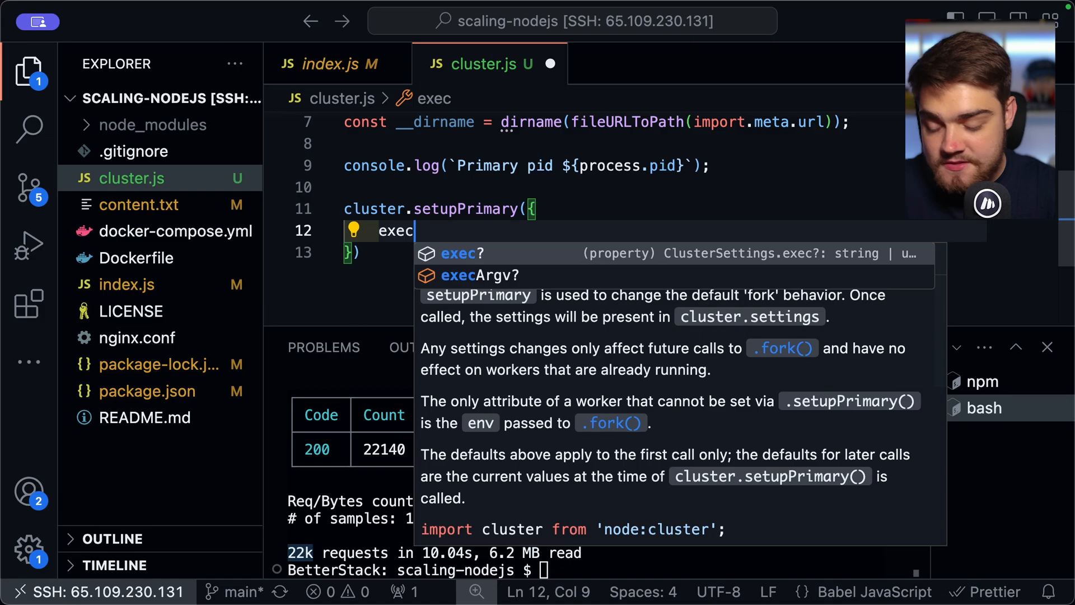
text(:)
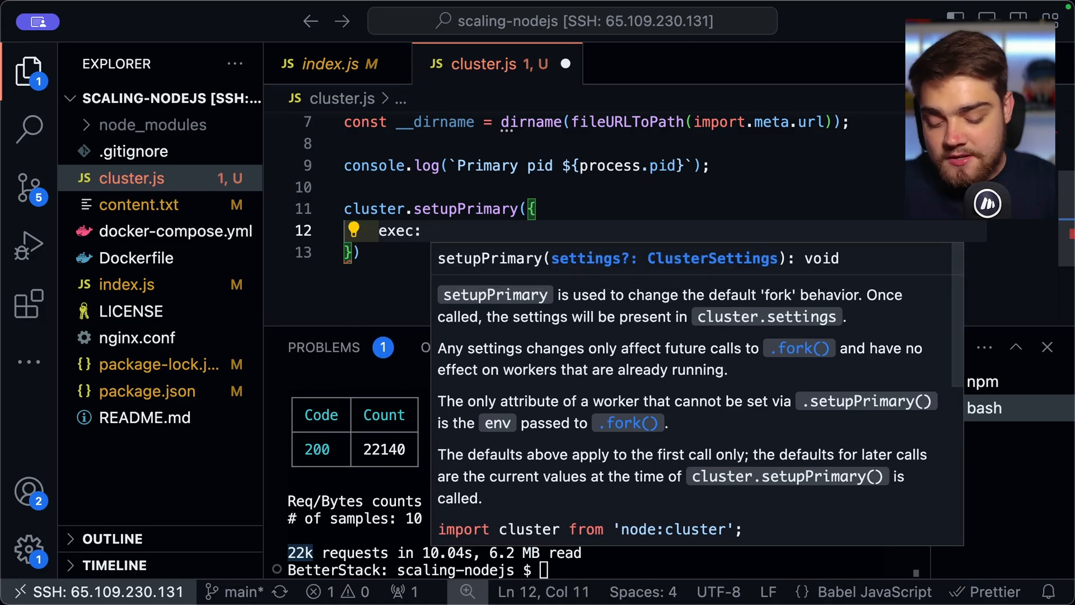
text(__dirname)
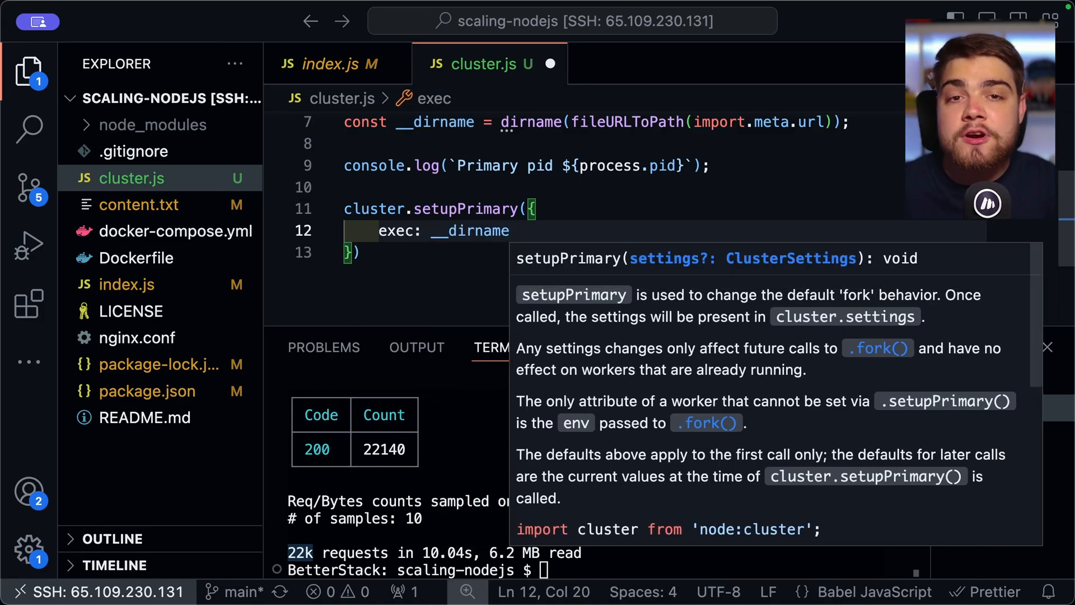
text(+ "/")
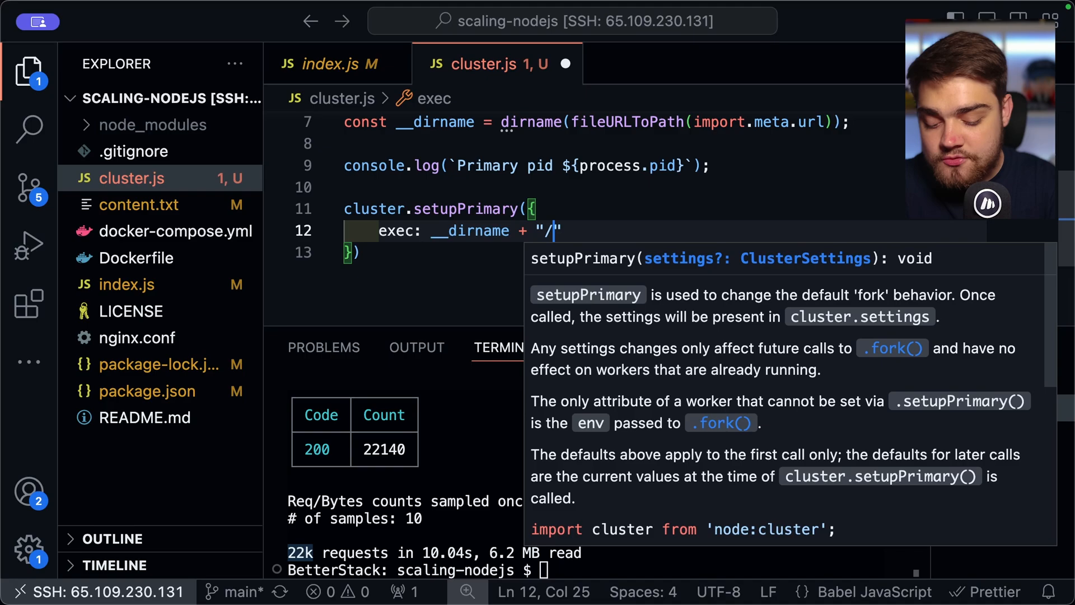
text(index.js)
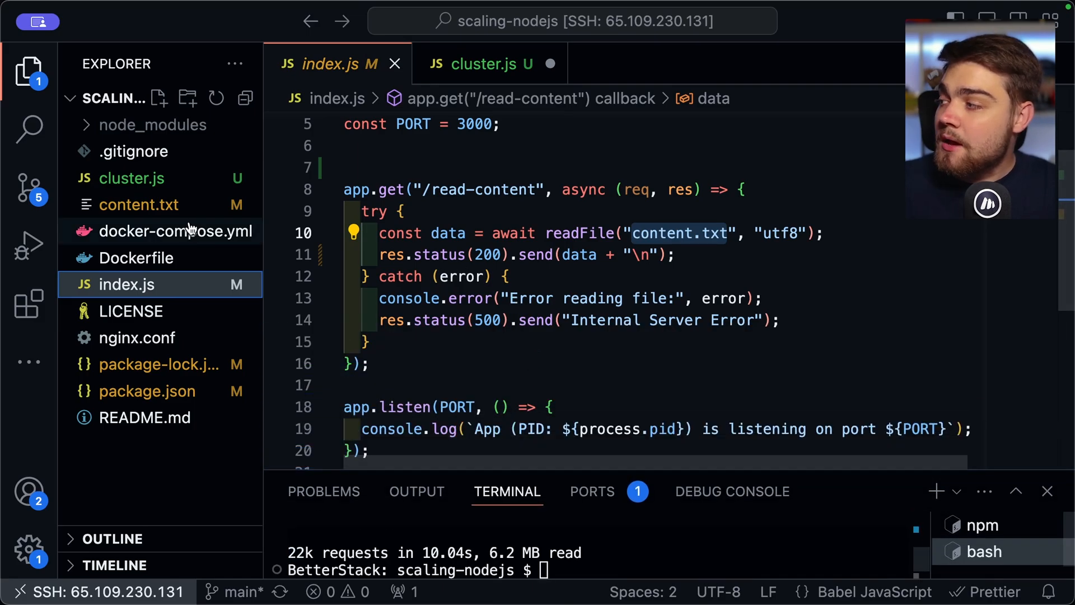
click(481, 64)
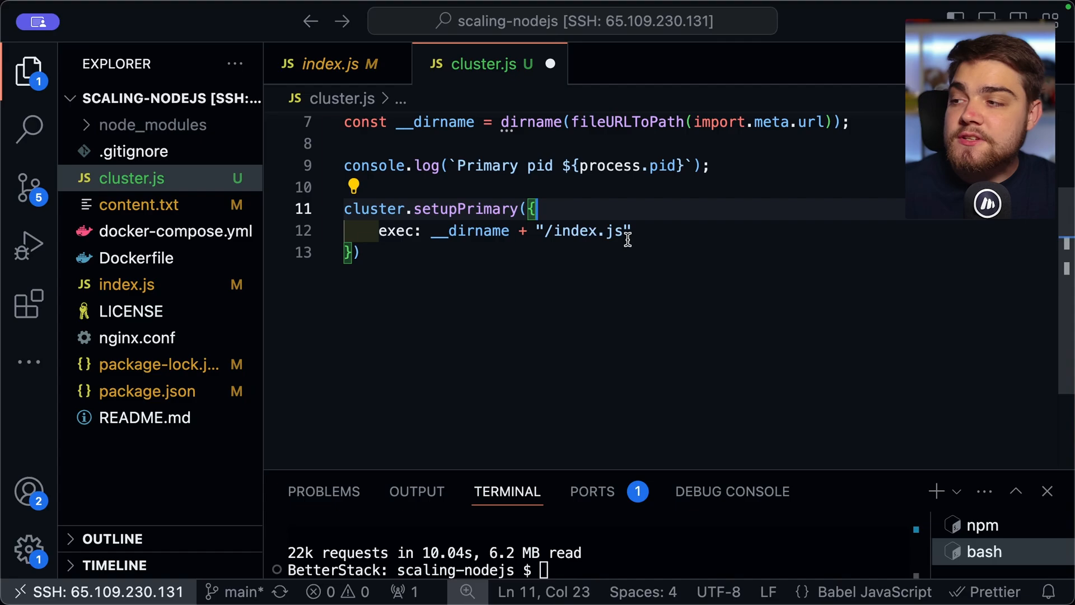
double_click(588, 231)
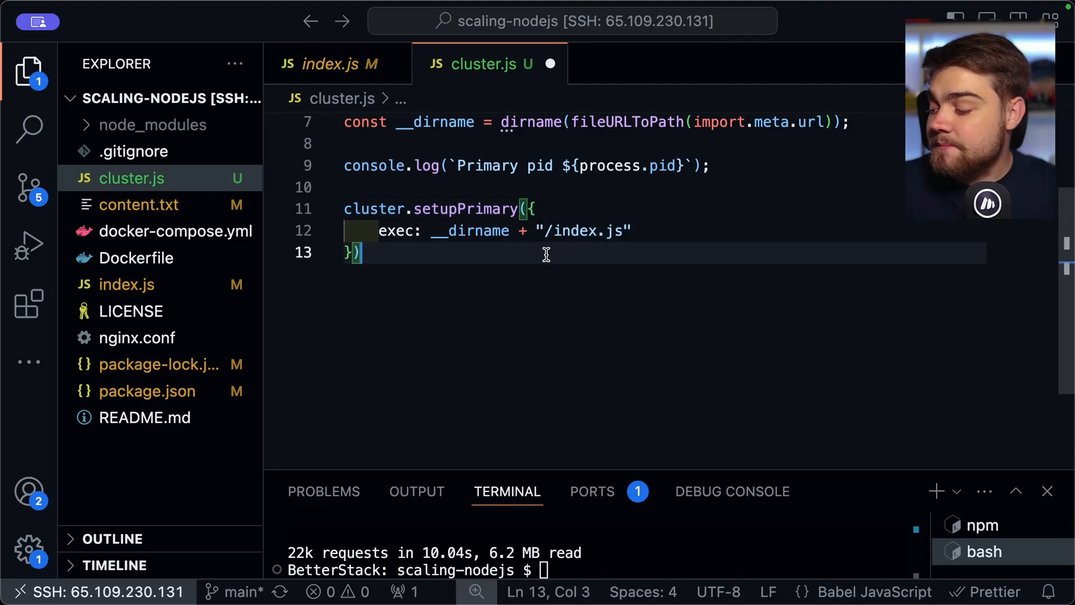
mouse_move(522, 279)
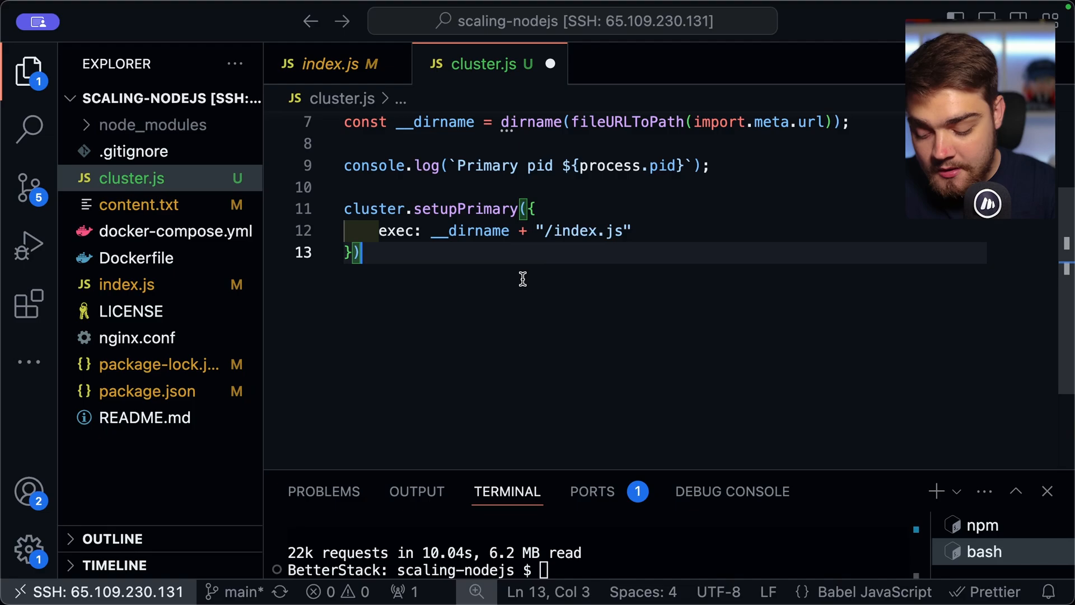
text(;)
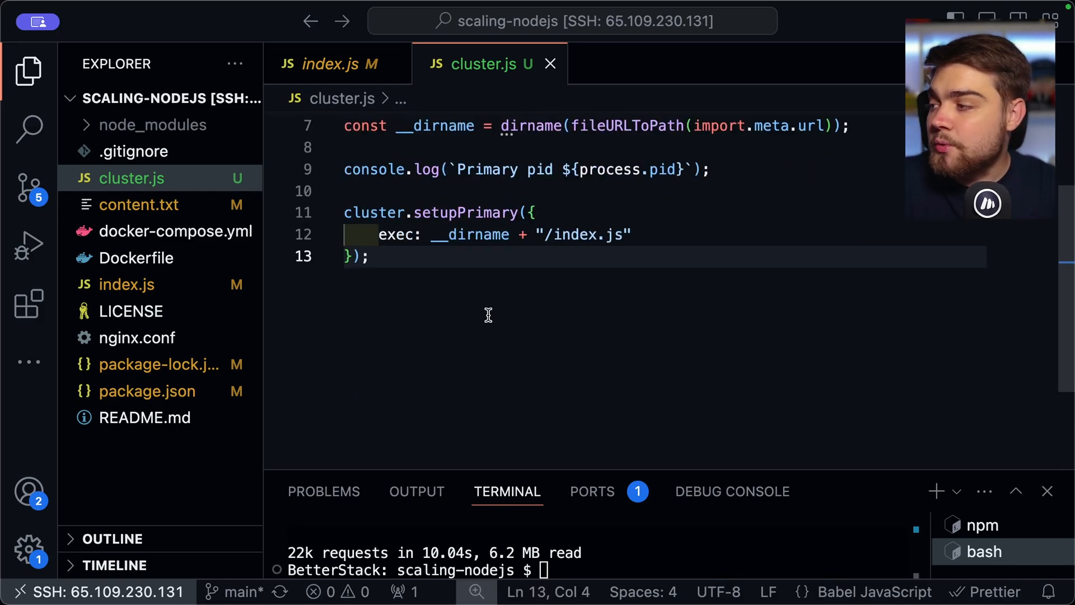
Write a for loop from 0 to cpuCount that calls cluster.fork() on each iteration
key(Enter)
text(for ()
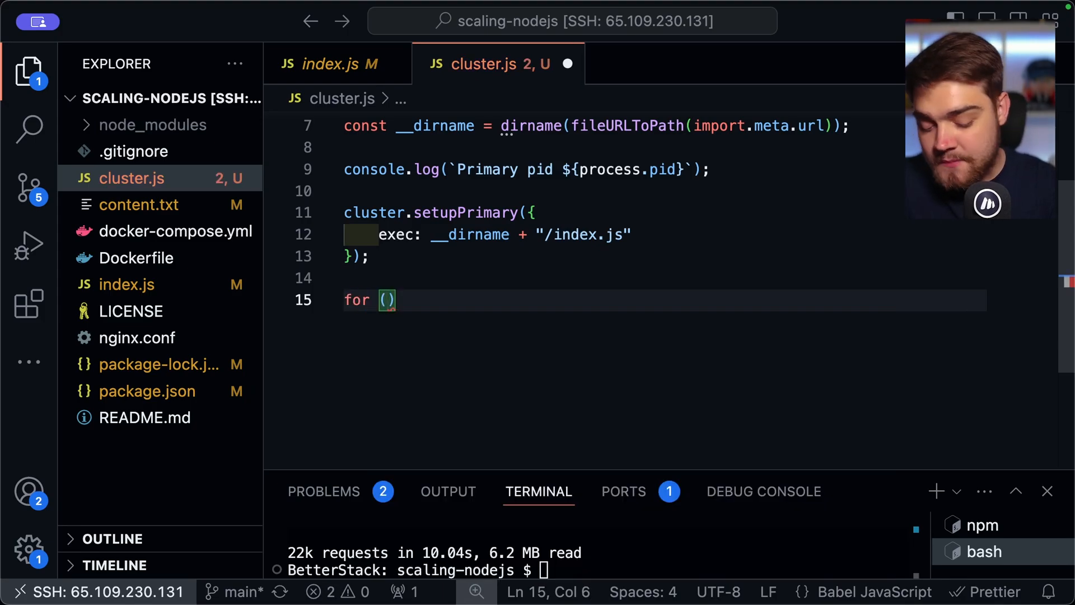
text(let i = 0; i <)
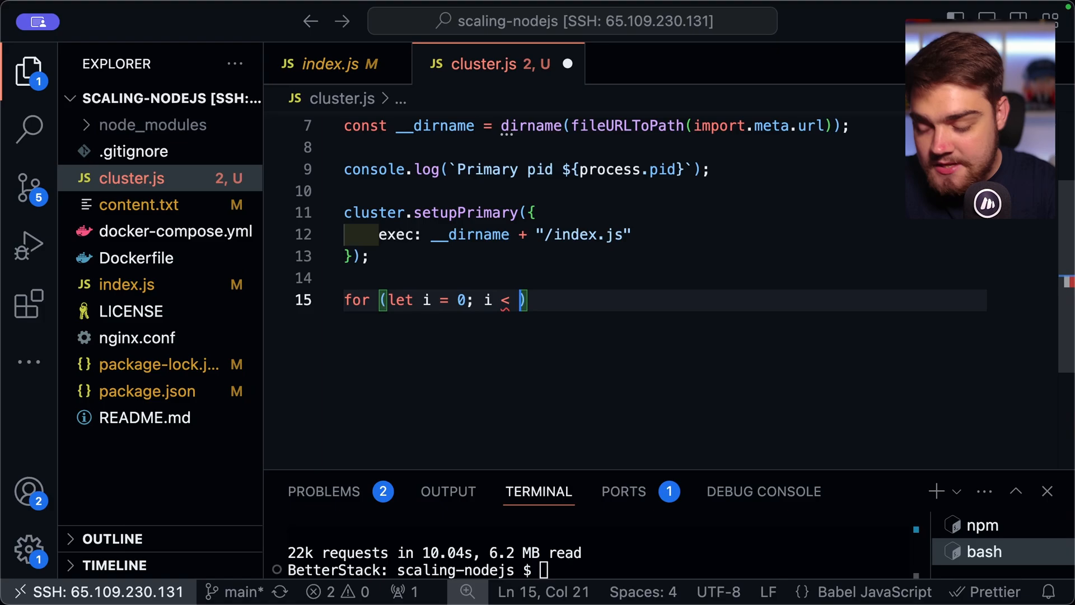
text(cpuCount; i++)
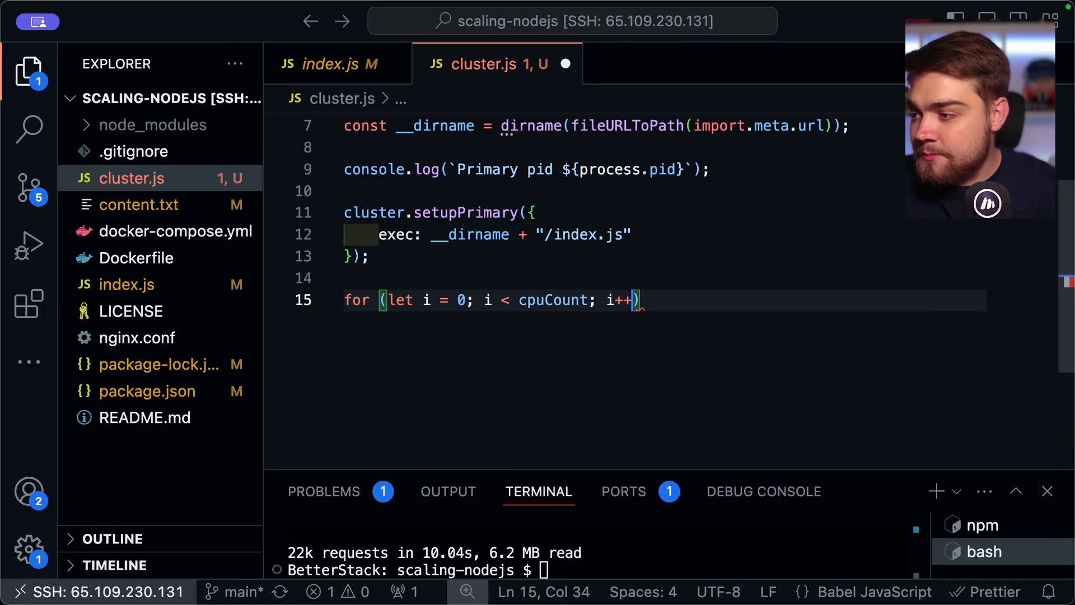
text({})
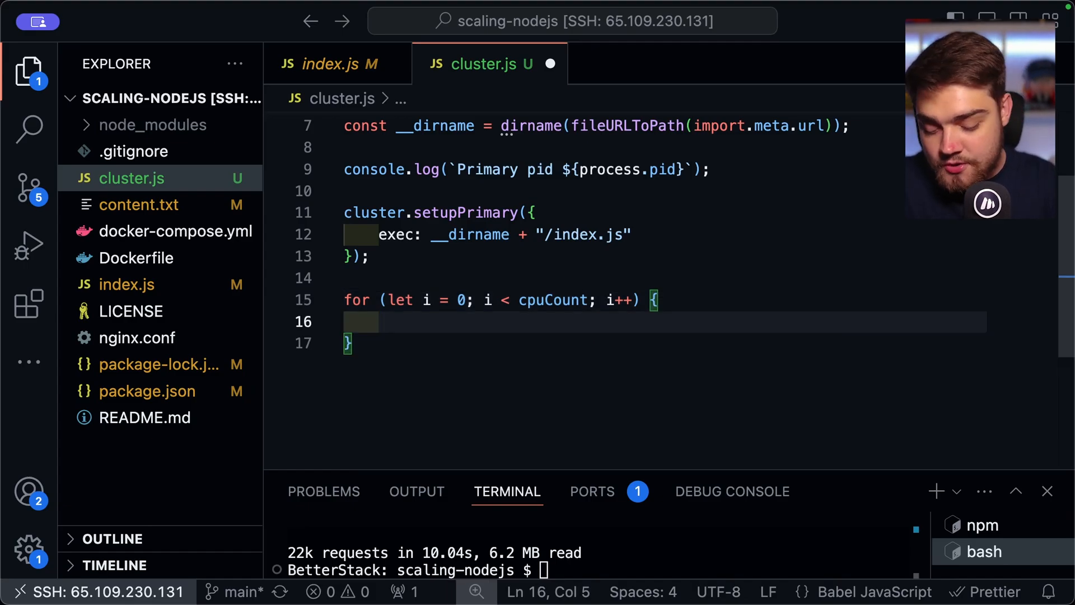
text(cluster)
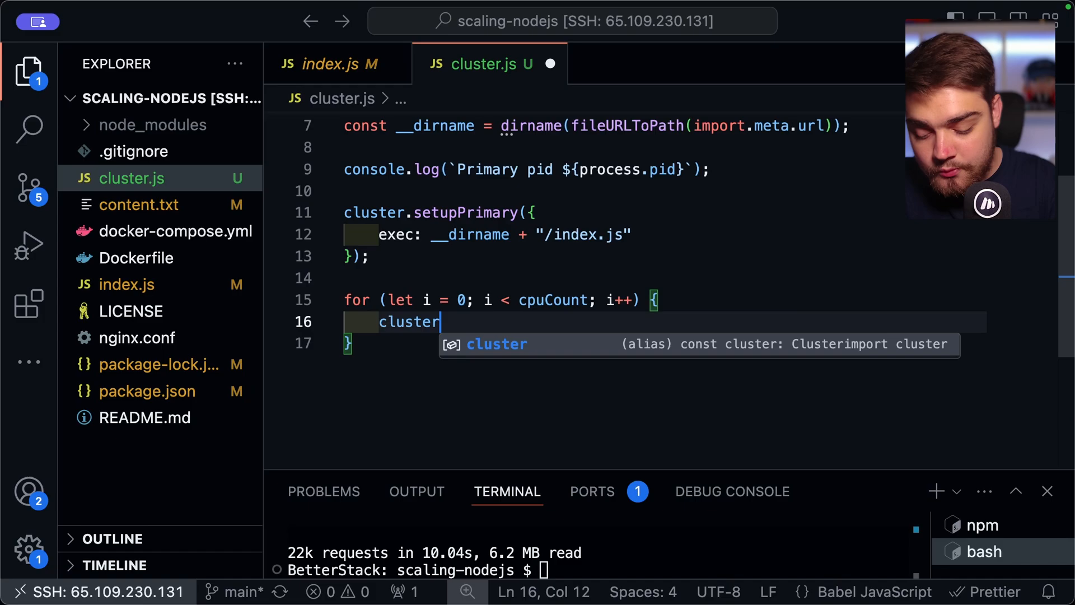
text(.fork();)
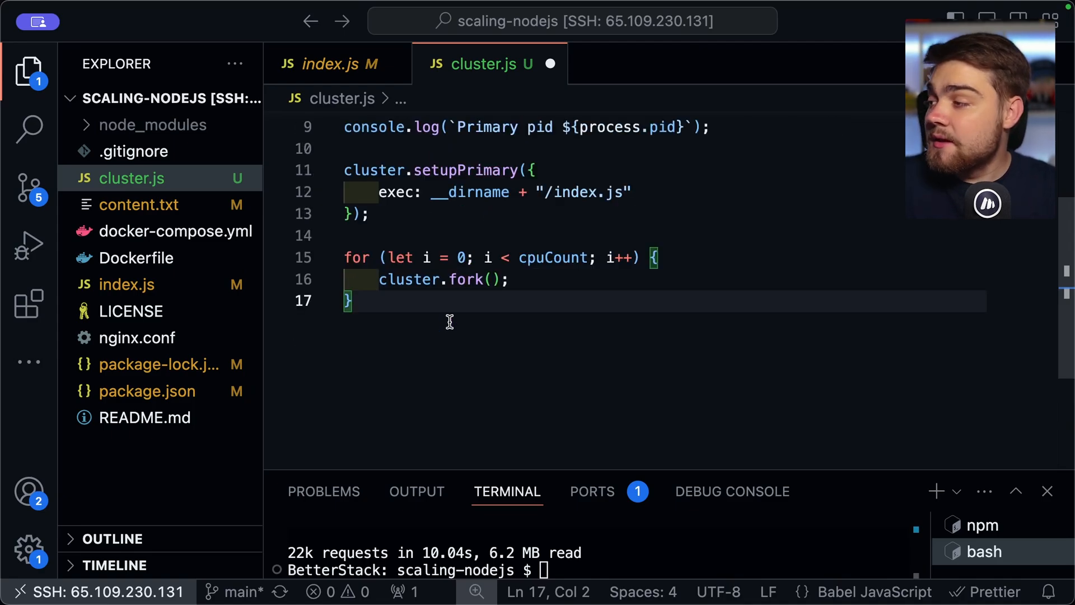
key(Enter)
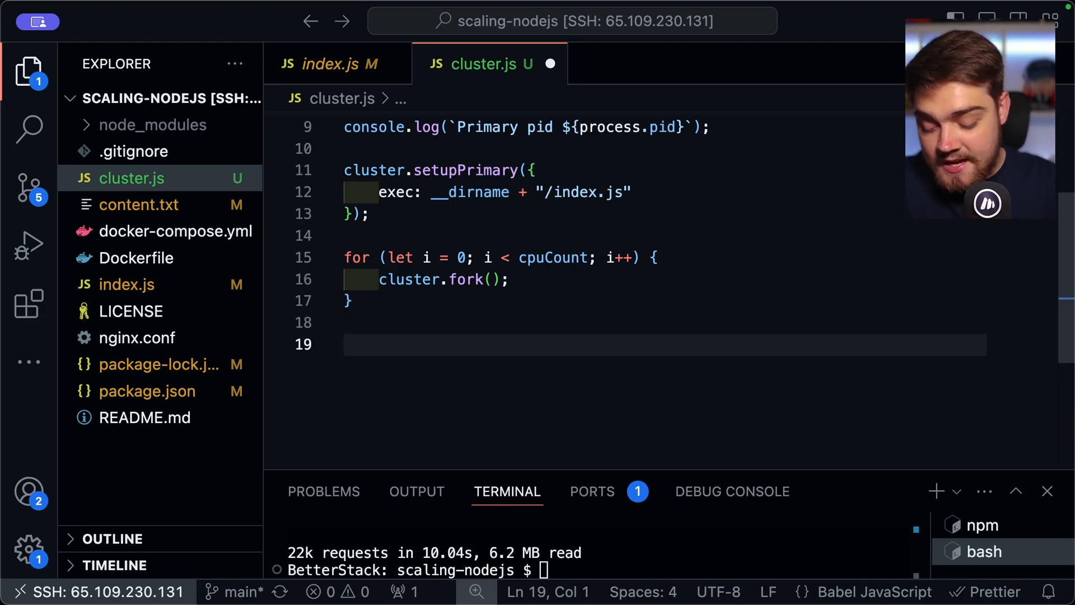
Add cluster.on('exit', (worker, code, signal)) logging 'Worker ${worker.process.pid} has terminated.'
text(cluster.on)
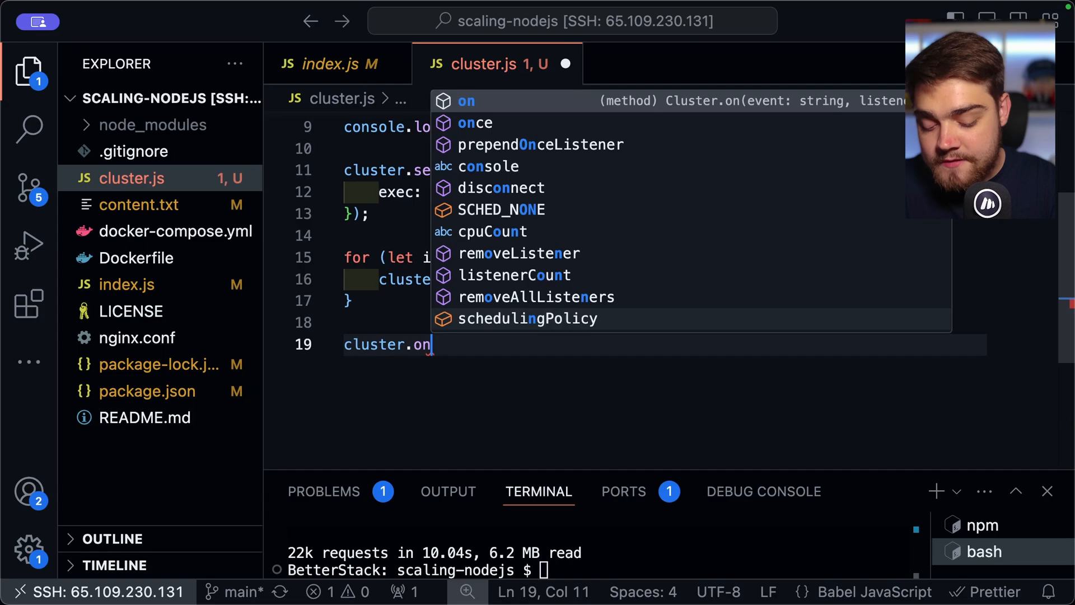
text(('exit',)
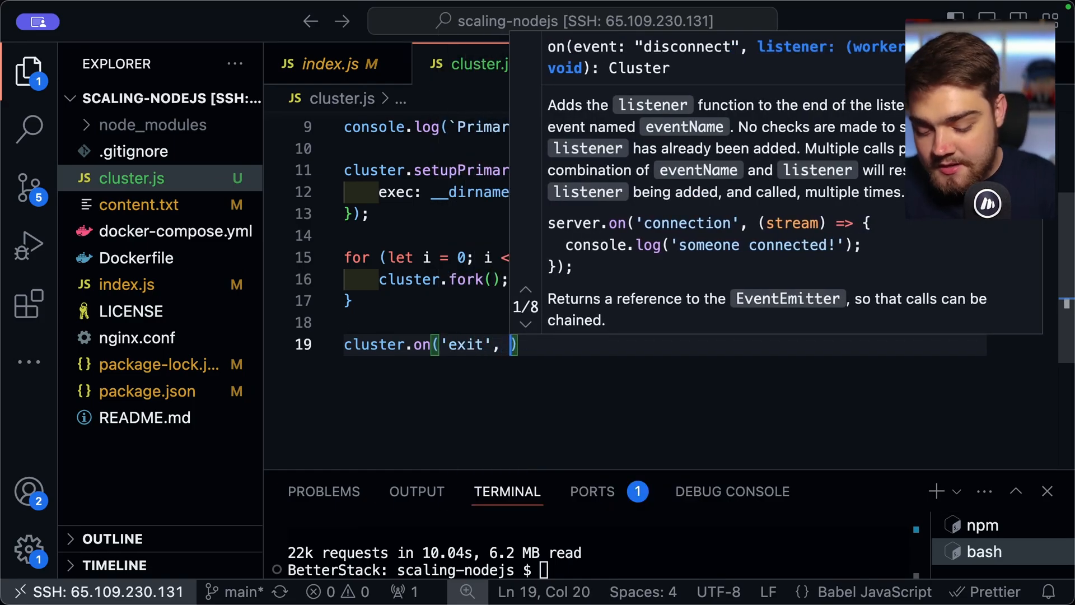
text((worker, code, signal)
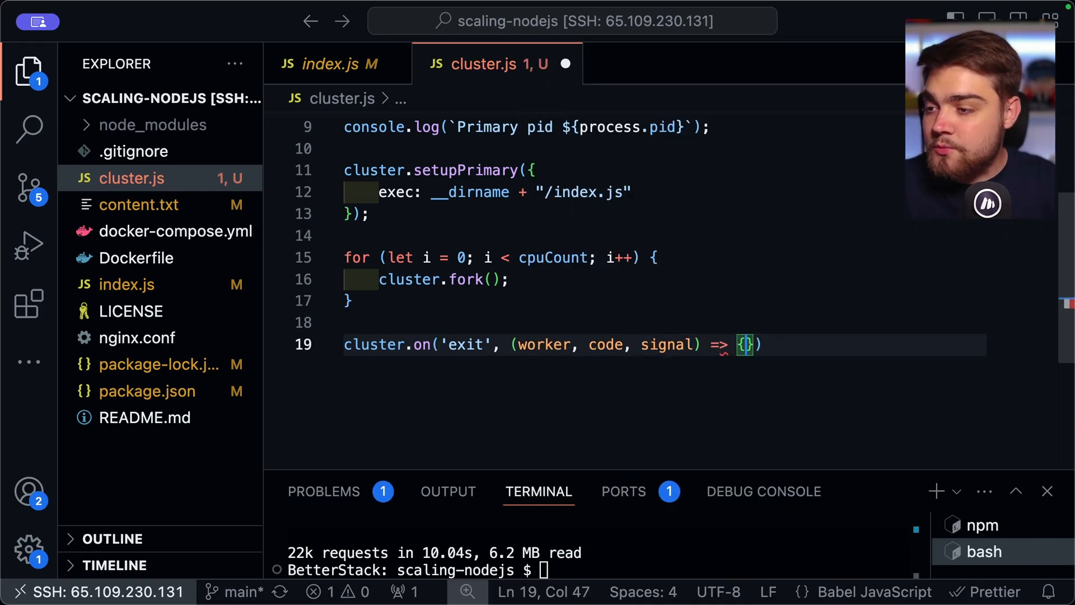
key(Enter)
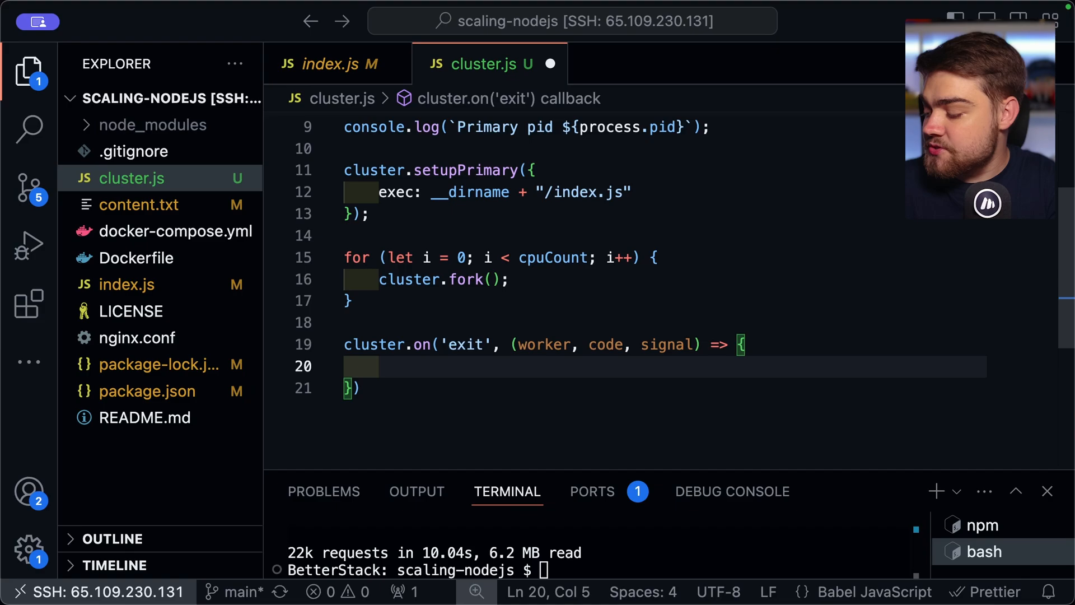
text(console.log(`Worker)
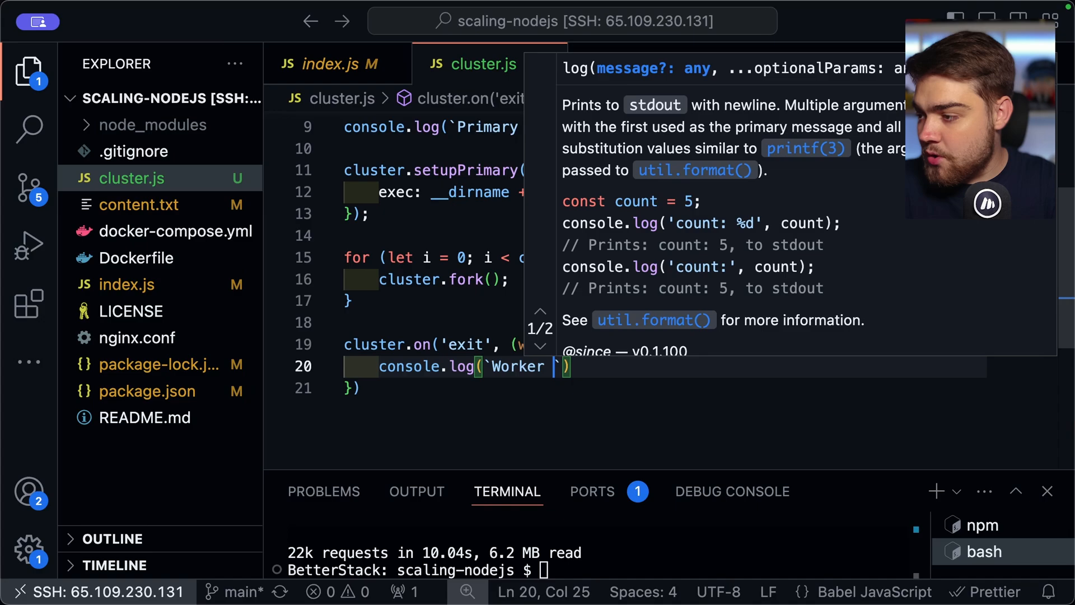
text(${wo)
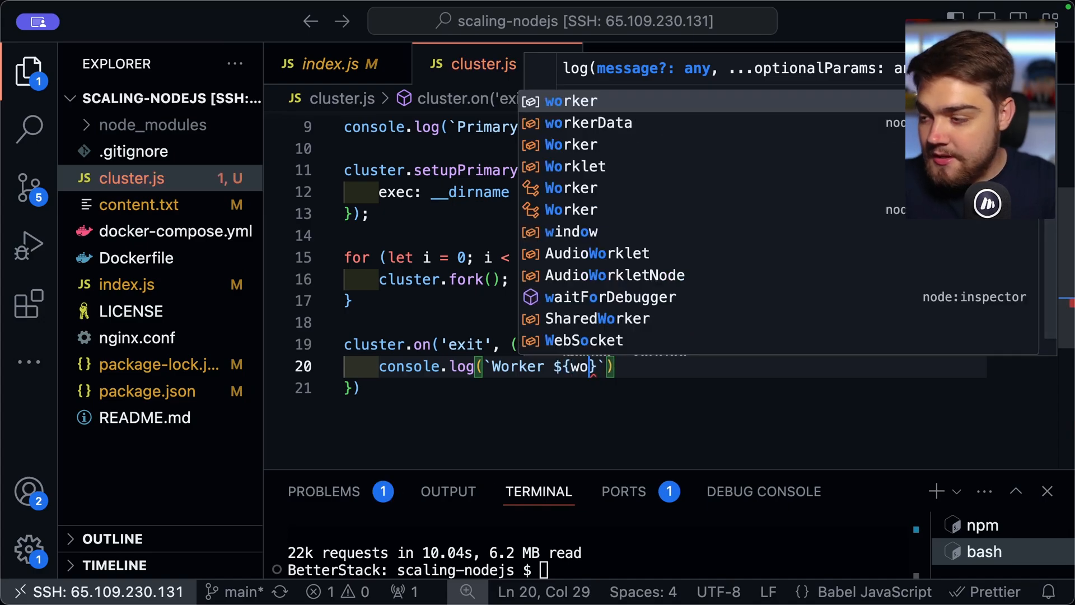
text(rker.process.pid)
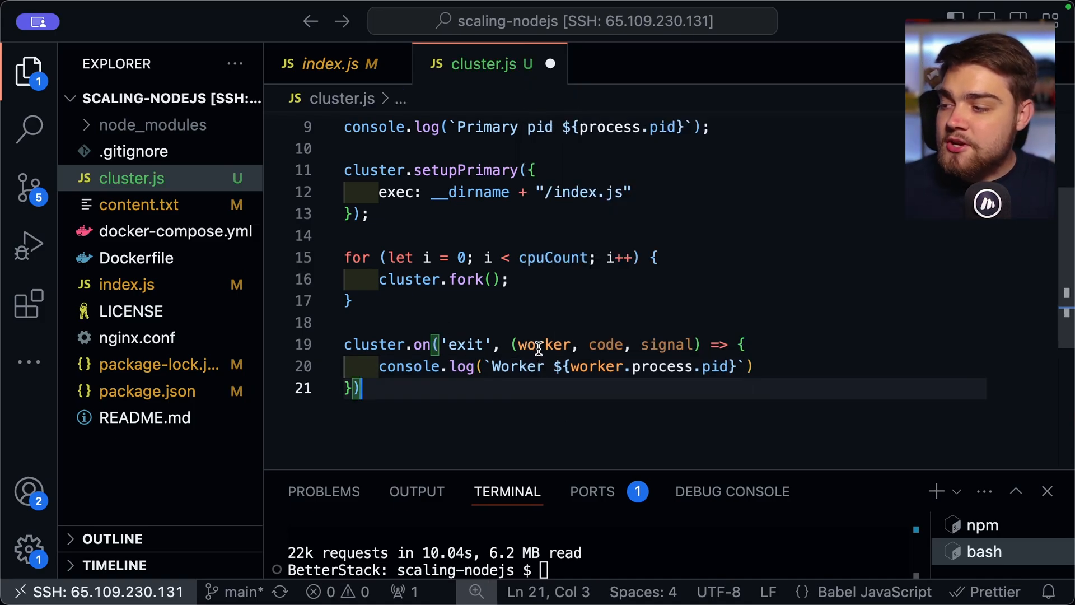
mouse_move(542, 344)
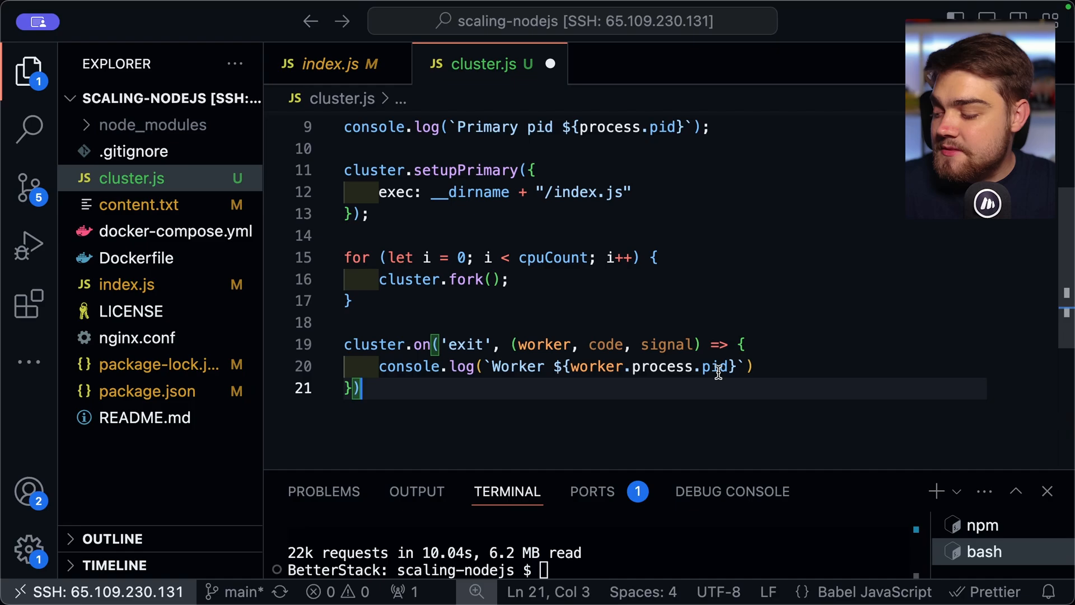
click(752, 366)
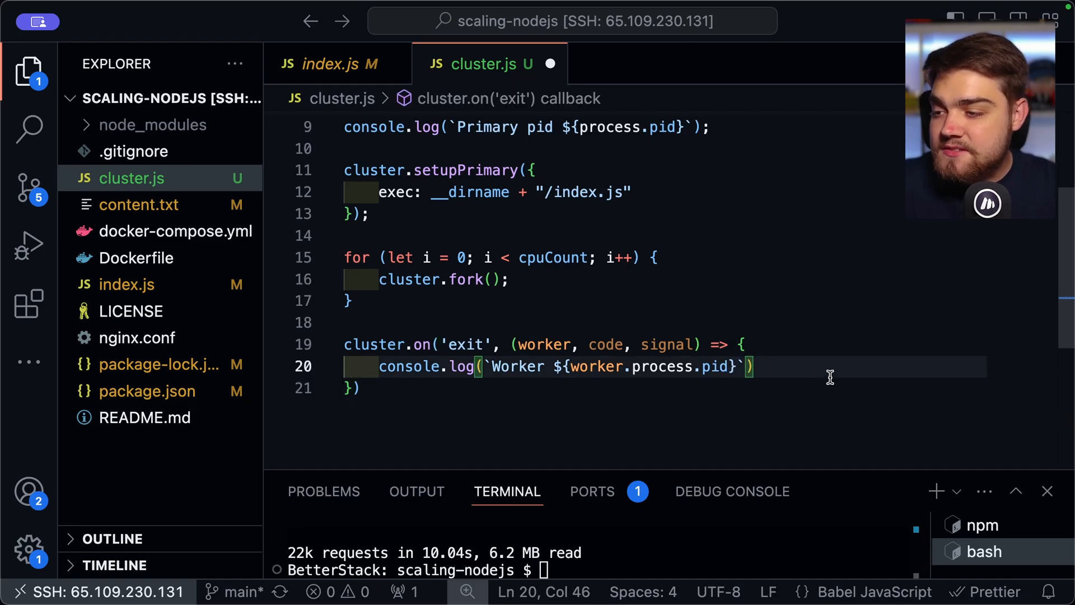
text(has terminated.)
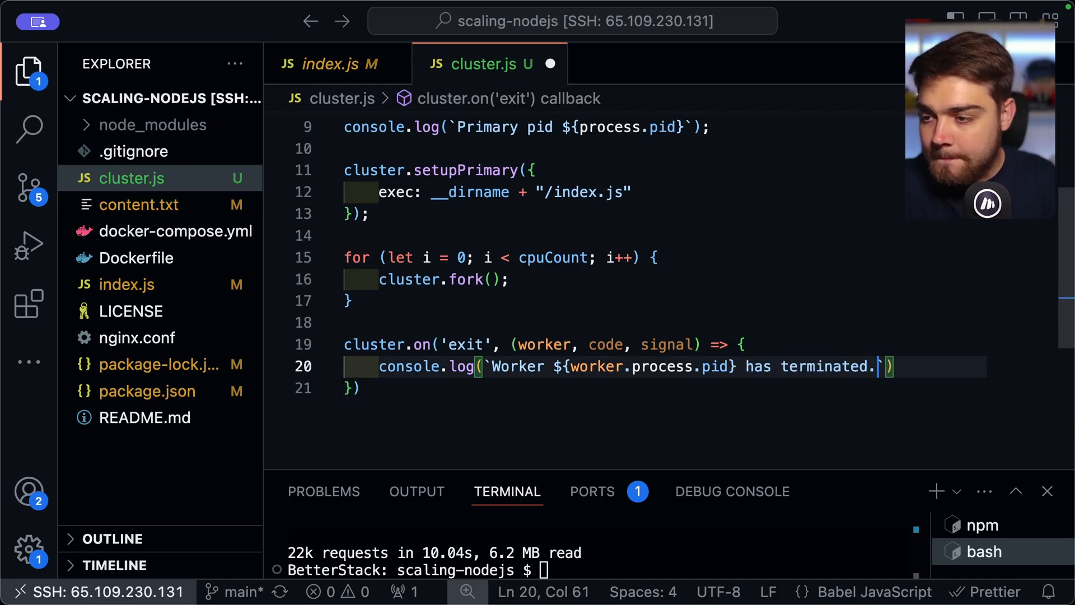
Log "Initiating replacement" and begin the cluster call that respawns the worker
text(con)
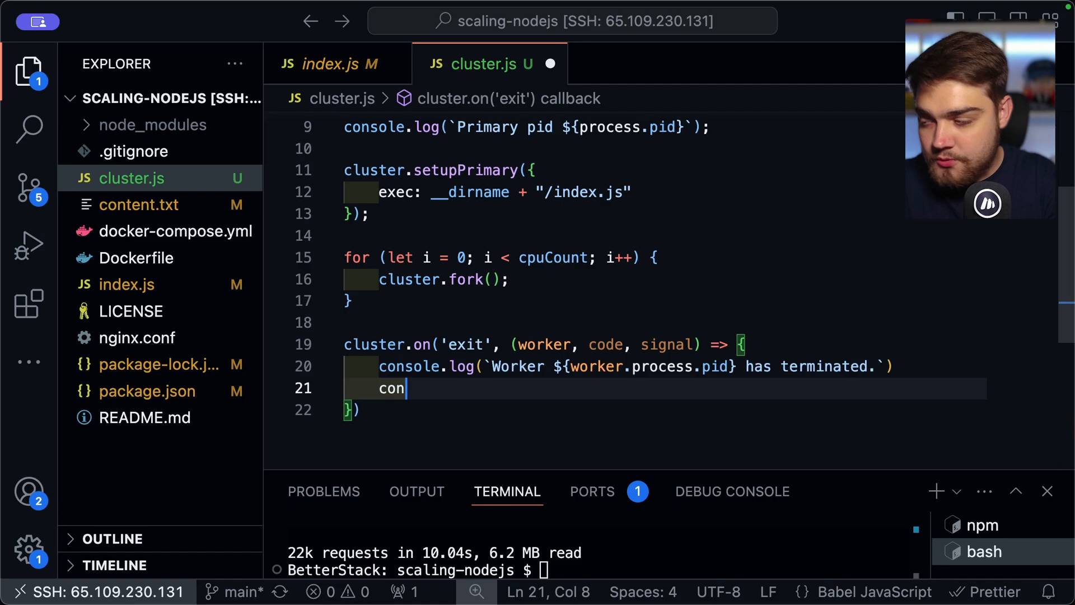
text(sole.log(""))
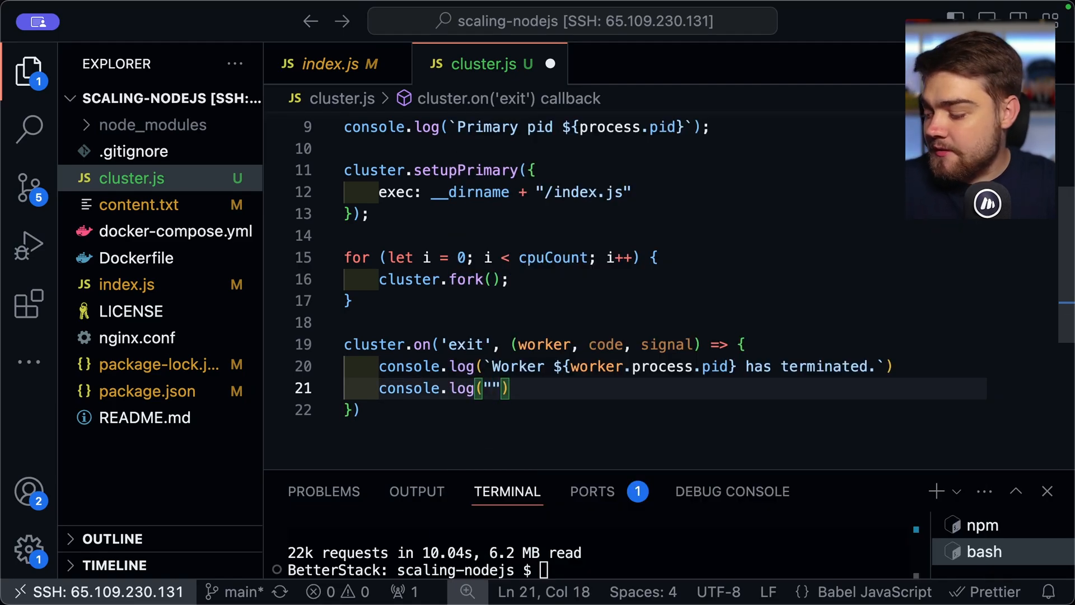
text(Initiating)
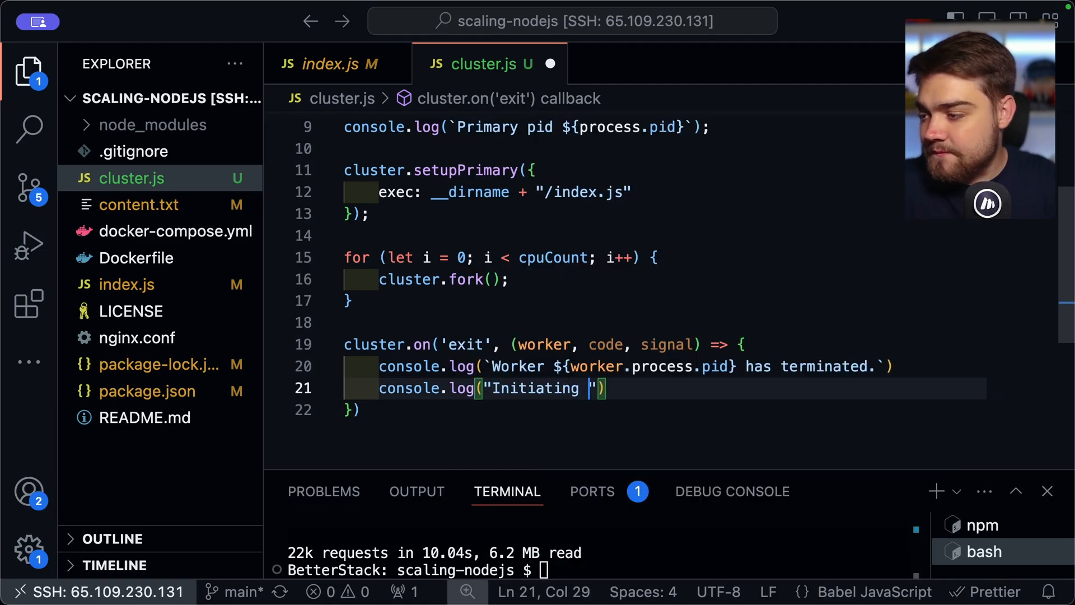
text(re)
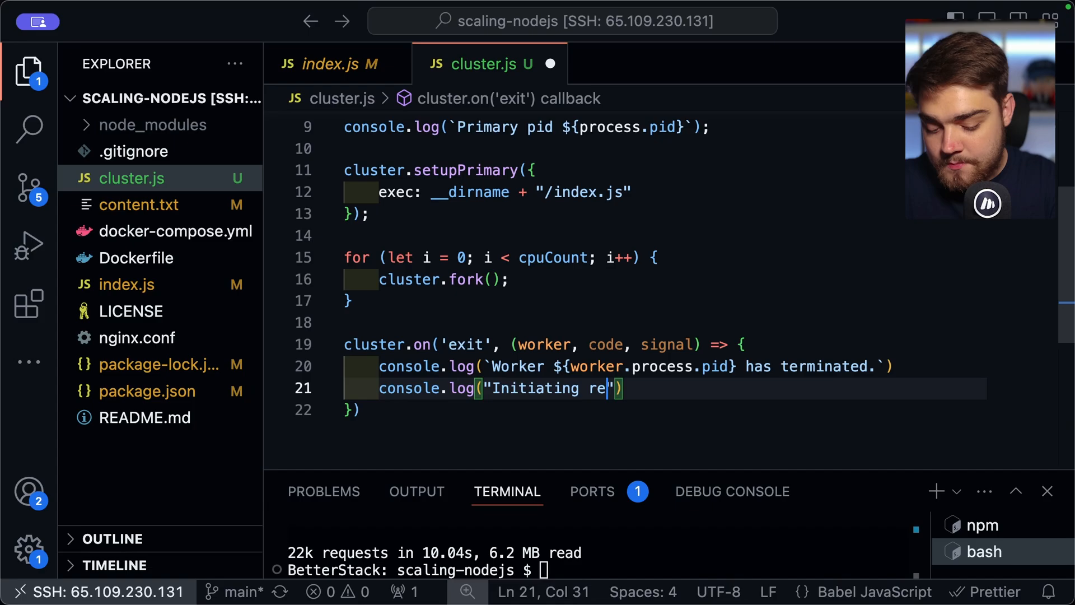
text(plac)
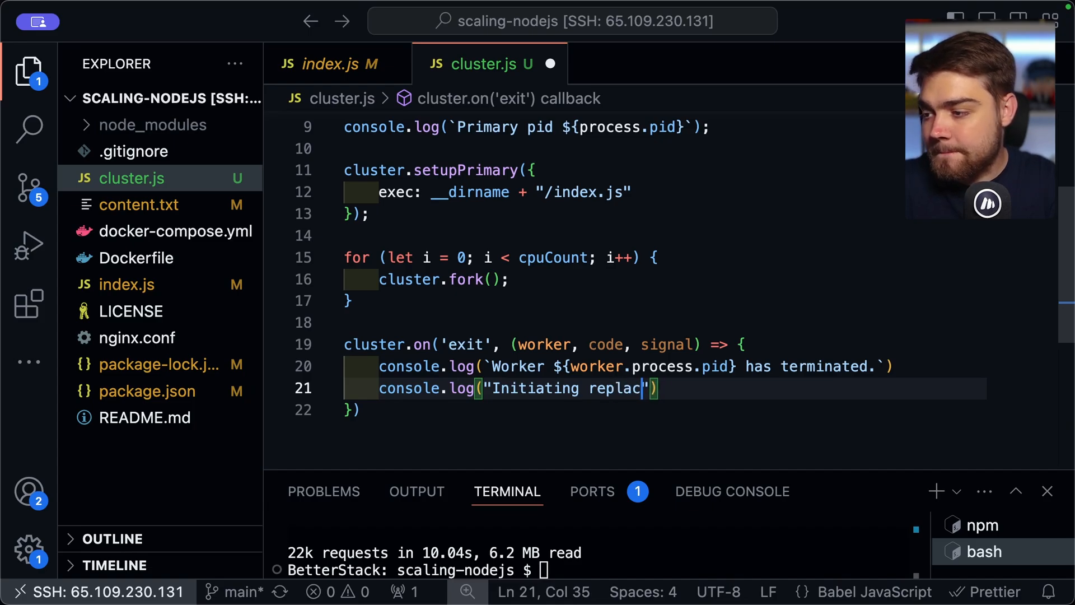
text(ement)
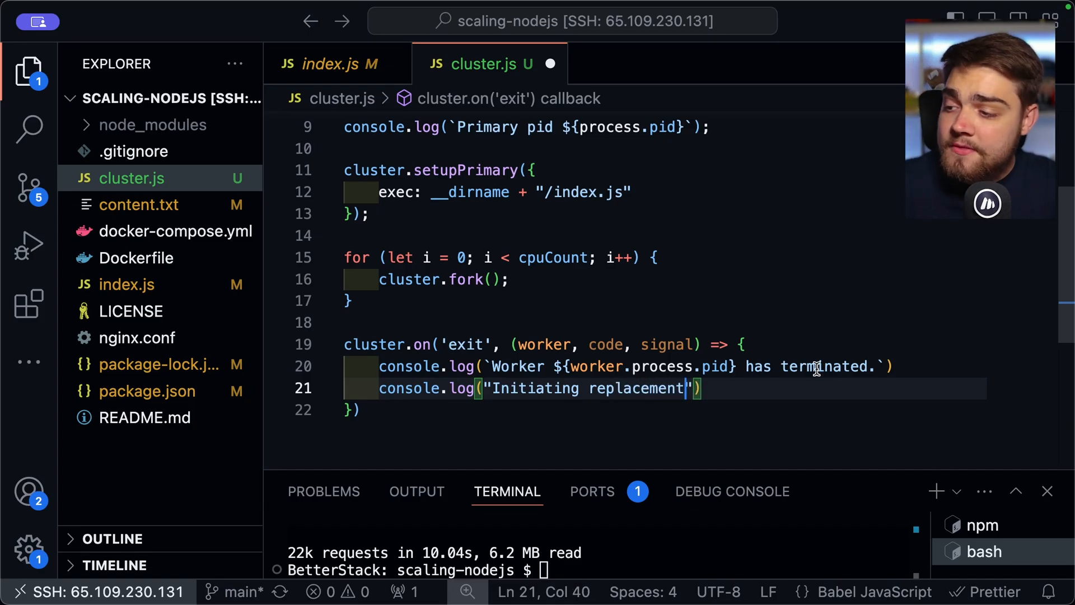
key(Enter)
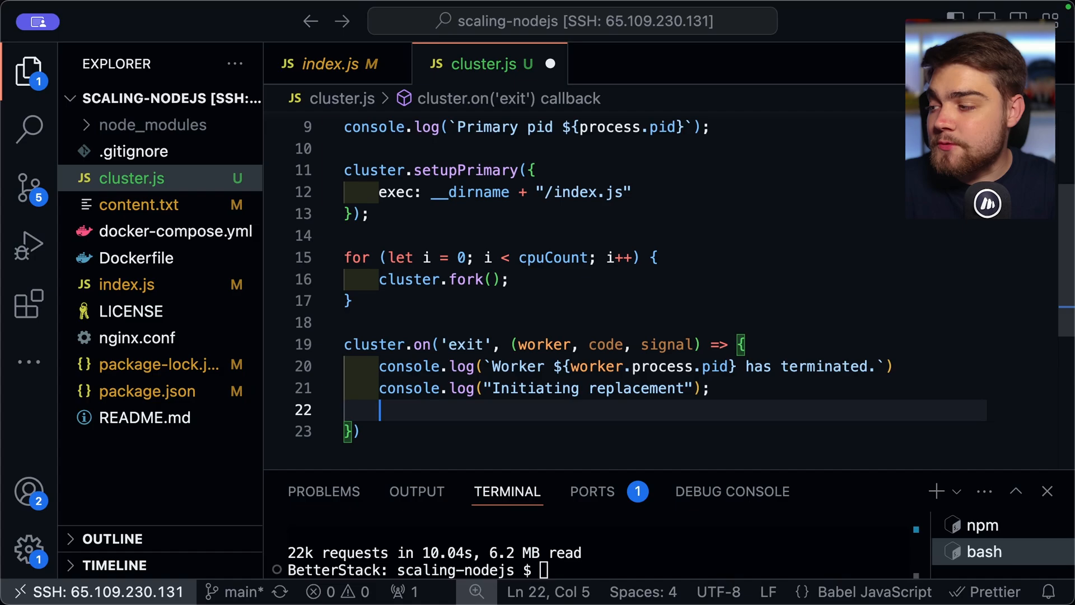
text(cluster.)
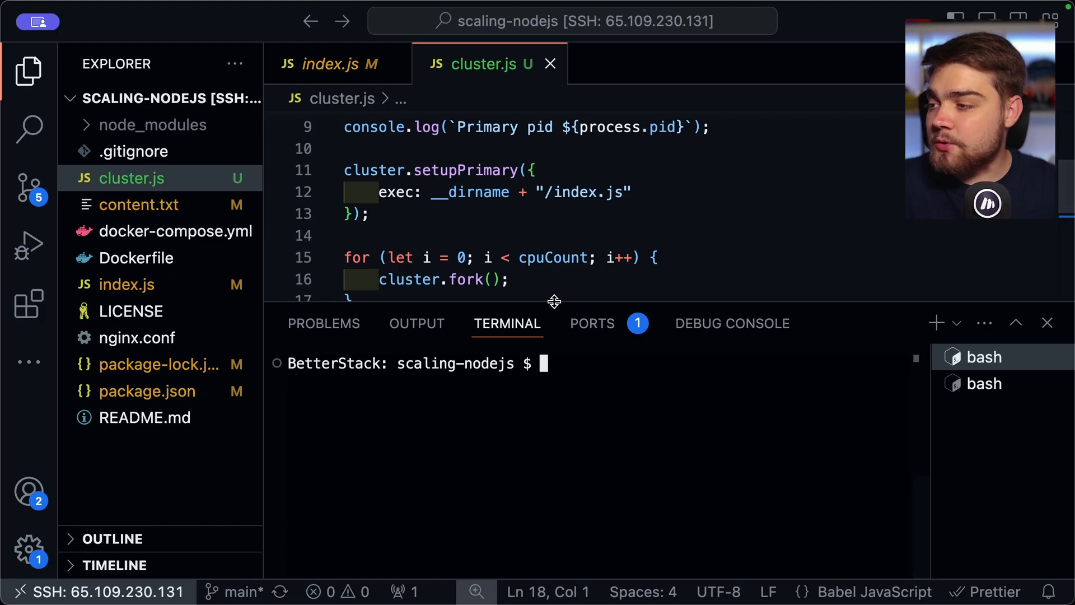
Run node cluster.js, add the dirname import below the url import, and rerun node cluster.js
text(node c)
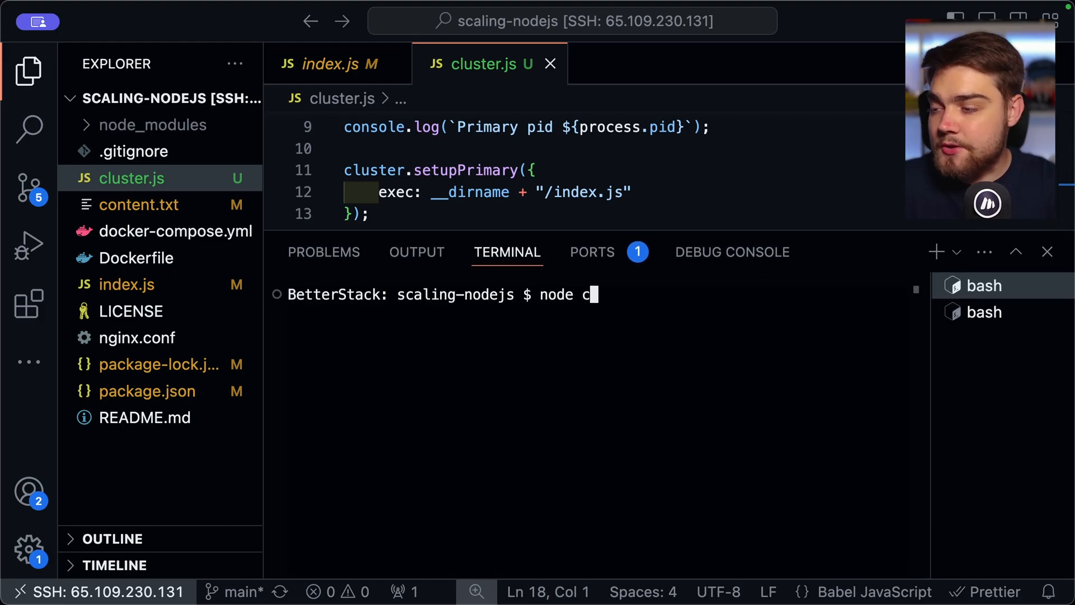
text(luster.js)
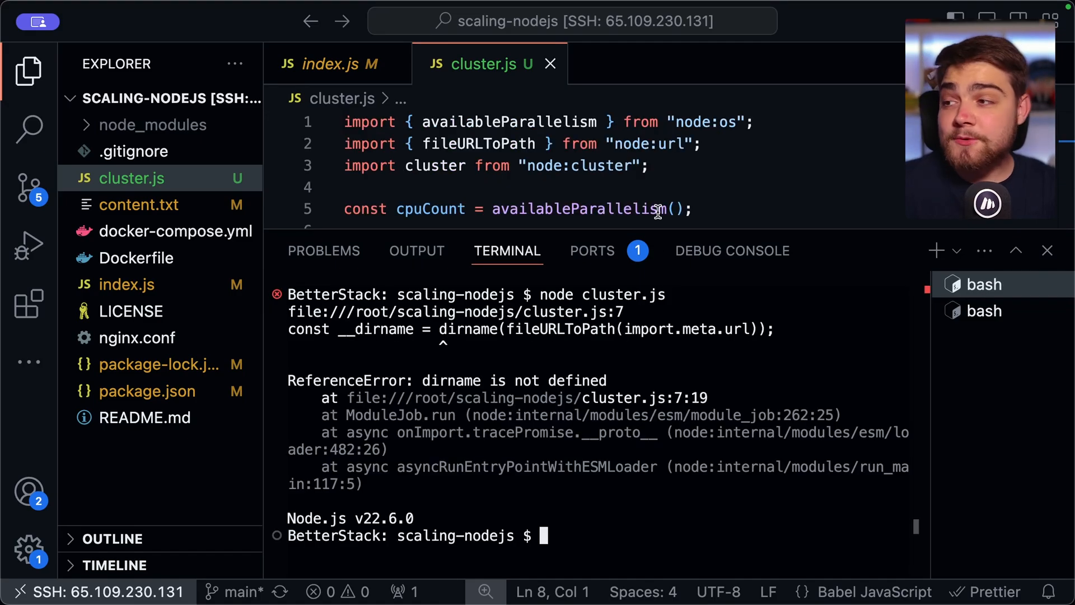
click(737, 145)
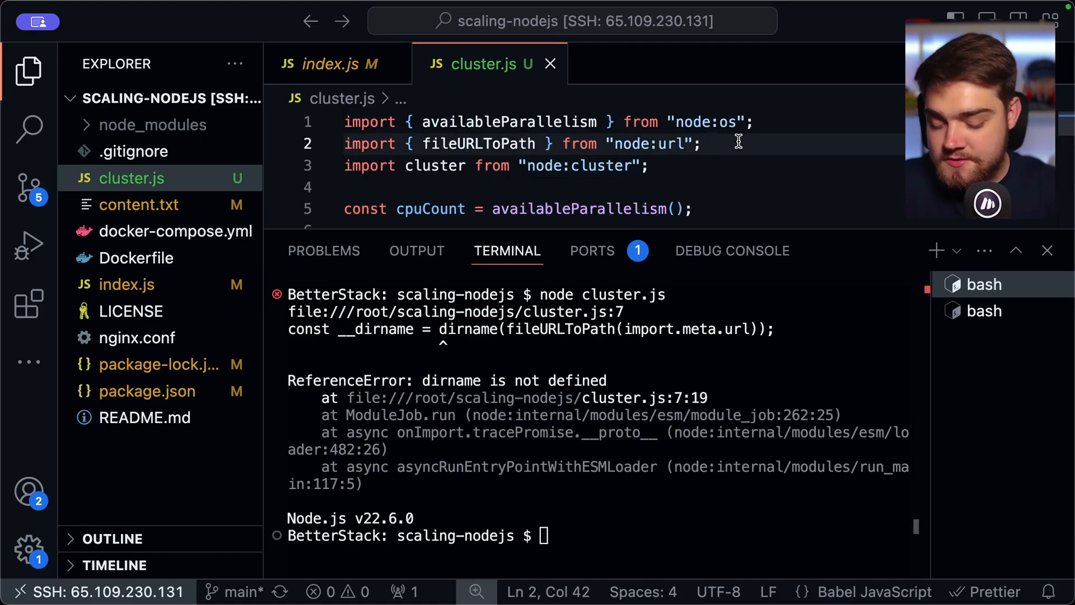
text(import { dirname } from "node:path";)
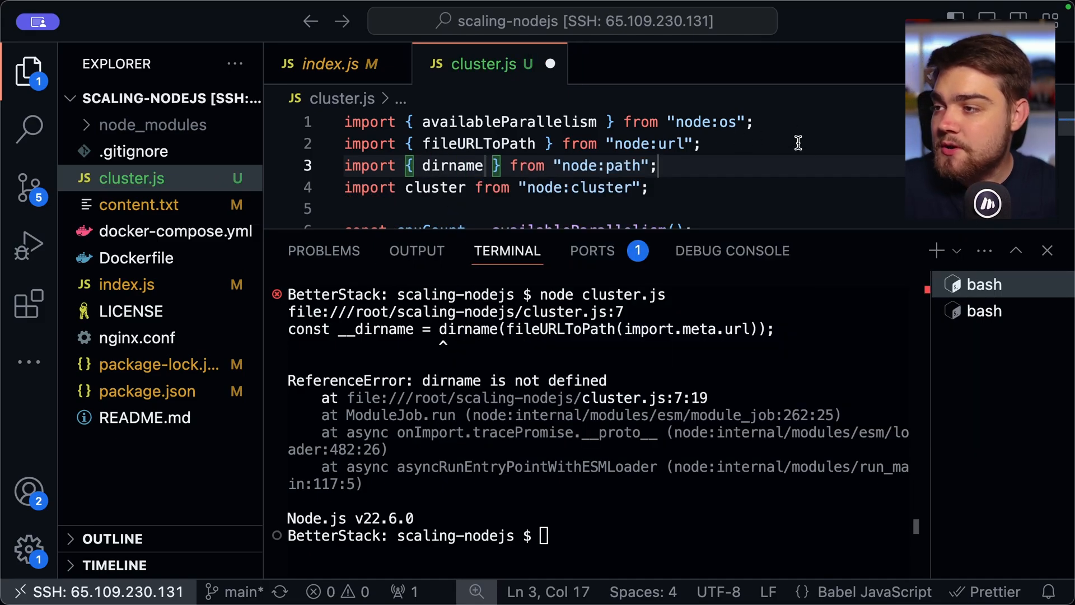
text(node cluster.js)
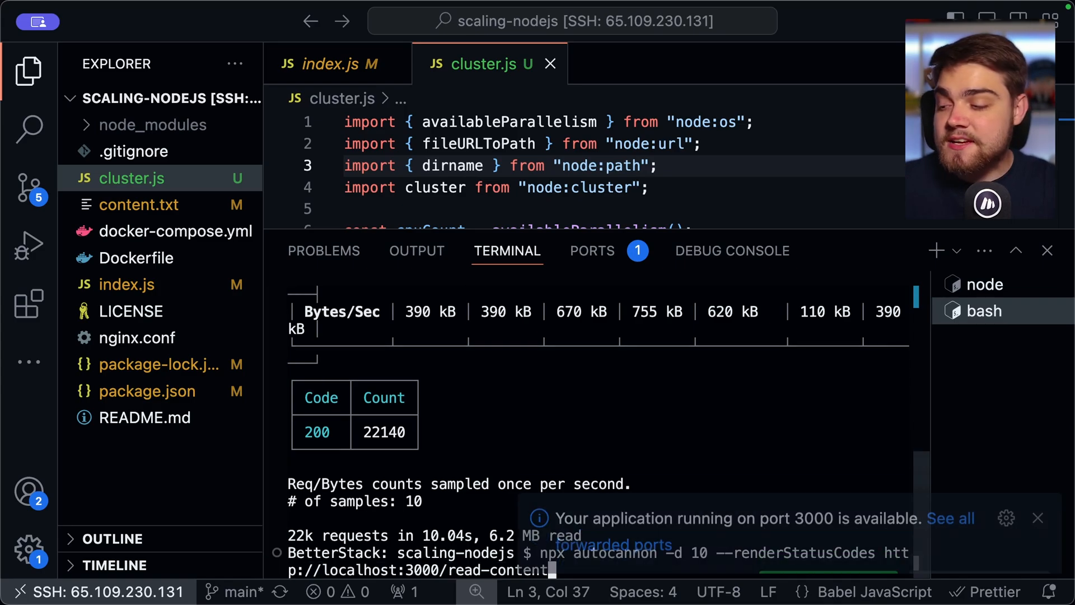
Dismiss the port 3000 availability notification
click(1037, 517)
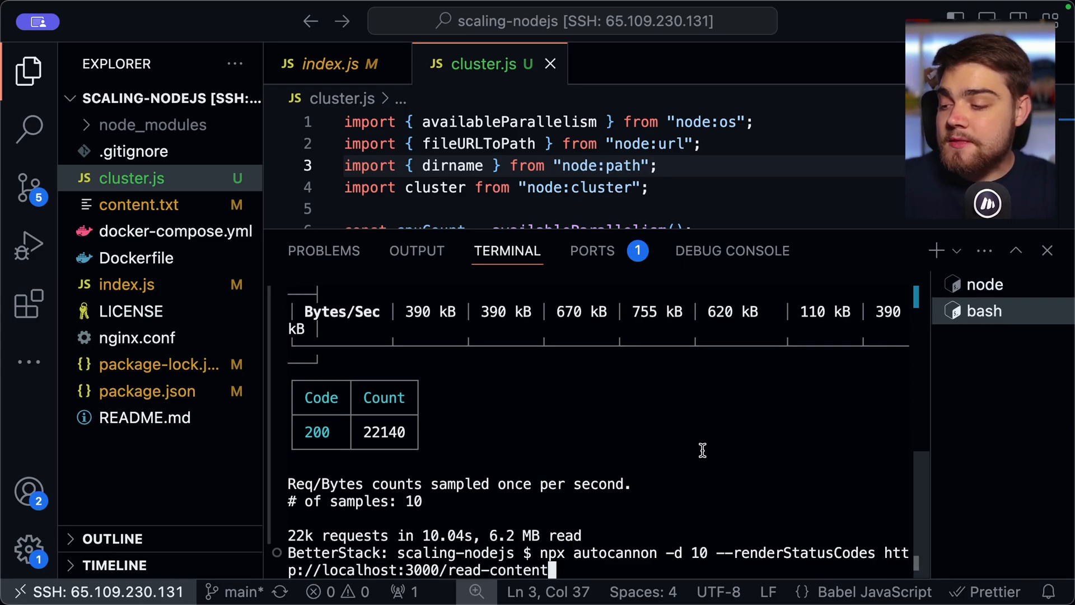
mouse_move(685, 459)
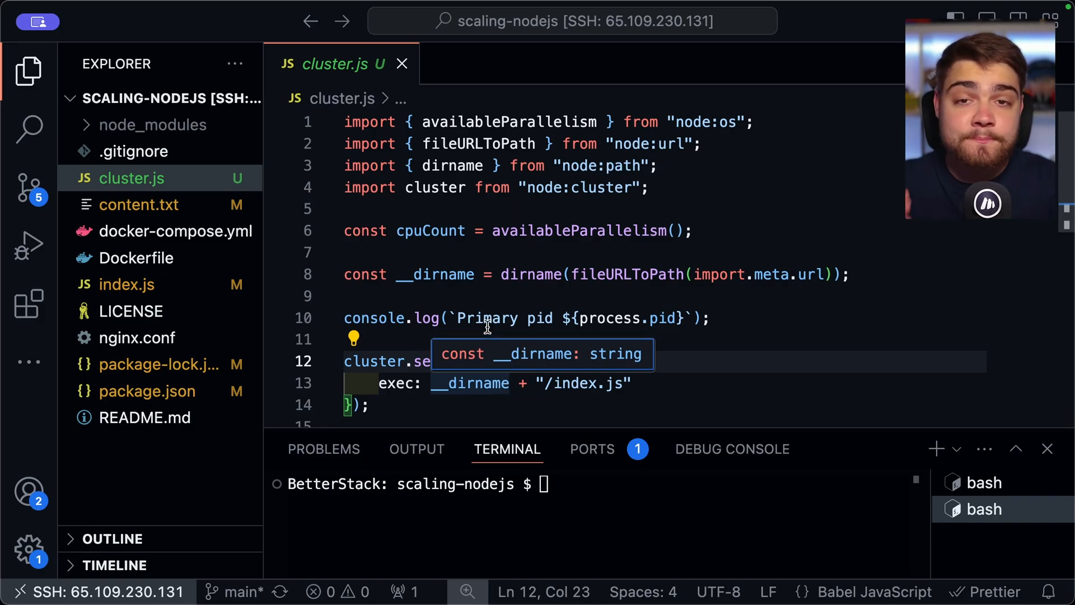
mouse_move(452, 362)
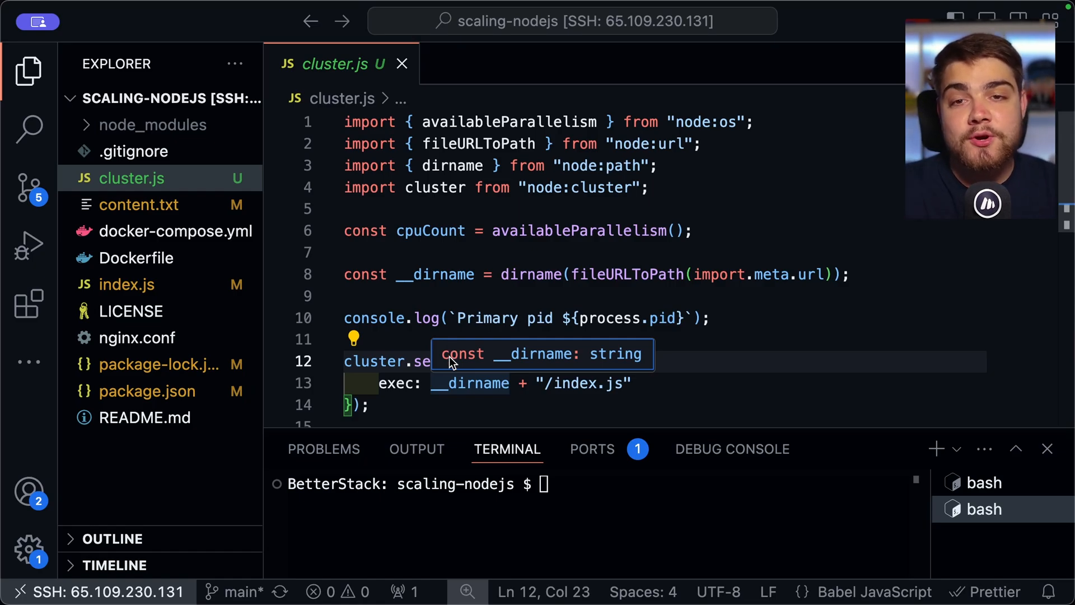
mouse_move(448, 361)
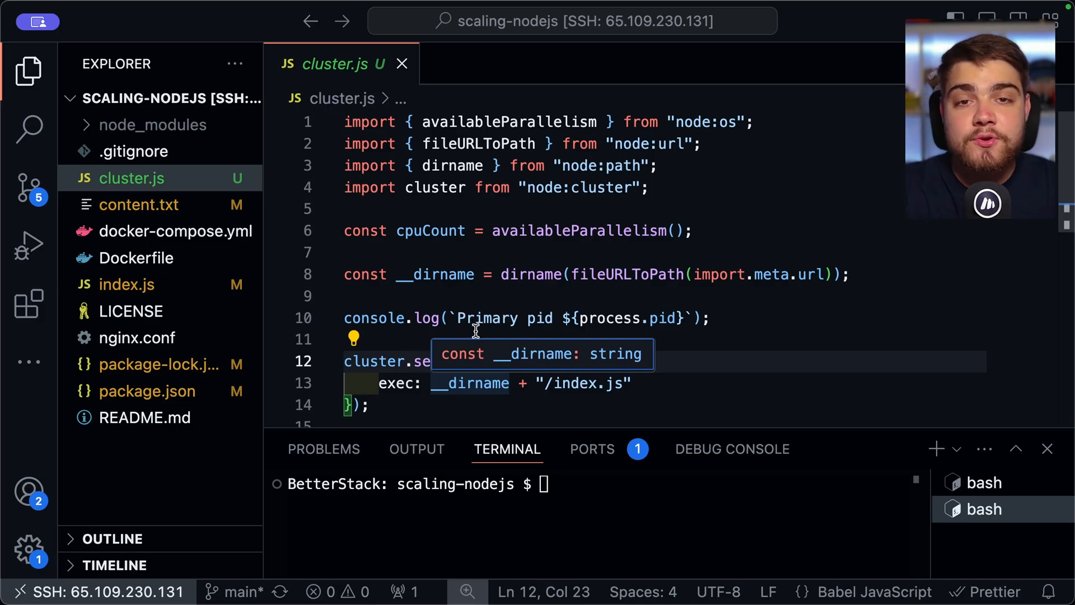
mouse_move(477, 359)
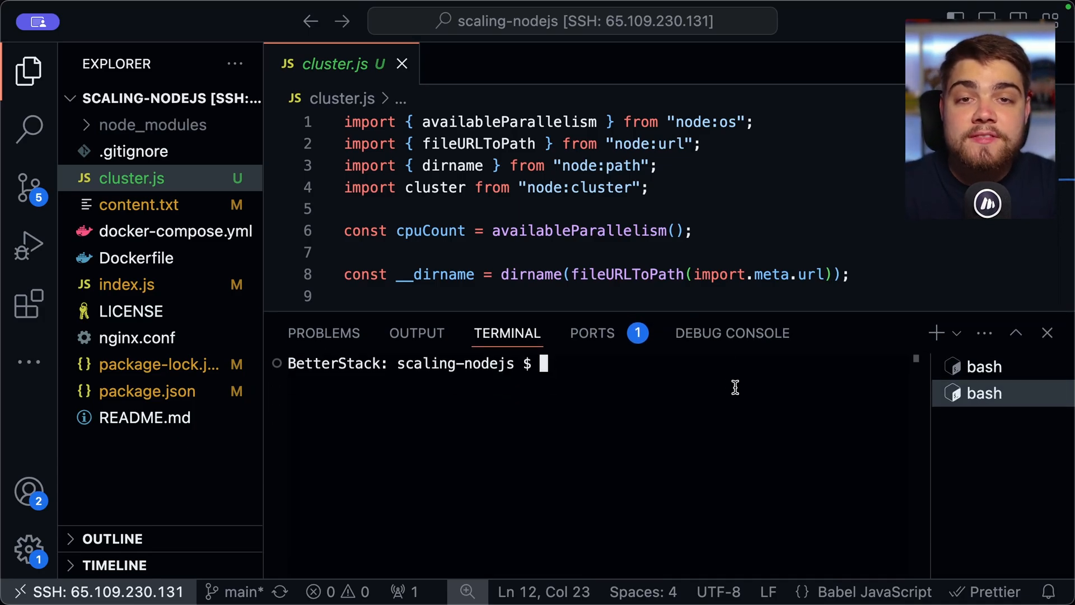
Install pm2 globally, show index.js, and run pm2 start index.js -i 0
text(npm install -g pm2)
text(pm2 start)
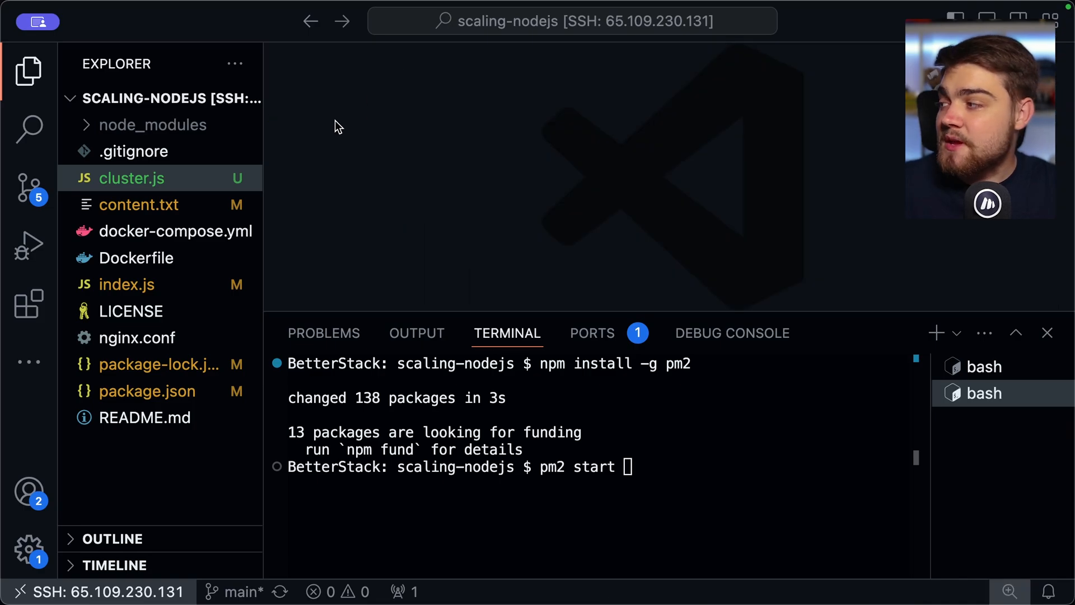
double_click(581, 191)
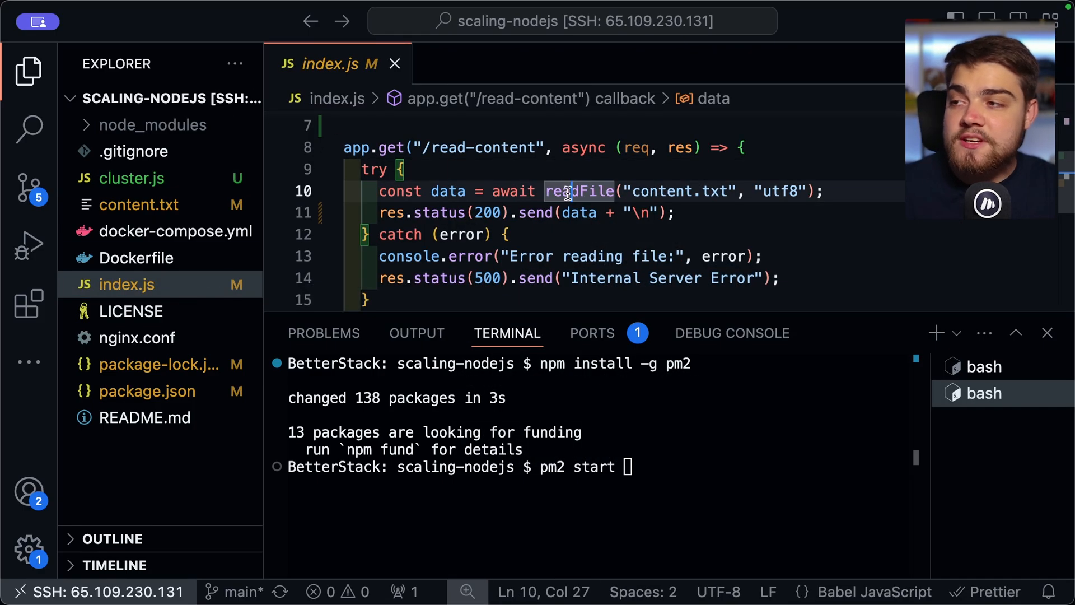
mouse_move(737, 485)
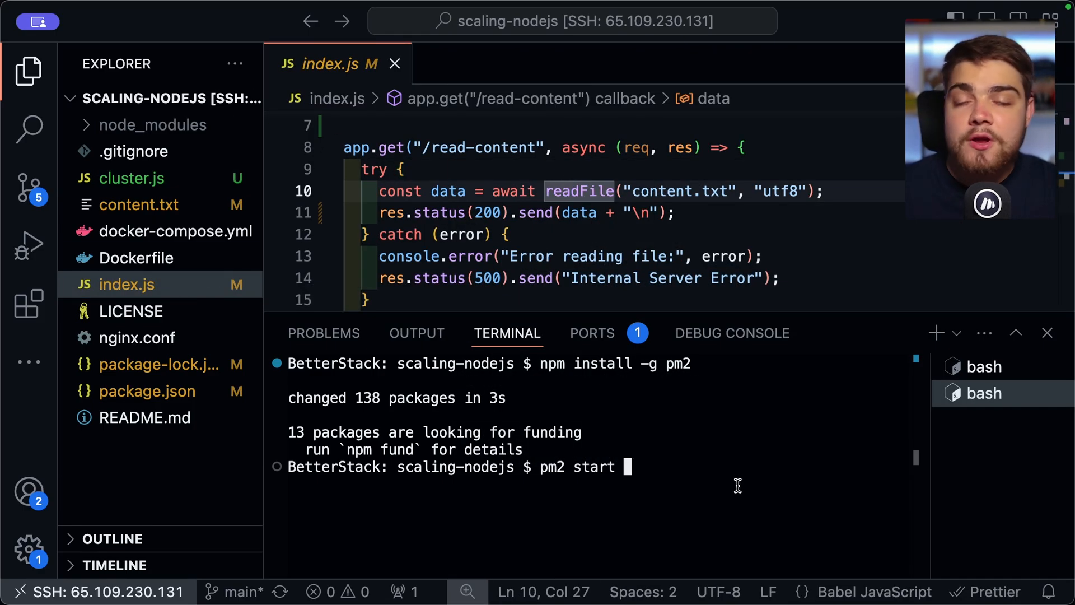
text(ind)
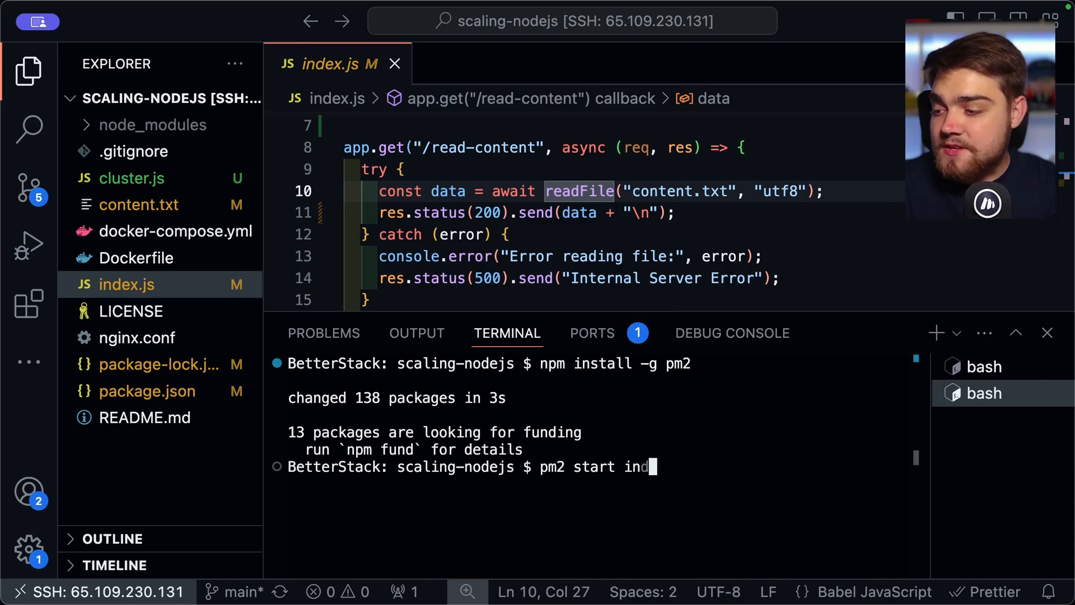
text(ex.js)
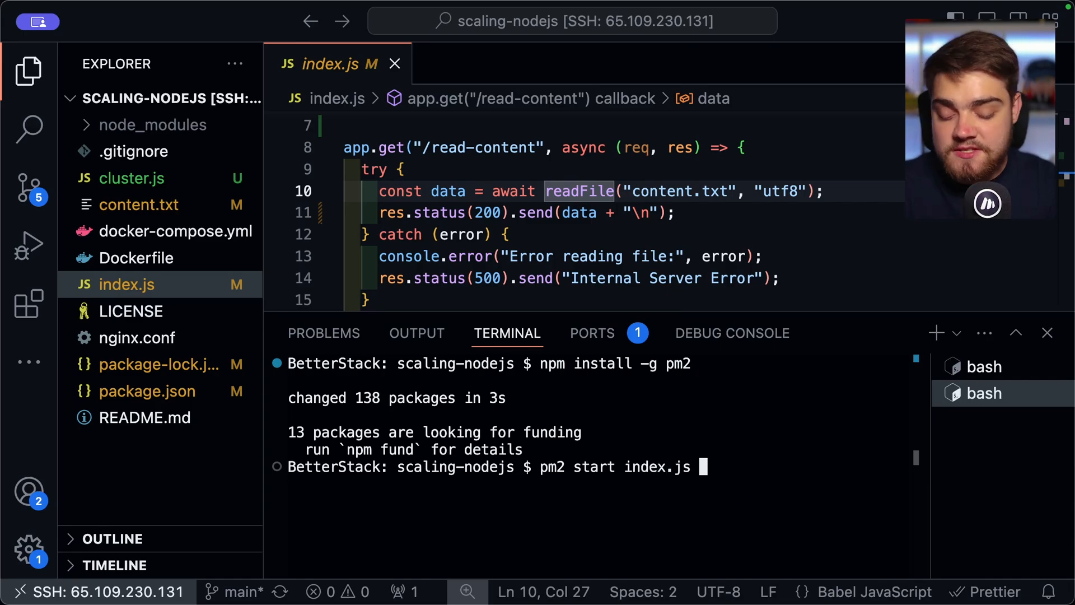
text(-i)
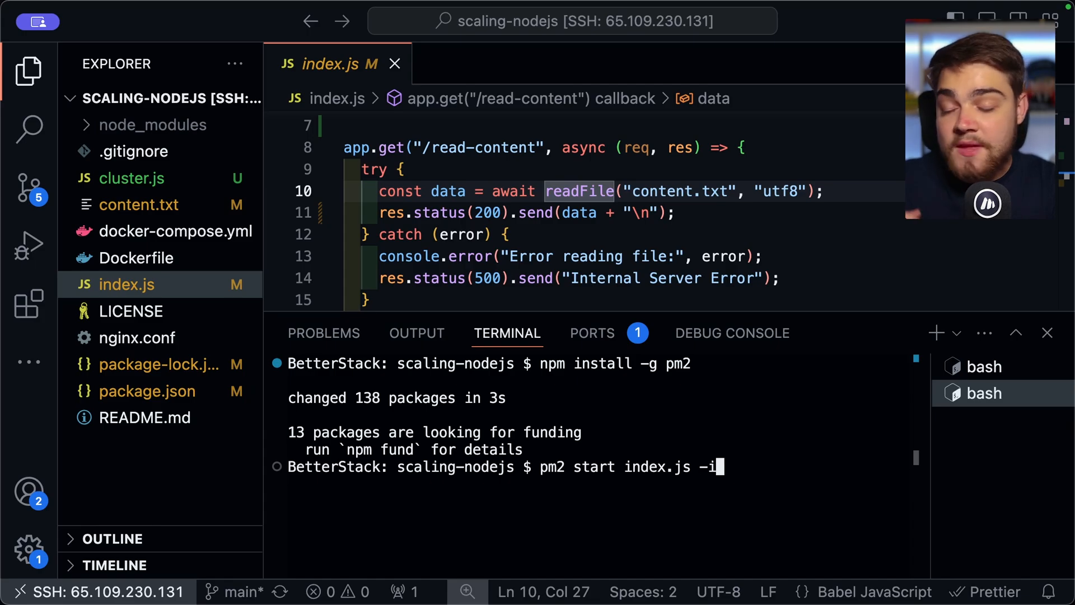
text(0)
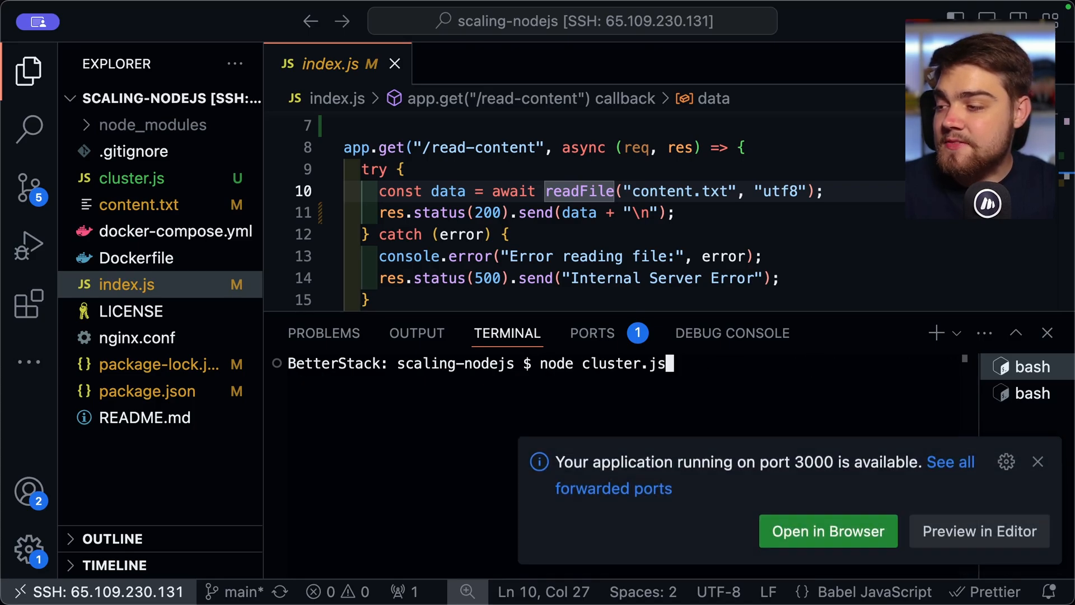
Run npx autocannon -d 10 against read-content on the PM2 cluster, then pm2 delete all
text(npx autocannon -d 10 http://localhost:3000/read-content)
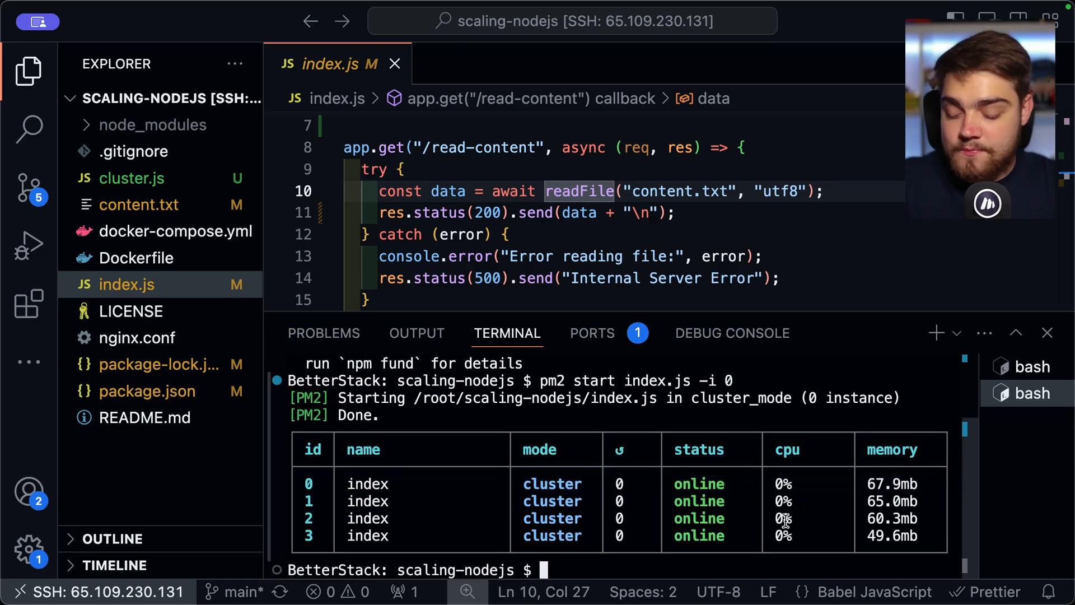
text(pm2 d)
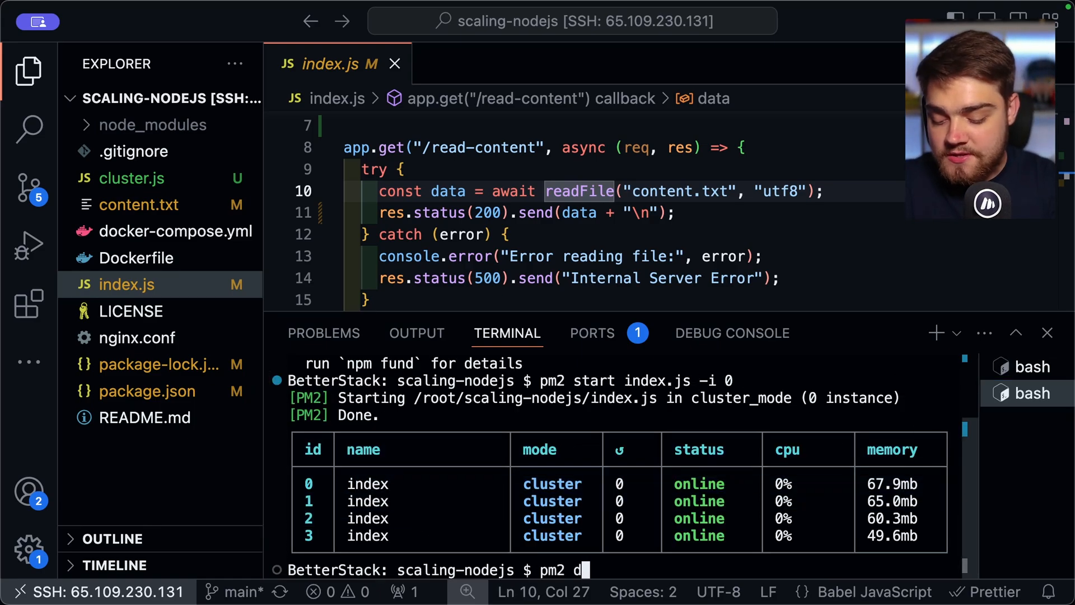
text(elete all)
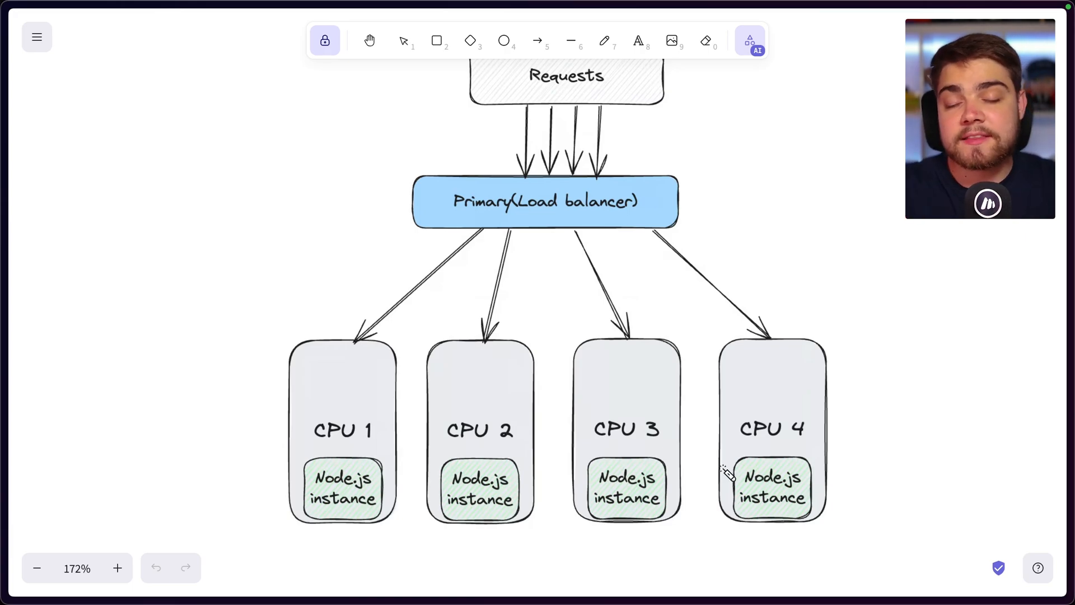
drag(710, 453, 752, 404)
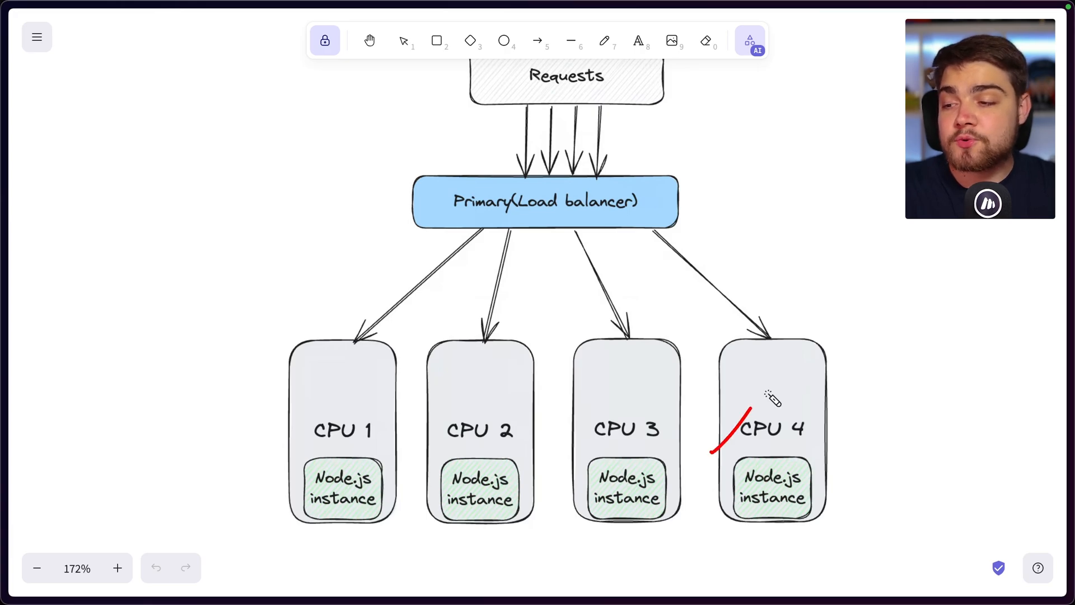
drag(751, 411, 724, 524)
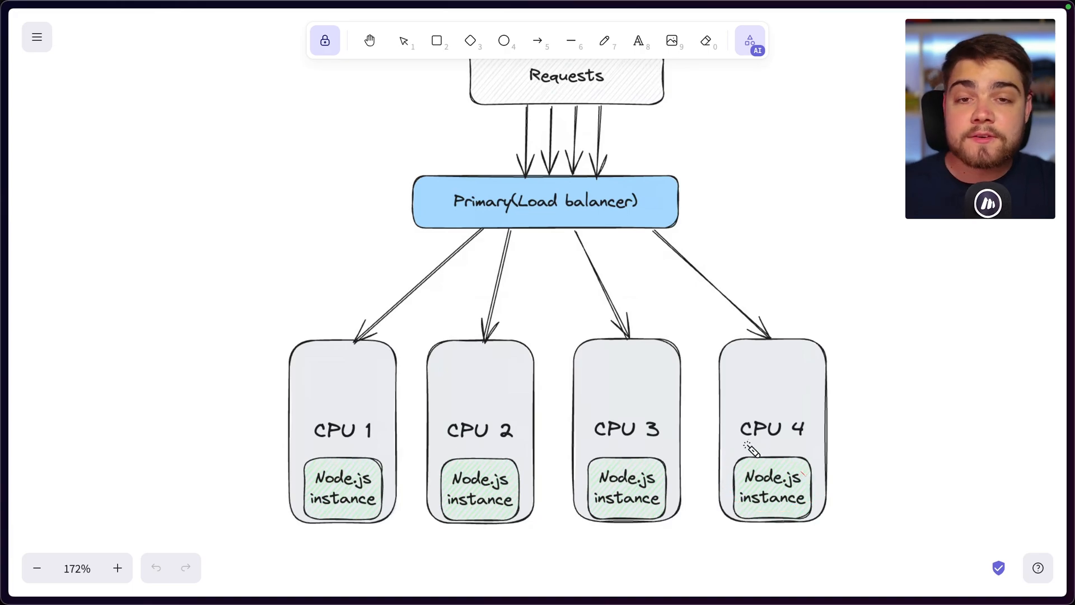
drag(714, 437, 744, 430)
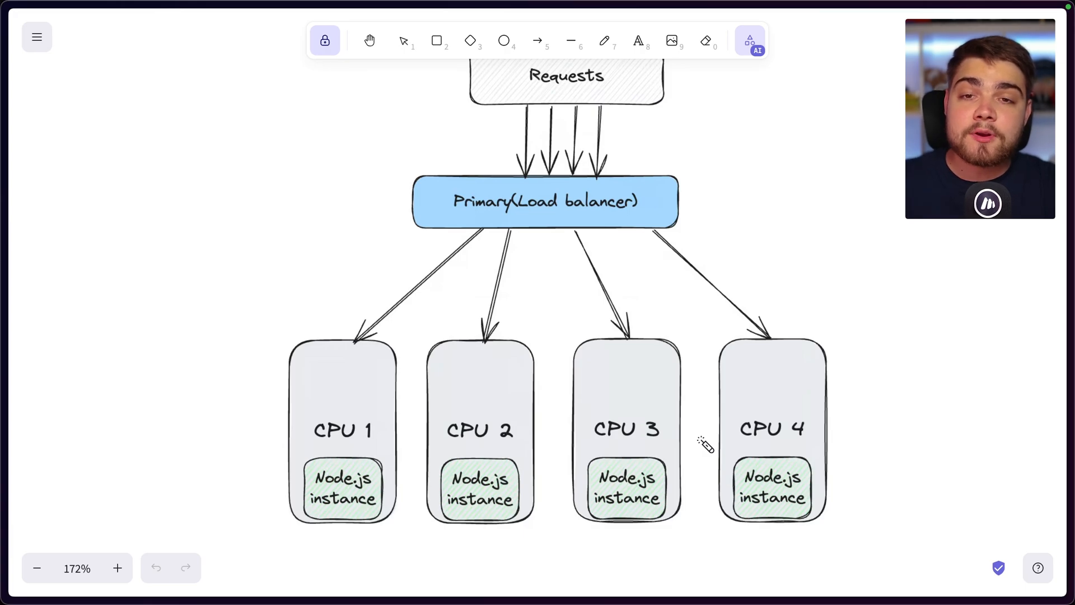
drag(737, 414, 853, 515)
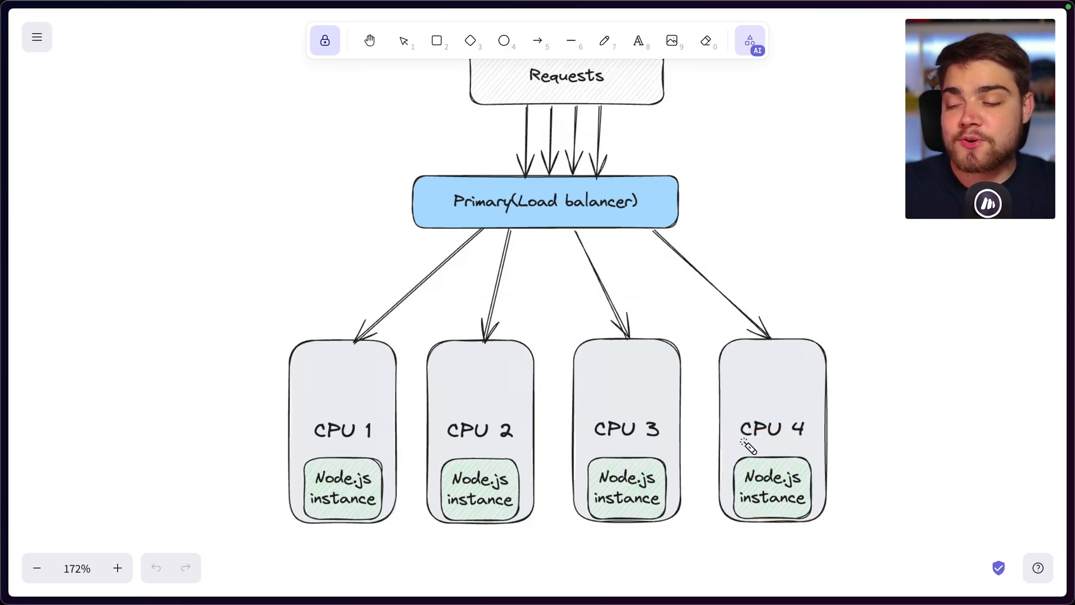
drag(753, 444, 772, 439)
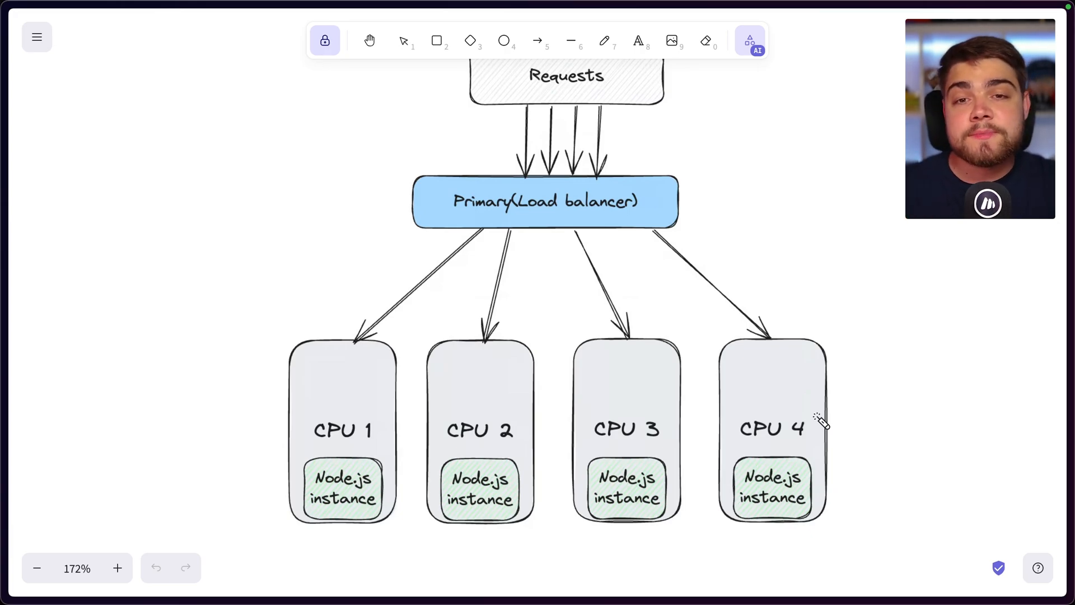
mouse_move(828, 444)
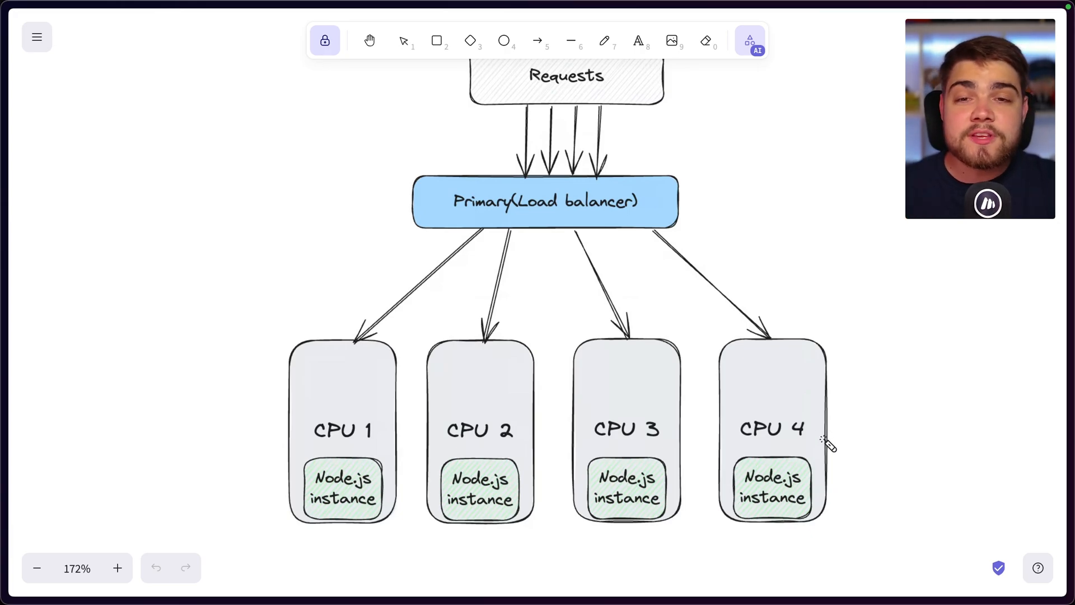
mouse_move(835, 429)
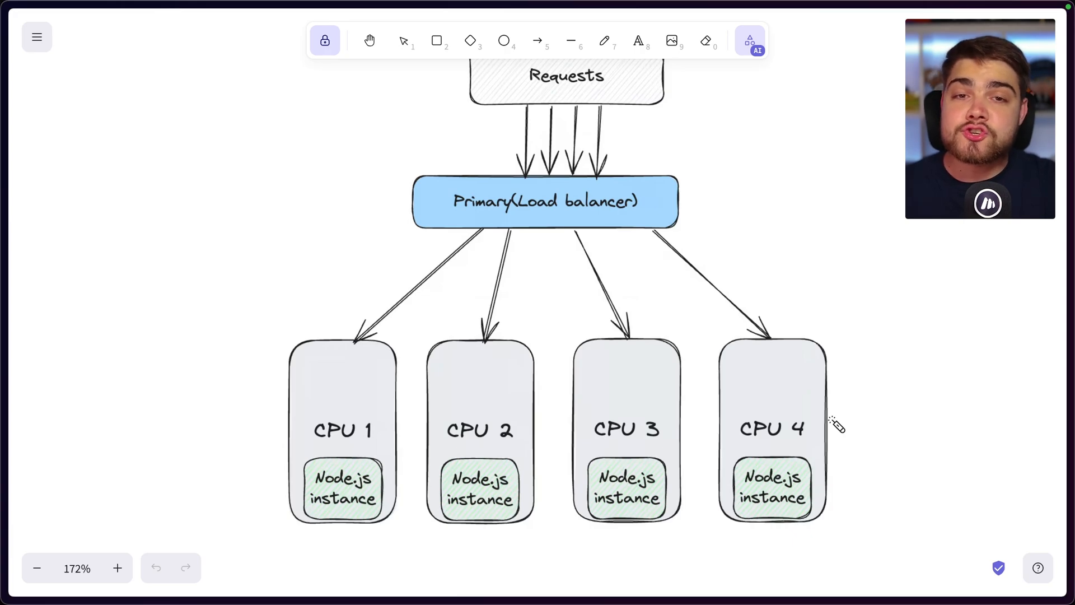
mouse_move(826, 404)
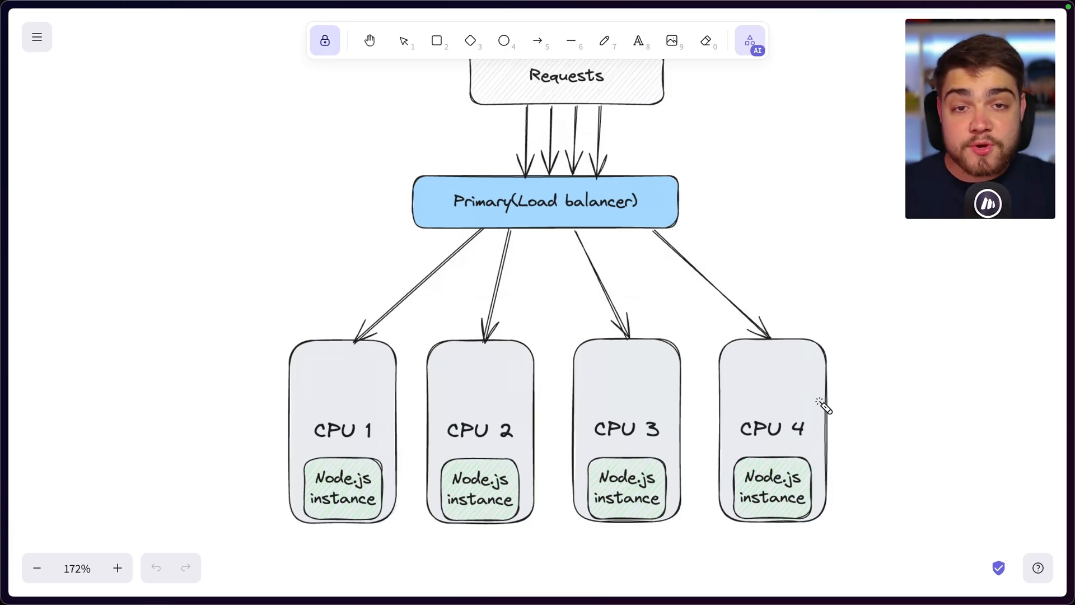
drag(768, 417, 856, 507)
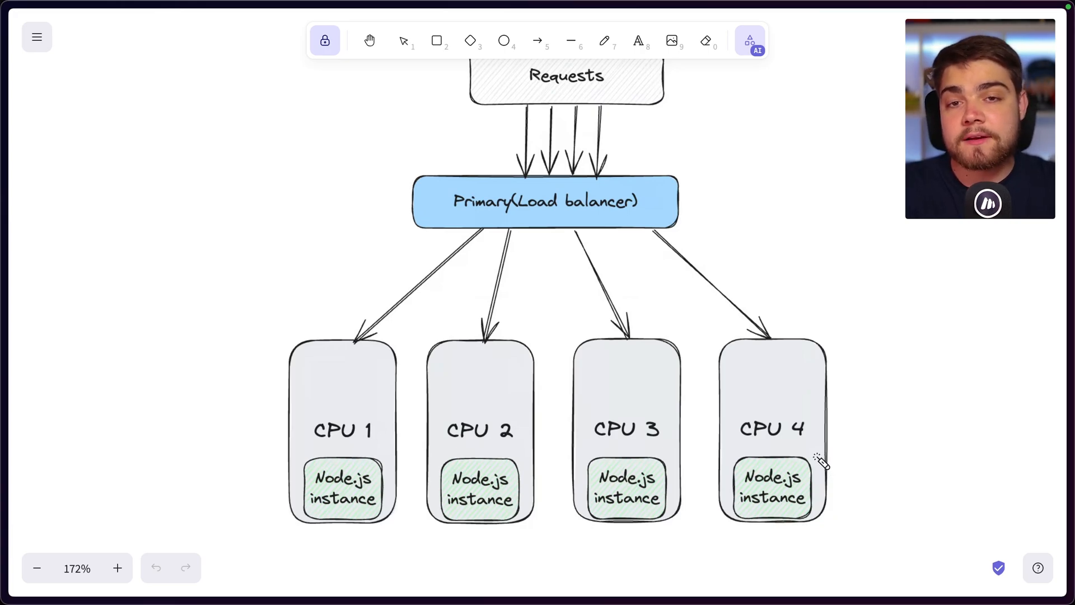
mouse_move(804, 475)
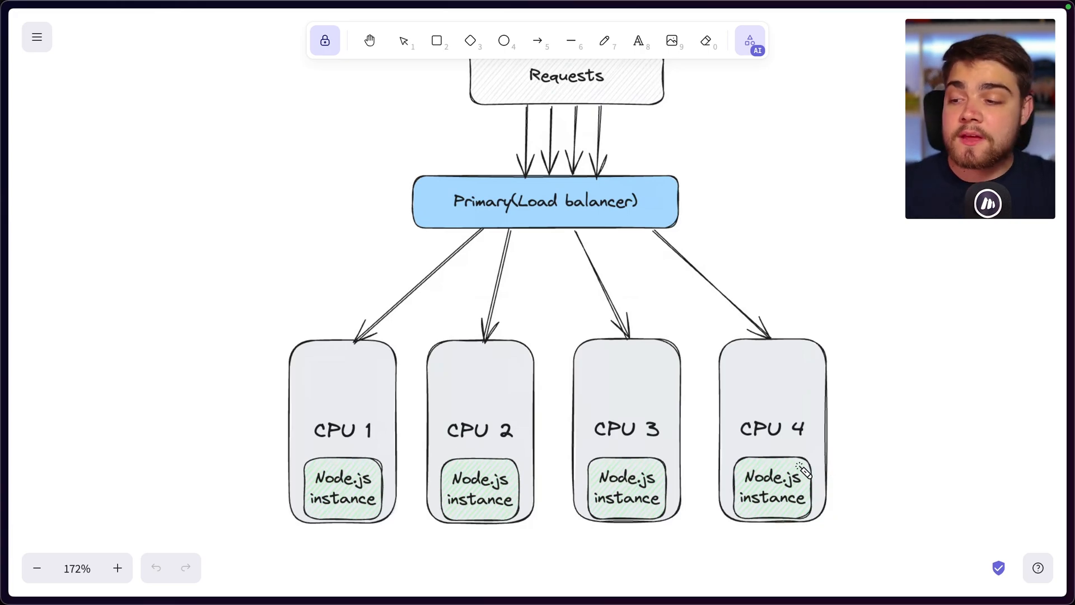